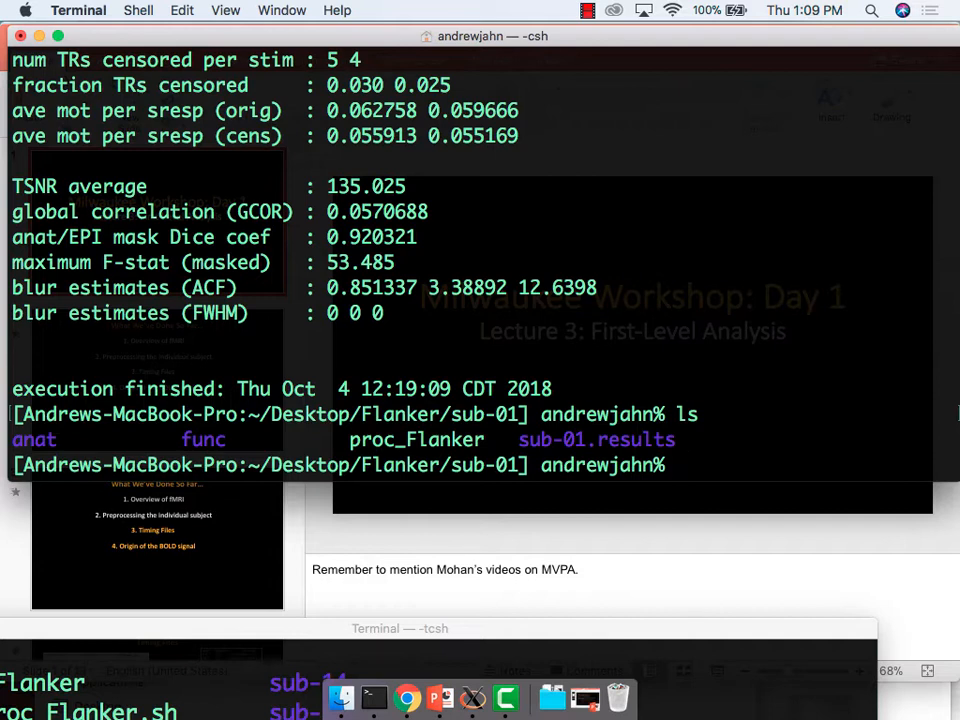
# Change into the sub-01.results folder and list its analysis output files.
pyautogui.write('cd sub-0')
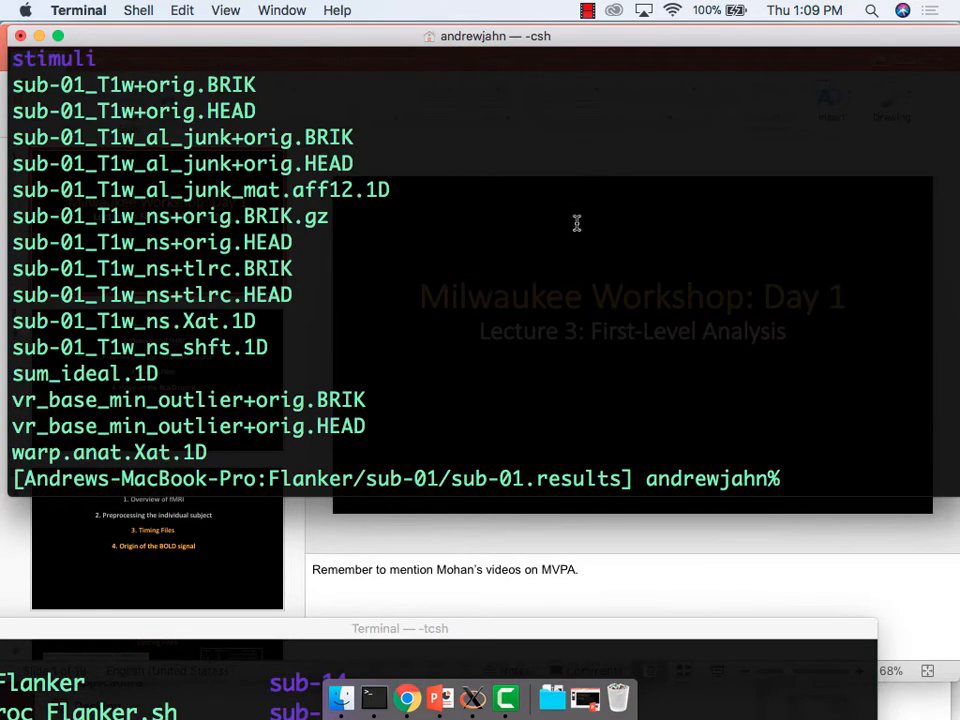
pyautogui.moveTo(584, 311)
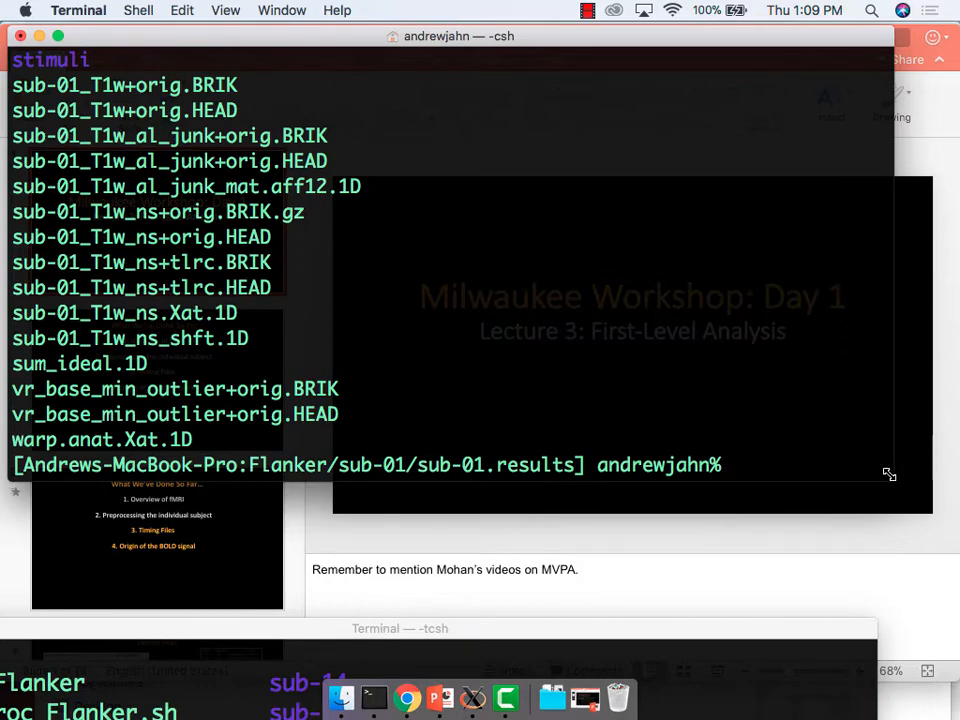
pyautogui.write('ls')
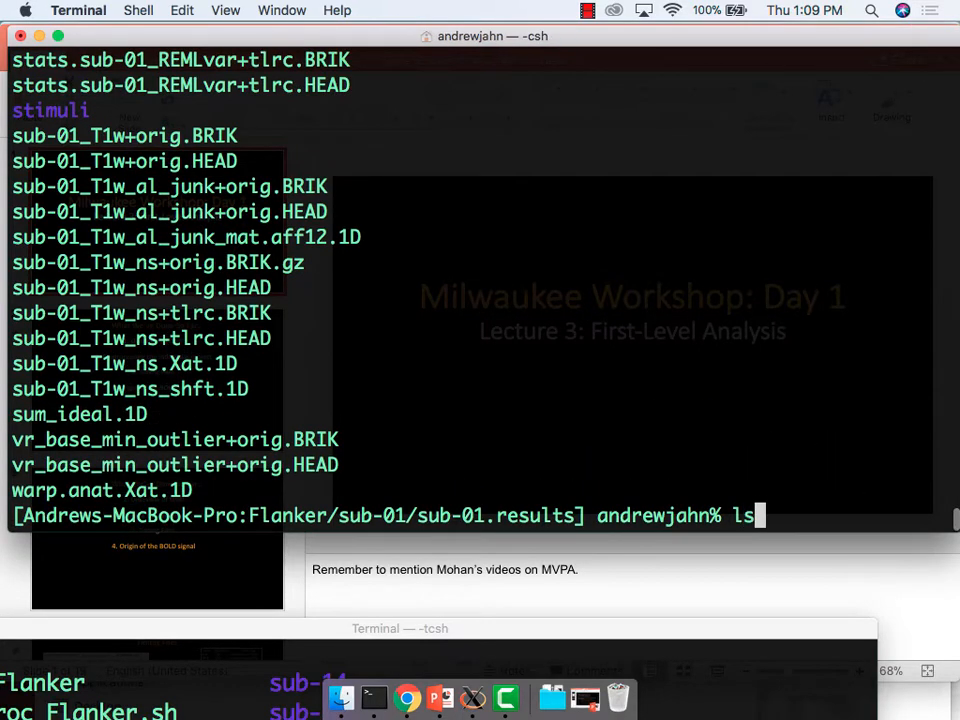
pyautogui.press('Return')
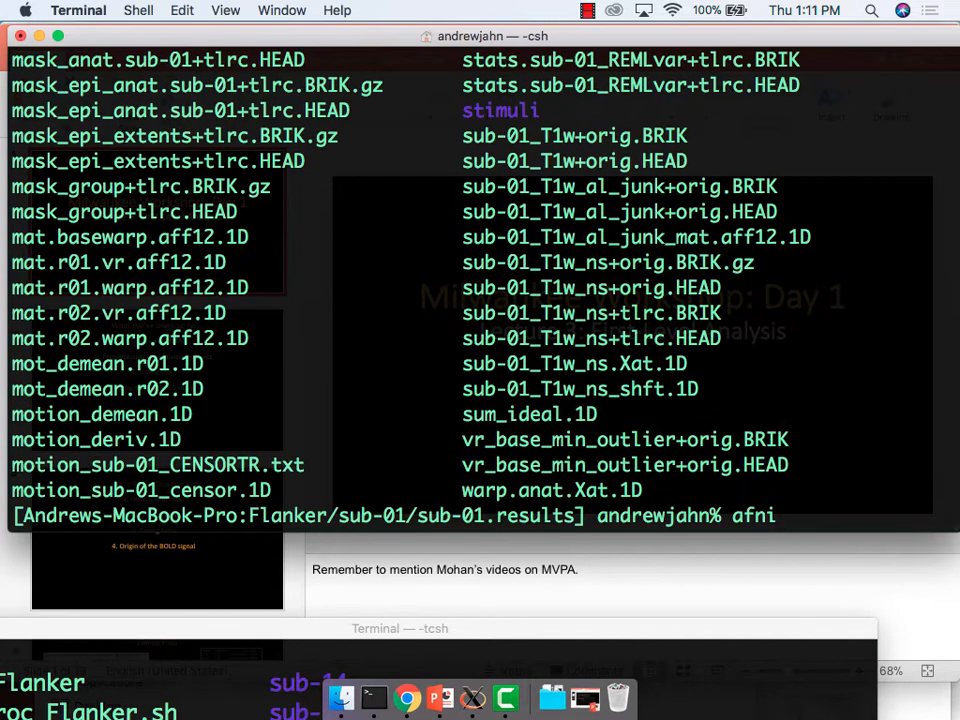
# Launch the AFNI viewer from the Terminal prompt.
pyautogui.press('Return')
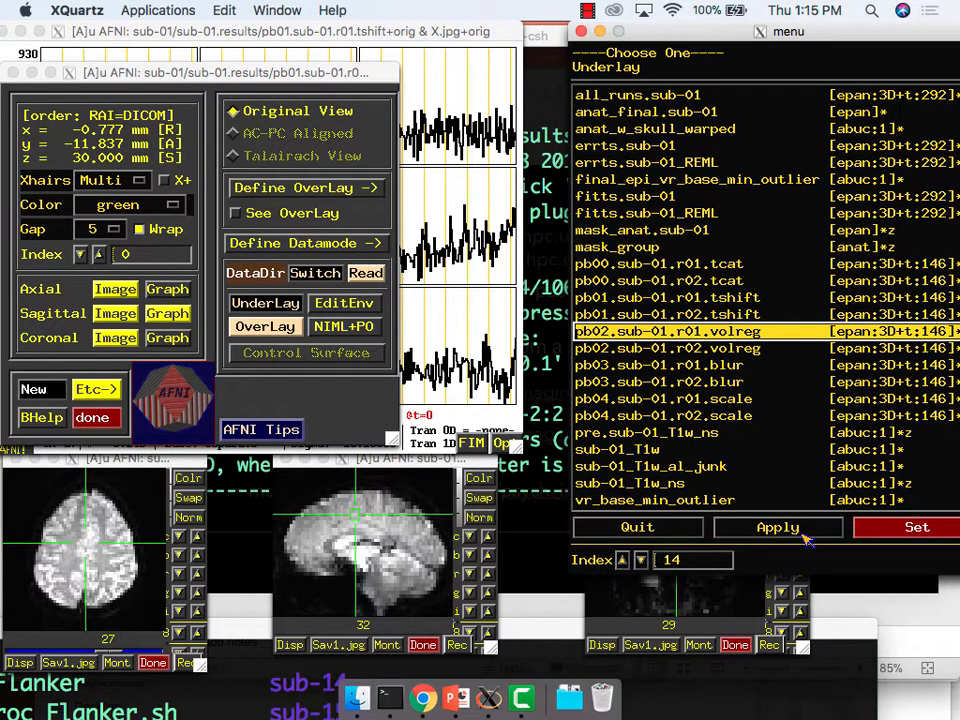
# Apply pb02.sub-01.r01.volreg as the underlay dataset.
pyautogui.click(777, 527)
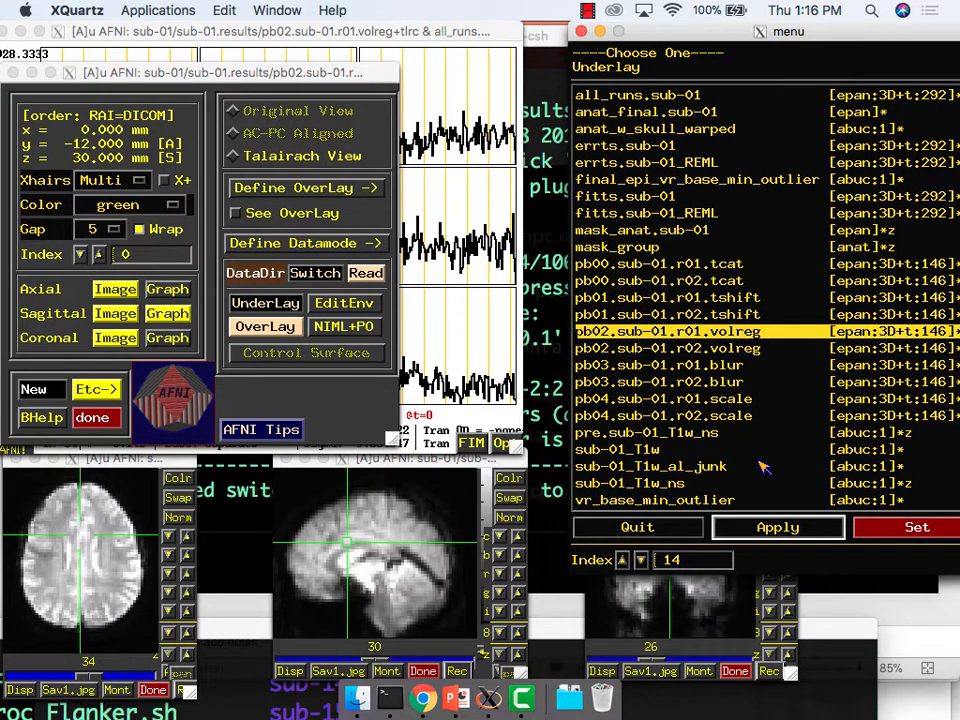
pyautogui.moveTo(652, 595)
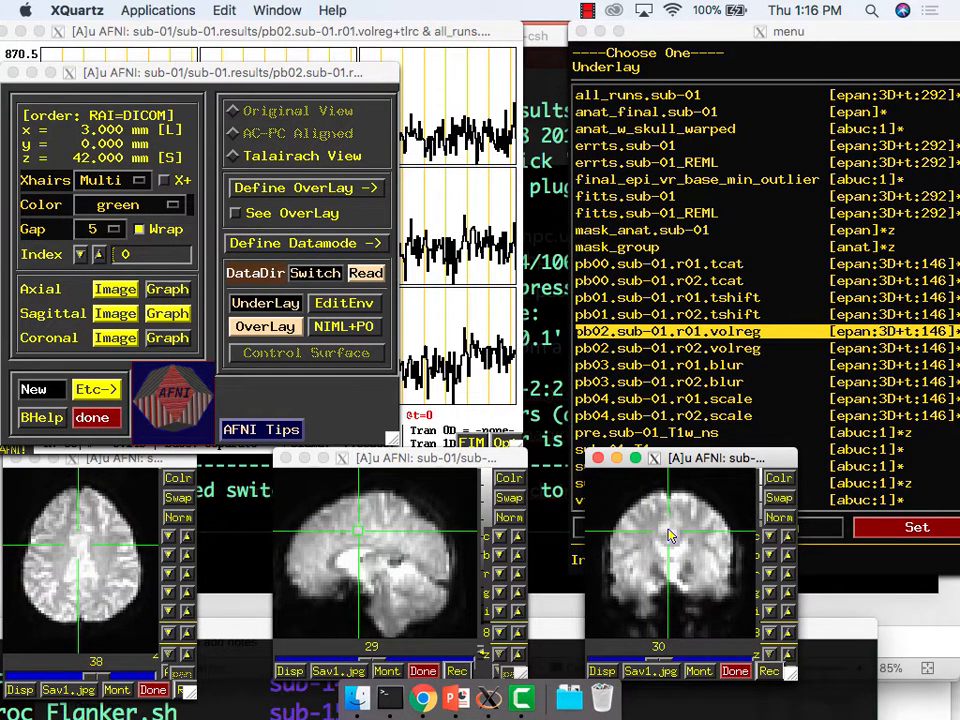
pyautogui.moveTo(597, 470)
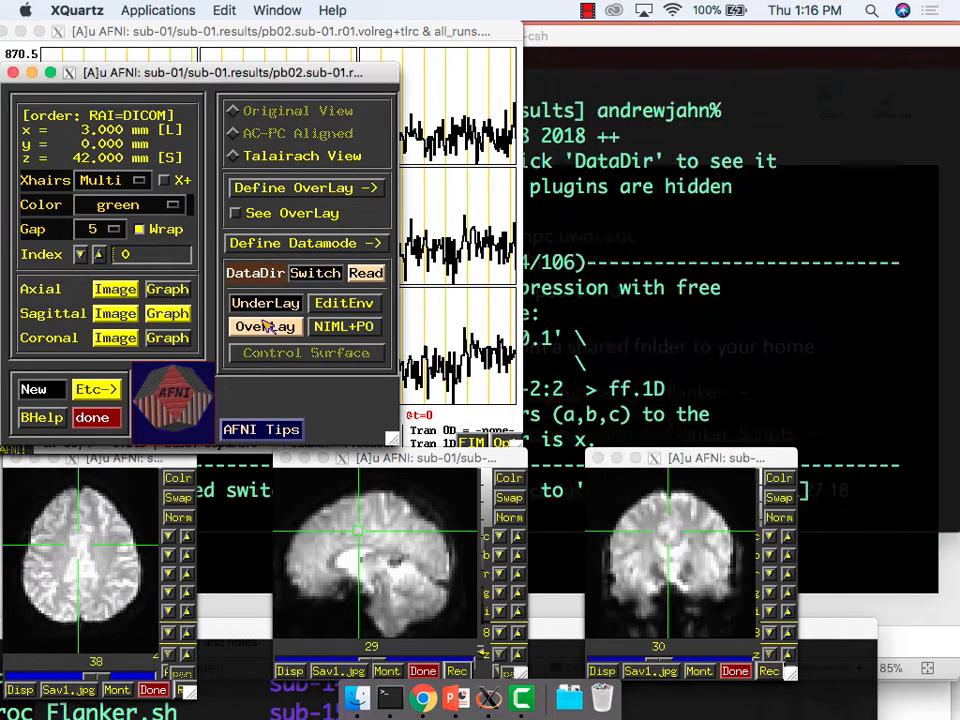
# Load anat_final.sub-01 as the overlay and reposition the crosshairs in the slices.
pyautogui.click(265, 326)
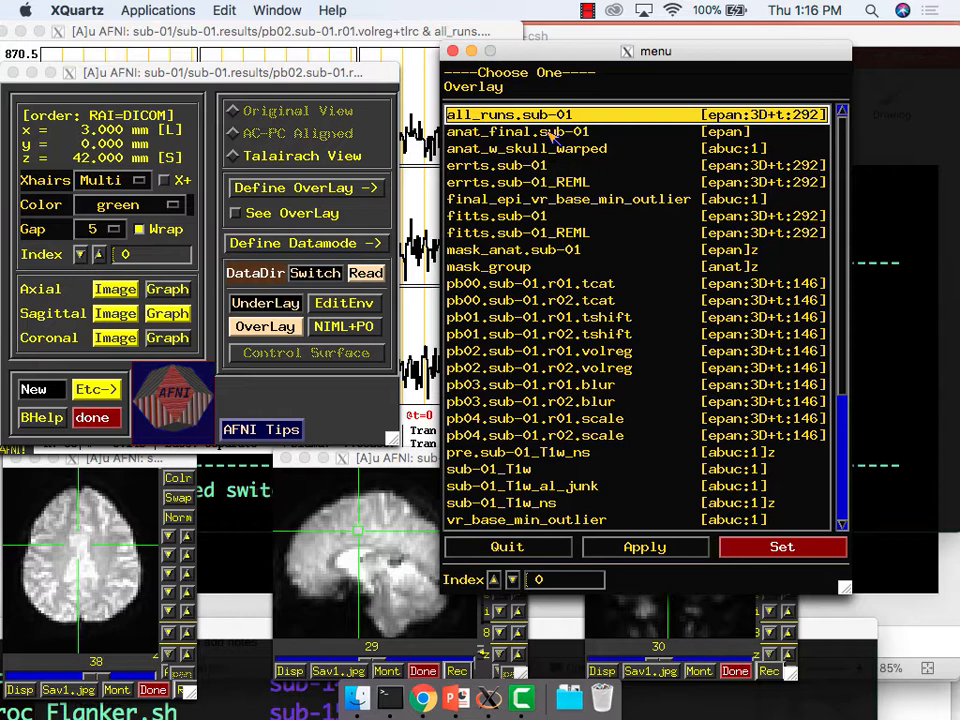
pyautogui.click(527, 131)
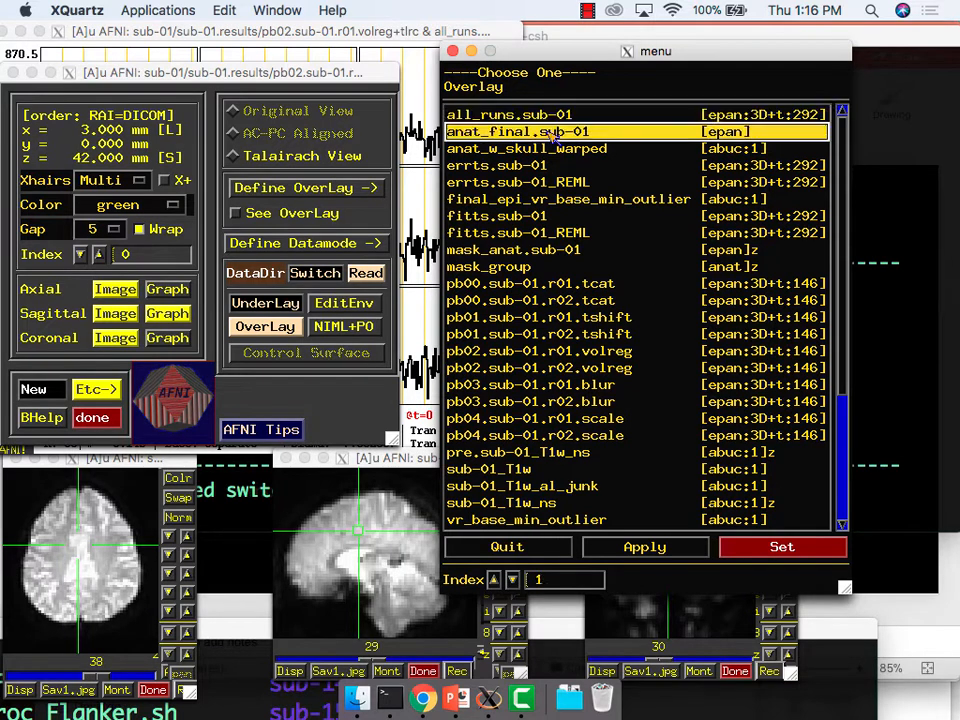
pyautogui.click(644, 547)
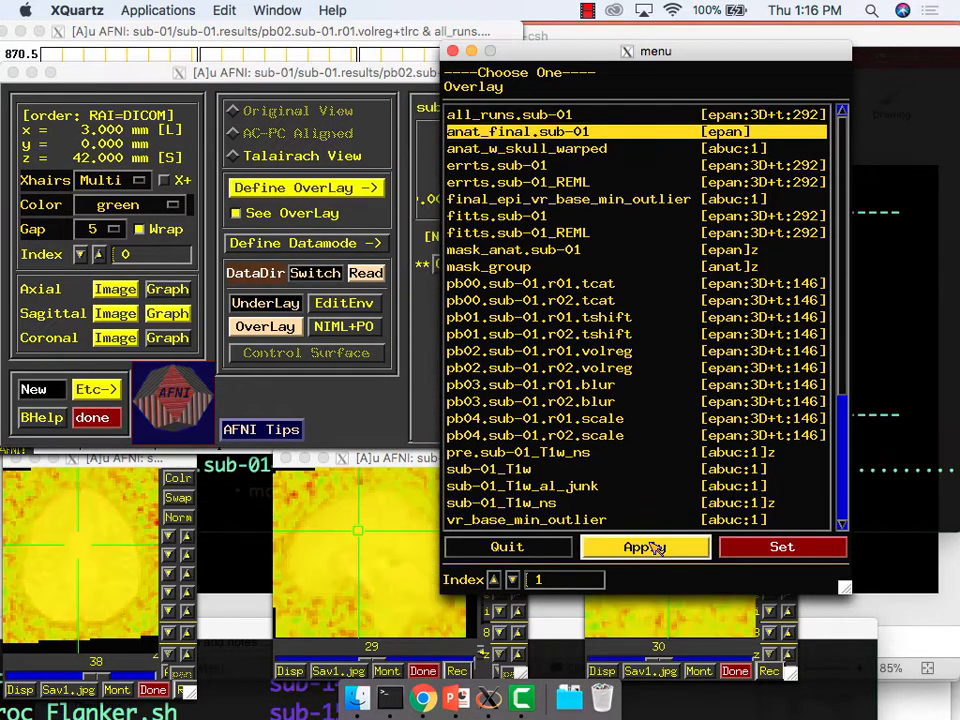
pyautogui.click(644, 547)
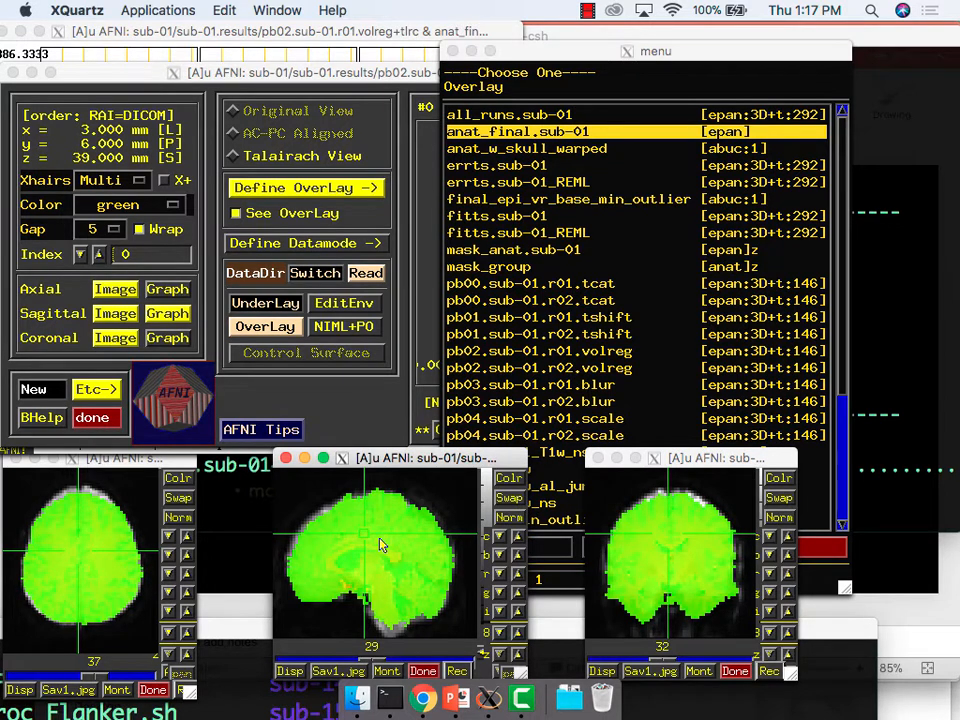
pyautogui.click(234, 213)
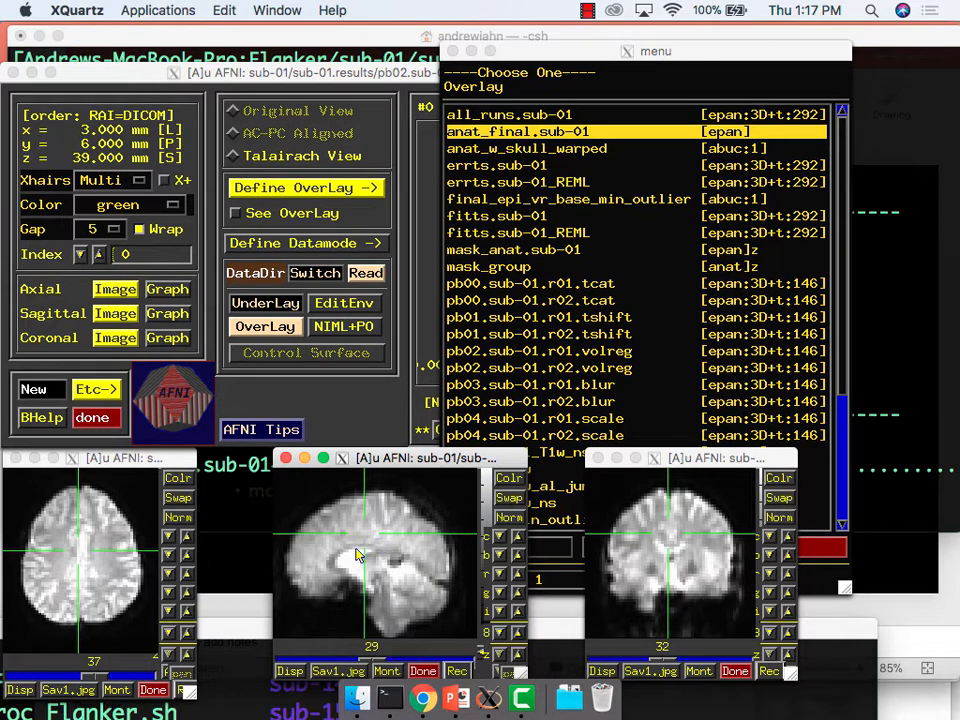
pyautogui.click(356, 558)
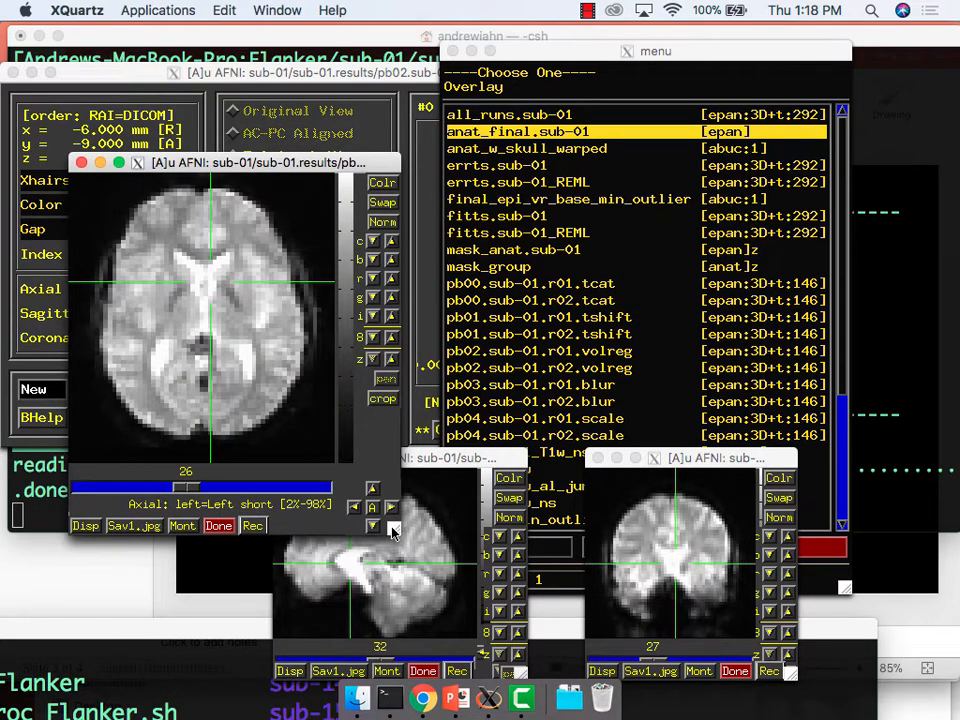
# Click in a slice view to compare EPI alignment with the anat_final.sub-01 anatomy.
pyautogui.click(205, 268)
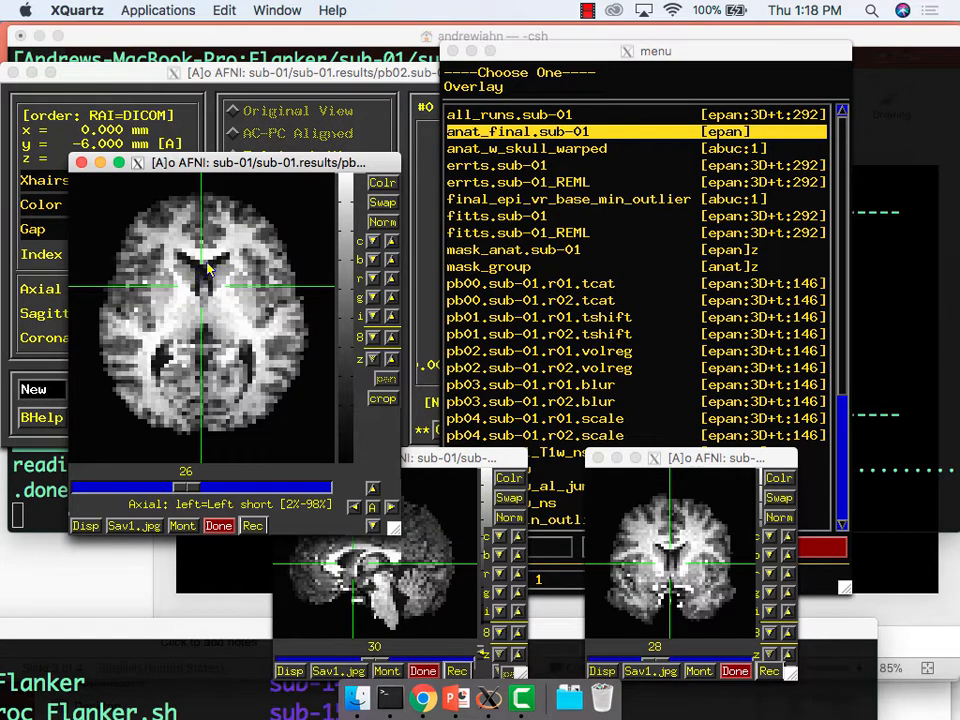
pyautogui.moveTo(140, 268)
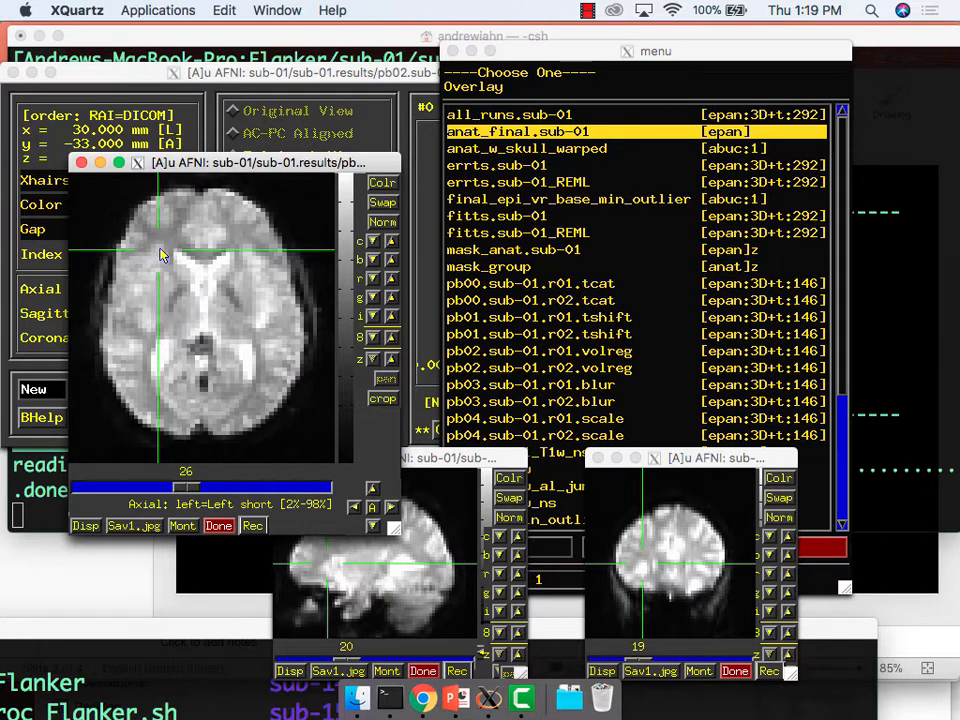
pyautogui.moveTo(196, 331)
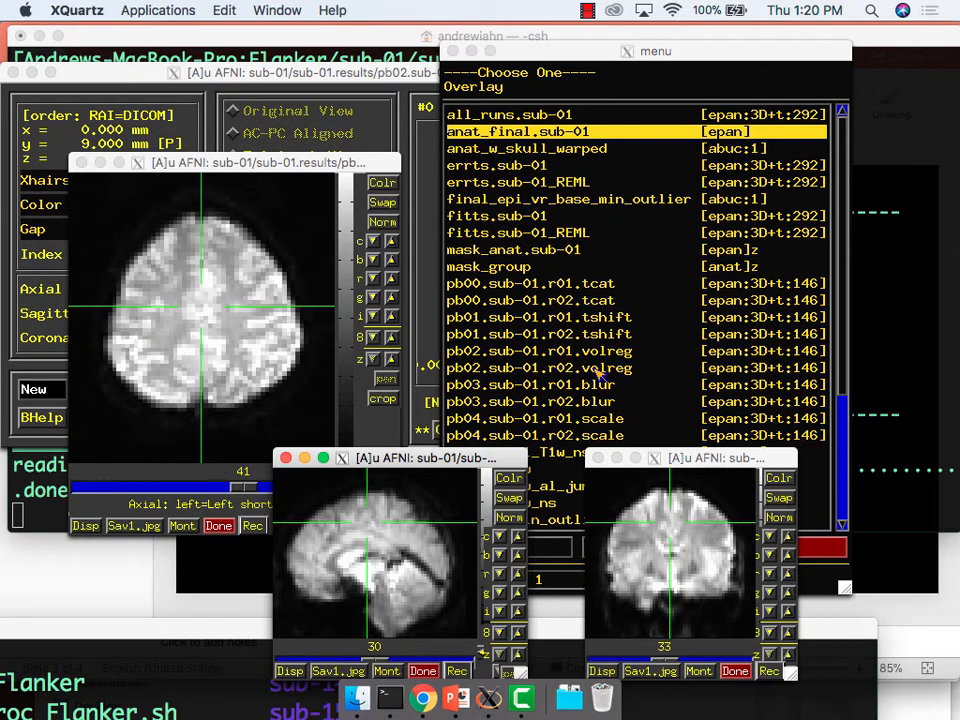
# Choose a volreg dataset as underlay and reposition the crosshairs in the sagittal slice.
pyautogui.click(540, 367)
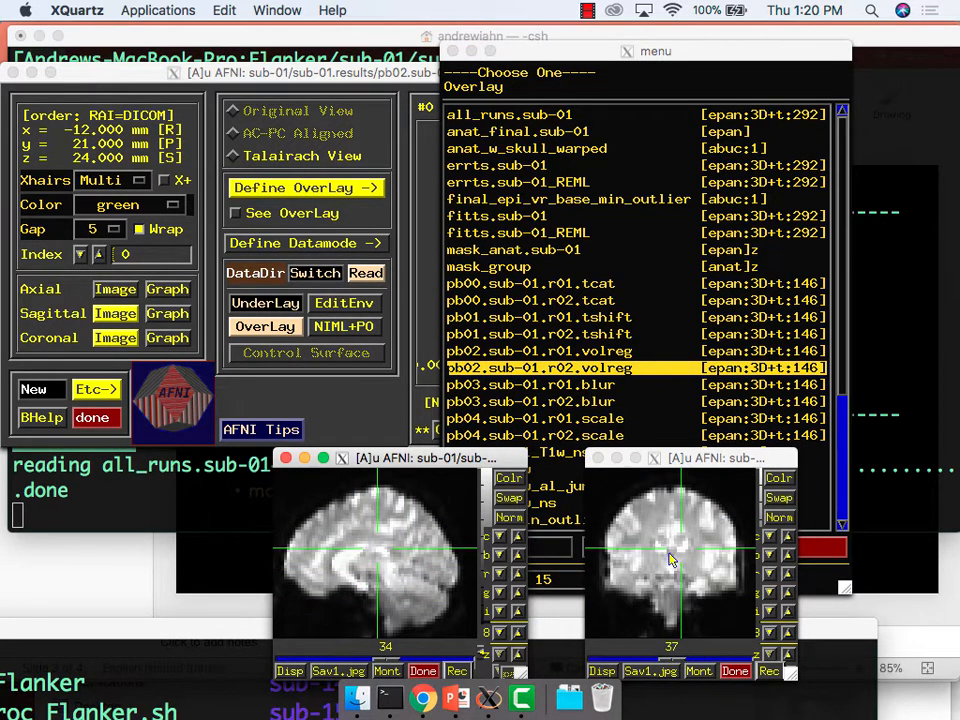
pyautogui.click(405, 565)
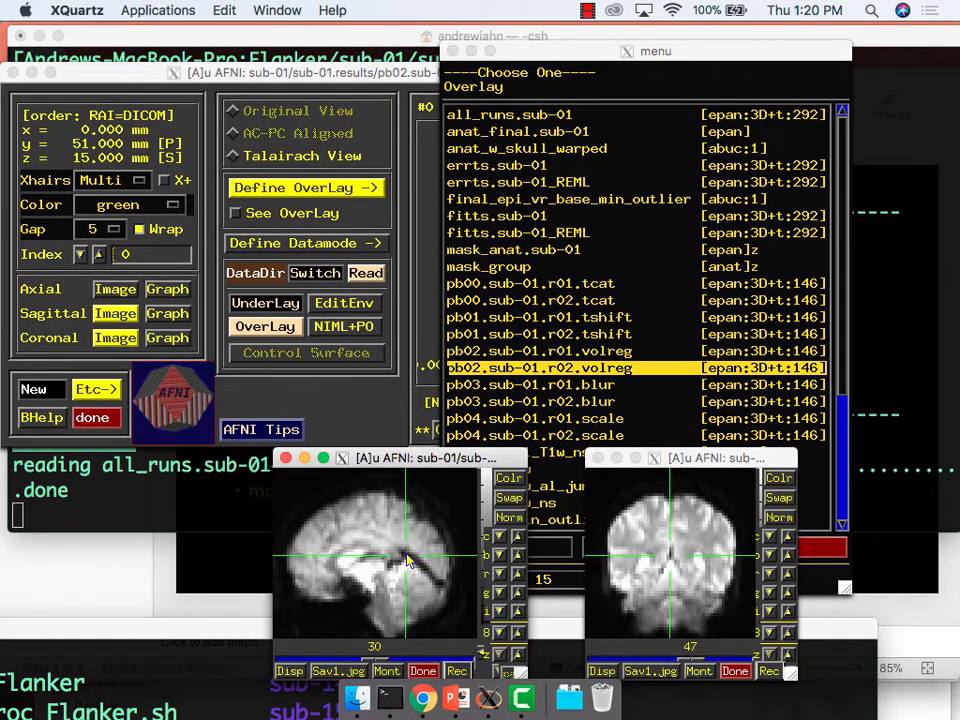
pyautogui.click(408, 562)
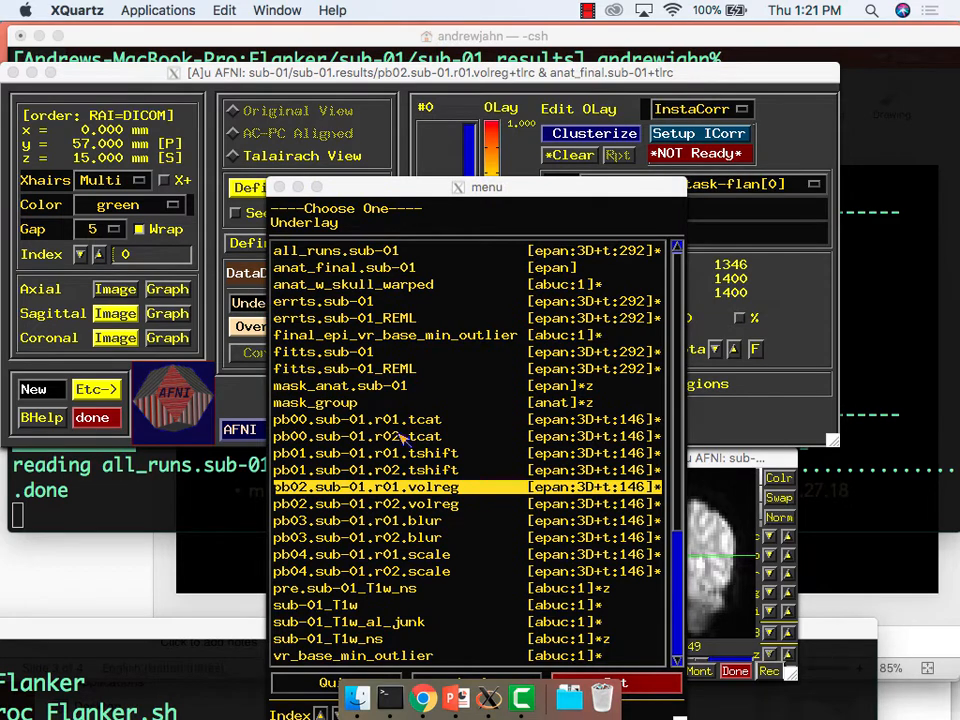
# Load pb02.sub-01.r02.volreg as the underlay.
pyautogui.click(365, 503)
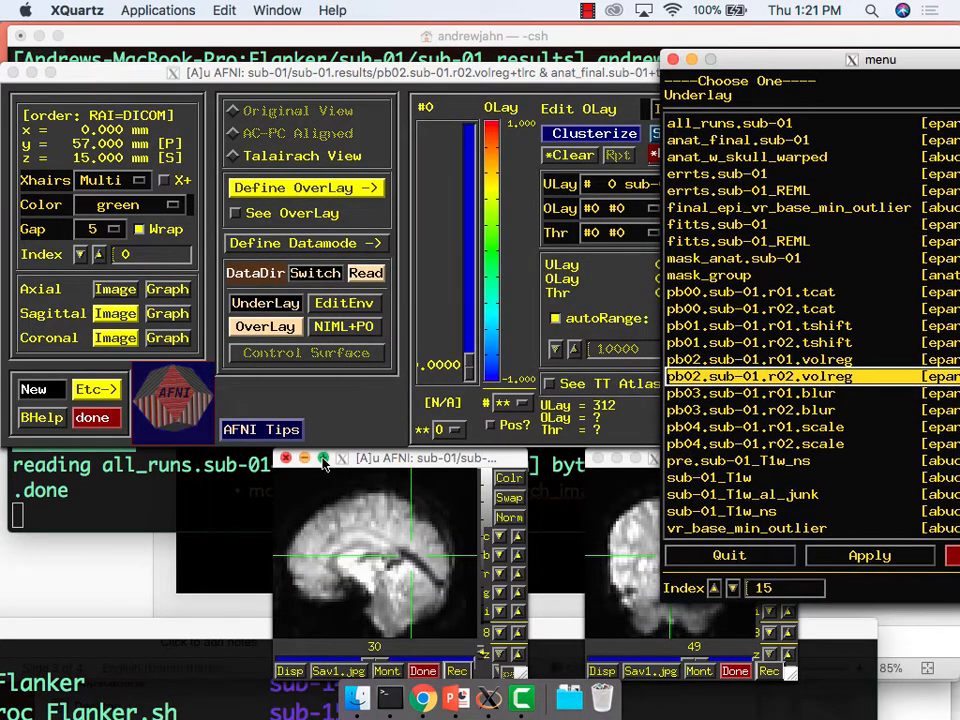
pyautogui.click(350, 570)
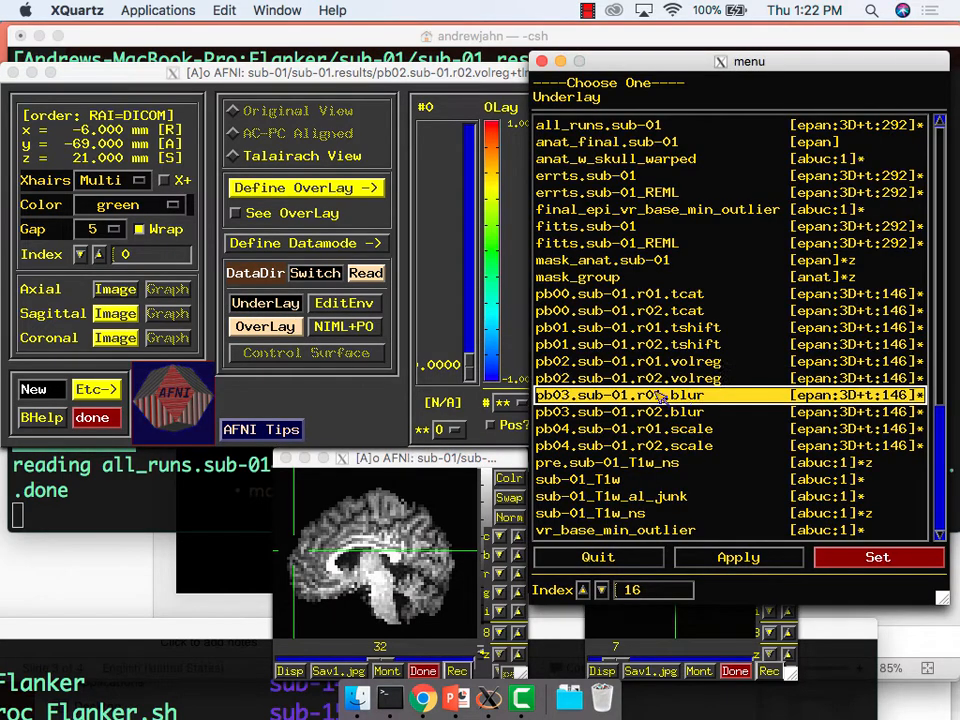
# Load pb03.sub-01.r01.blur as the underlay and click around the slices.
pyautogui.click(650, 394)
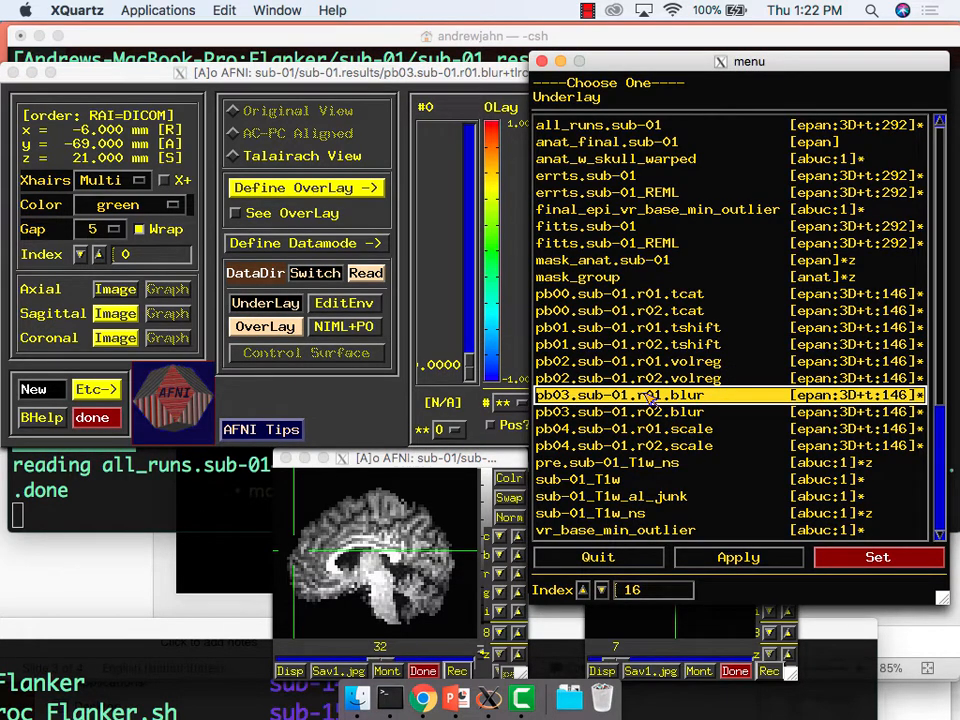
pyautogui.moveTo(396, 544)
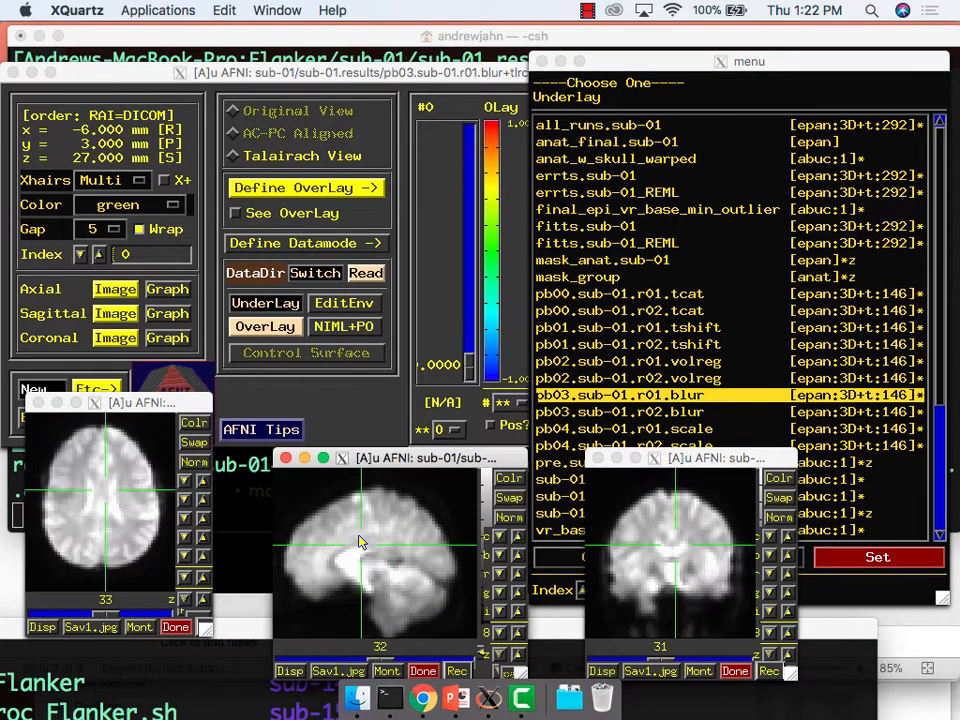
pyautogui.click(353, 543)
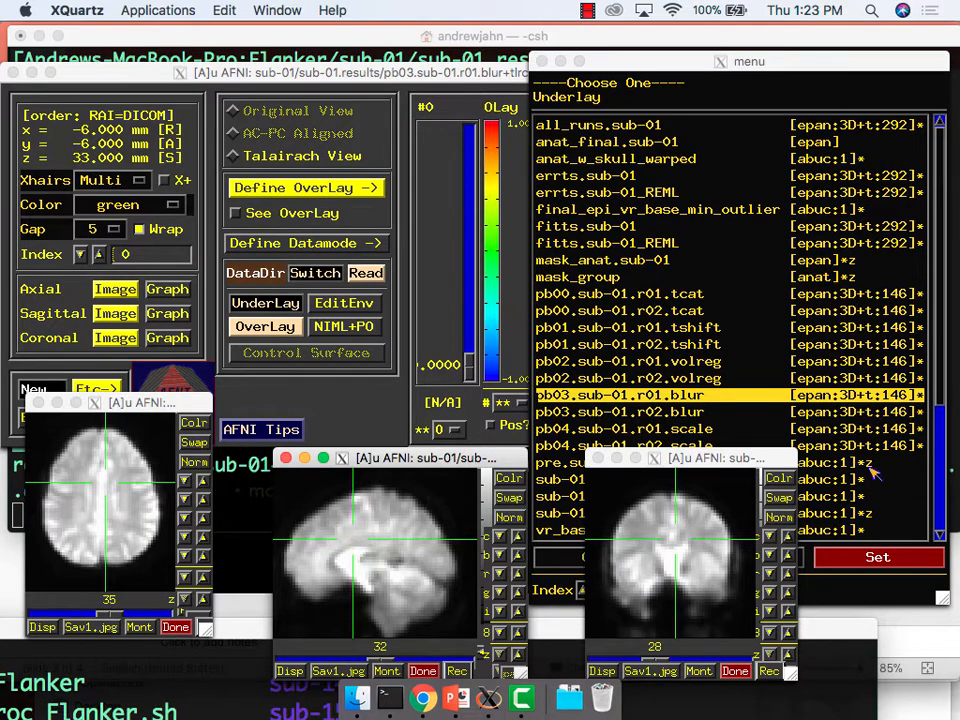
pyautogui.click(640, 428)
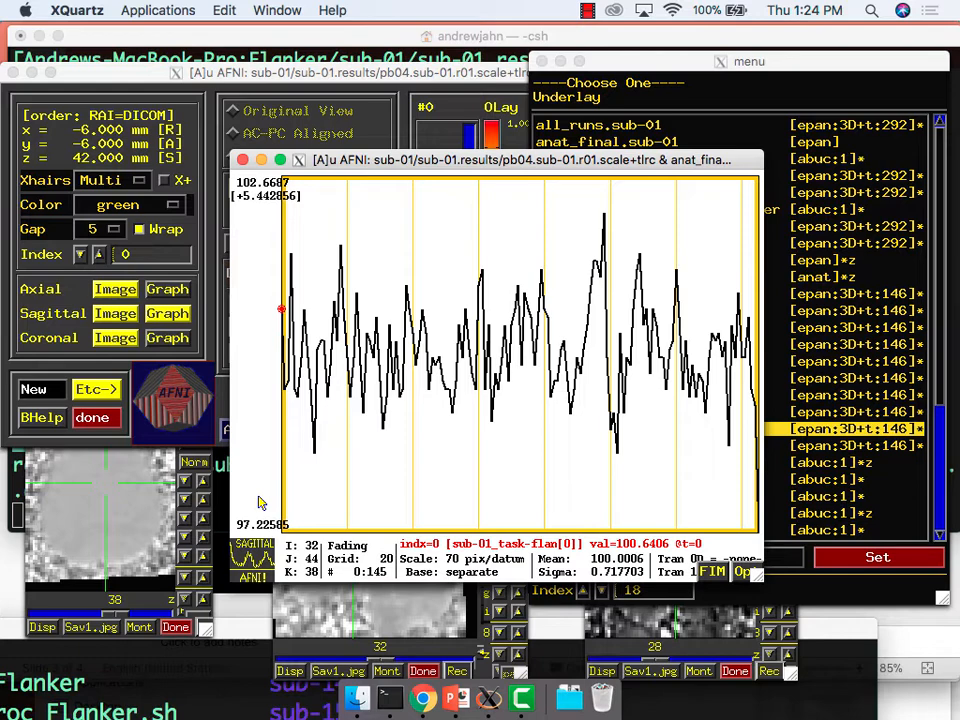
pyautogui.moveTo(256, 431)
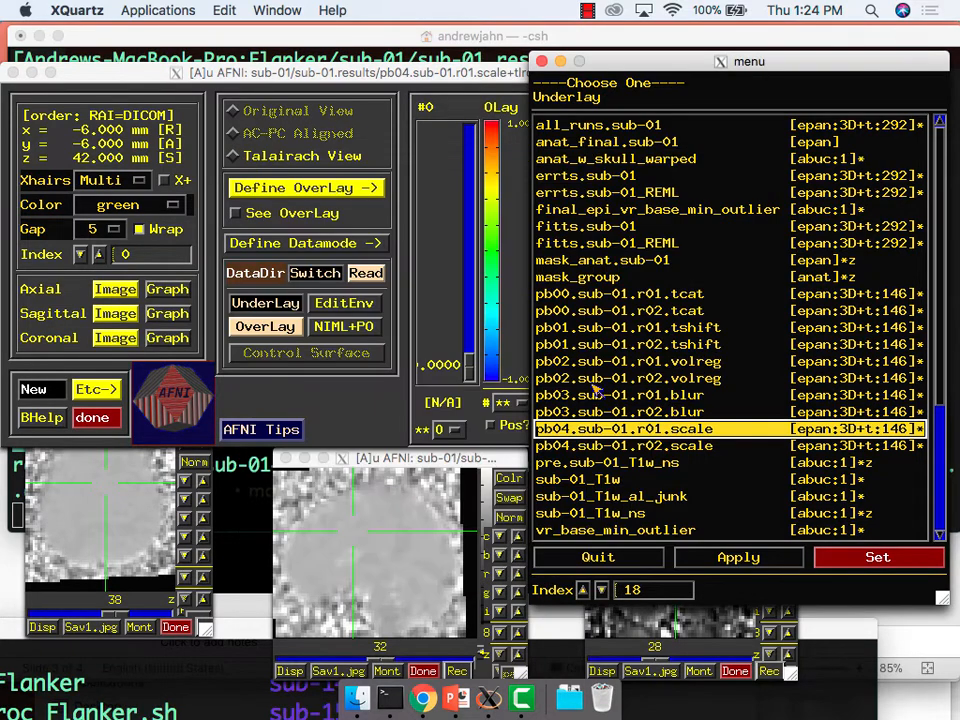
# Scroll while inspecting the pb04.sub-01.r01.scale voxel time series.
pyautogui.scroll(-3)
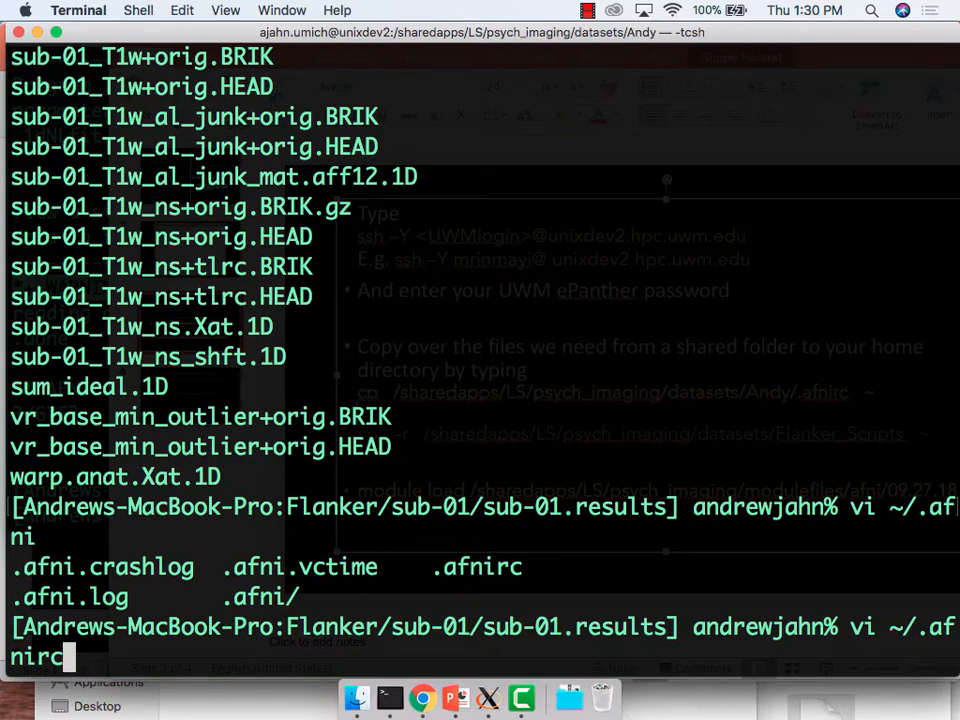
# Run the pending Terminal command, then type afni to relaunch AFNI.
pyautogui.press('Return')
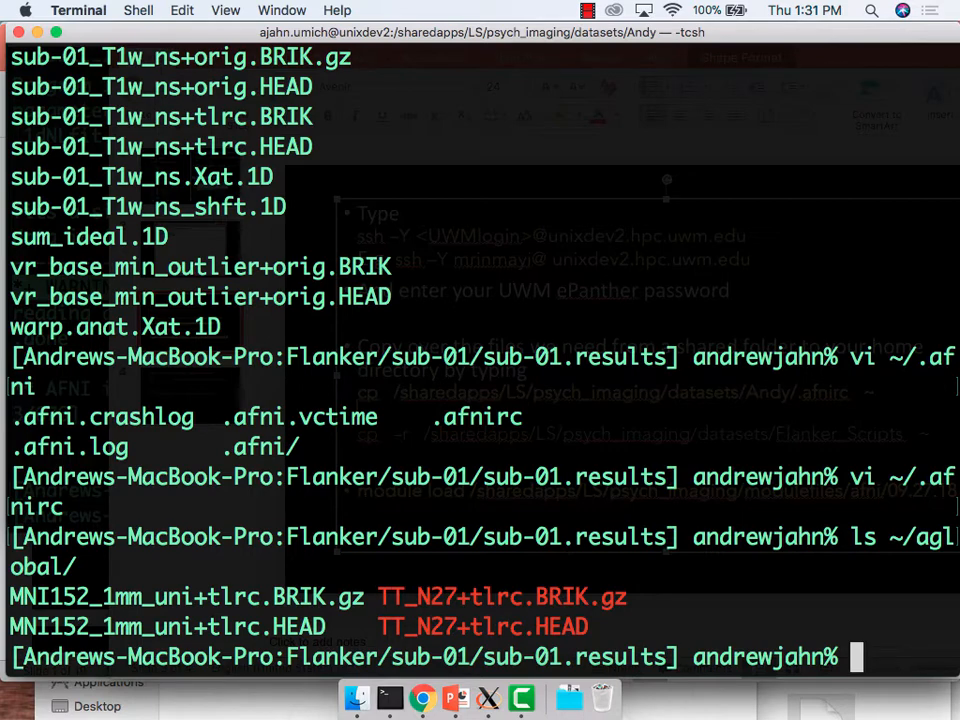
pyautogui.write('afn')
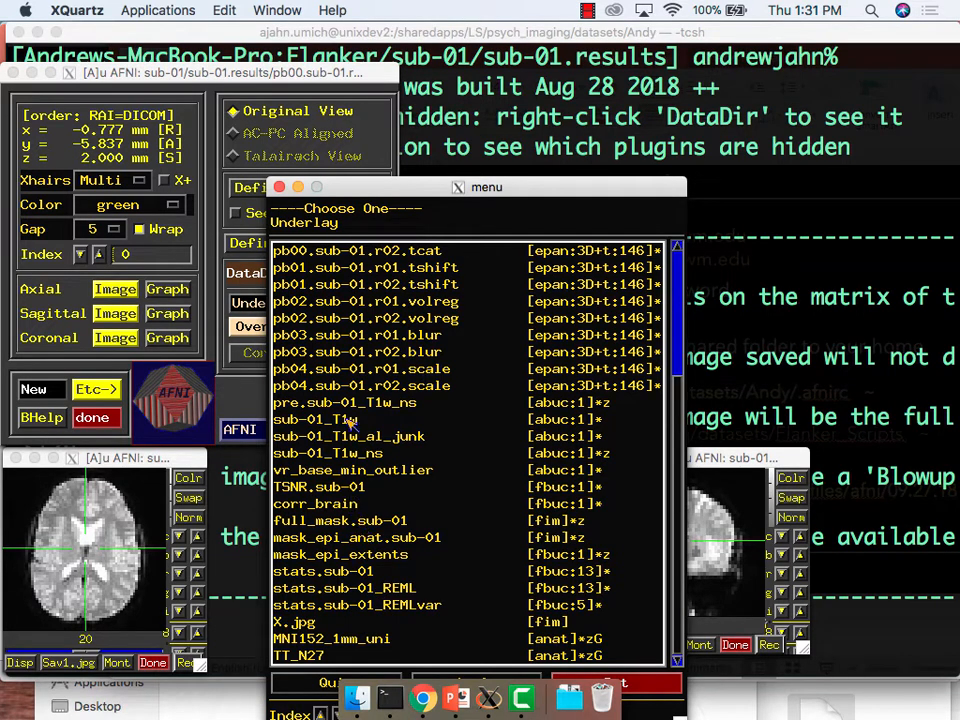
# Set MNI152_1mm_uni as AFNI's underlay and anat_final.sub-01 as the overlay.
pyautogui.click(355, 638)
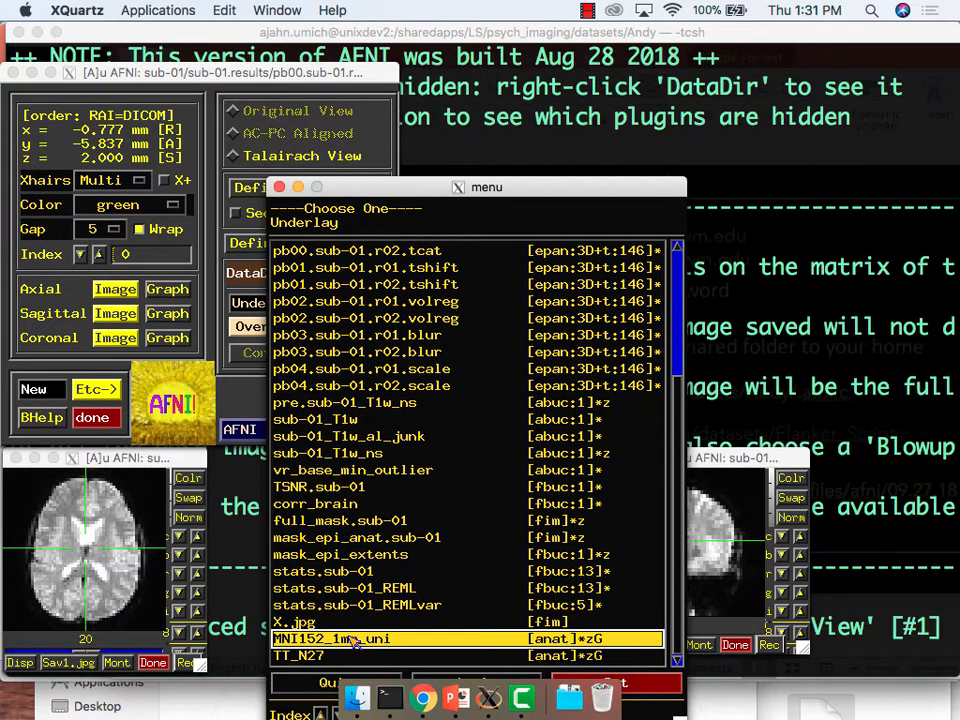
pyautogui.click(355, 638)
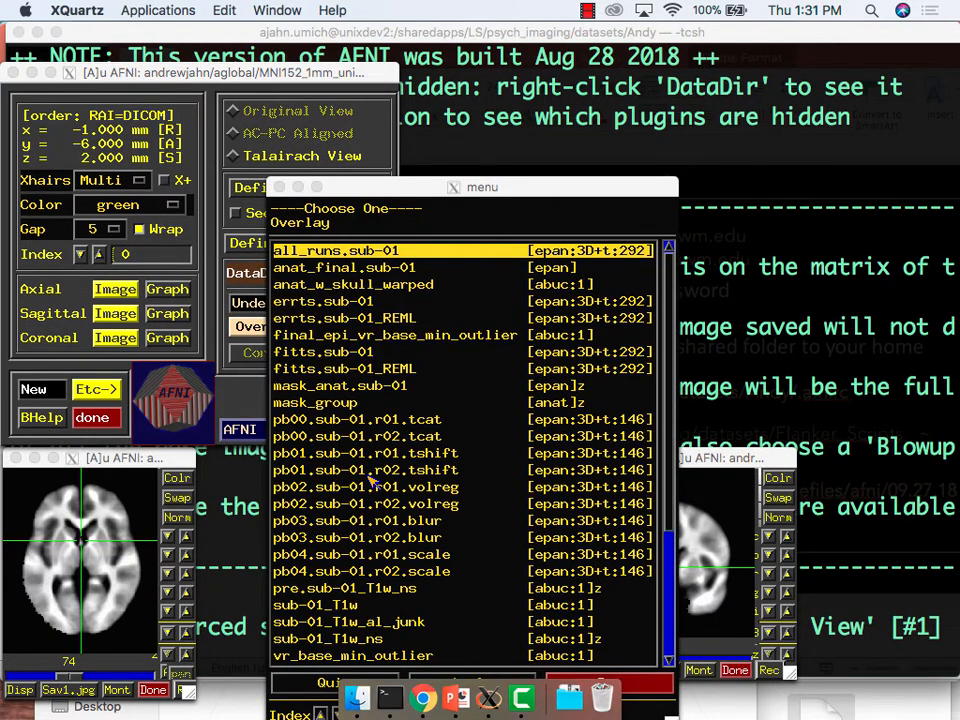
pyautogui.click(343, 267)
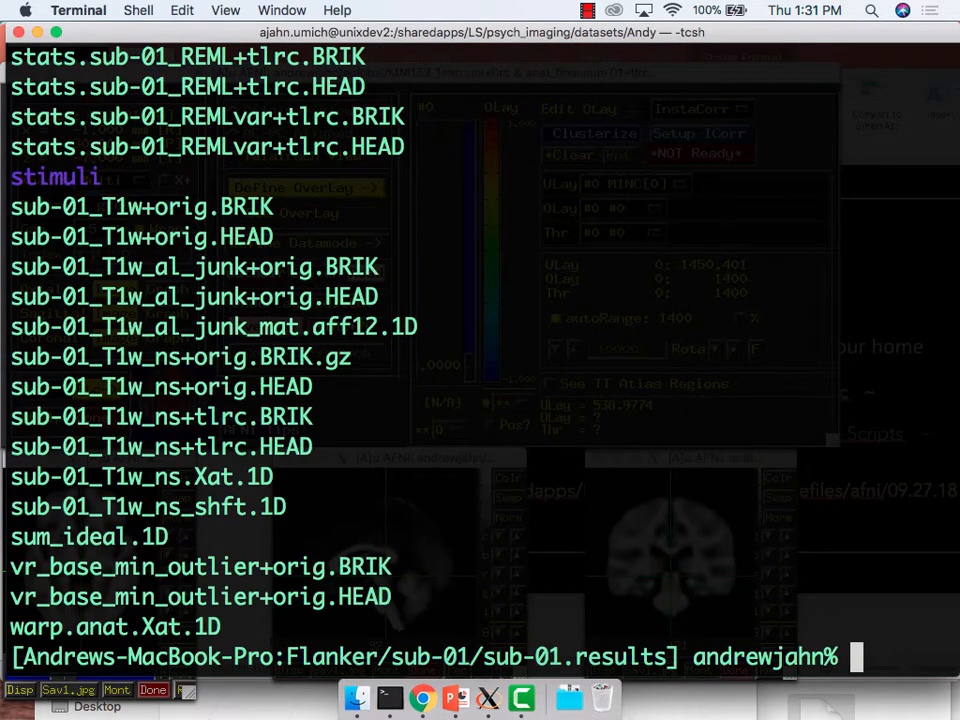
# Copy the ../../MNI* template files into sub-01.results, then launch afni.
pyautogui.write('ls ..')
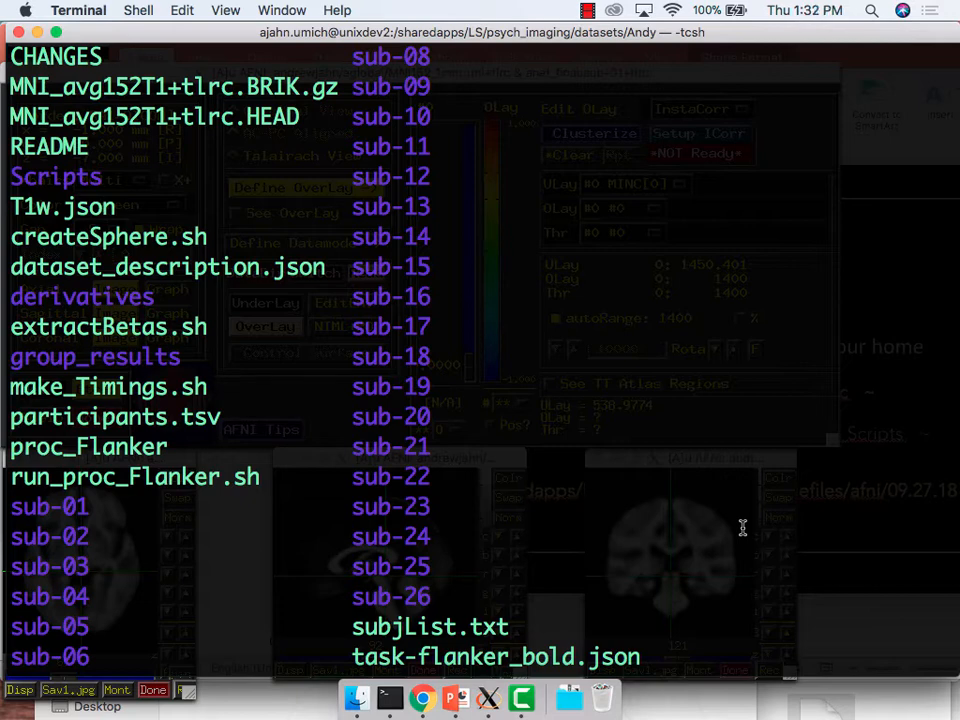
pyautogui.write('cp ../..')
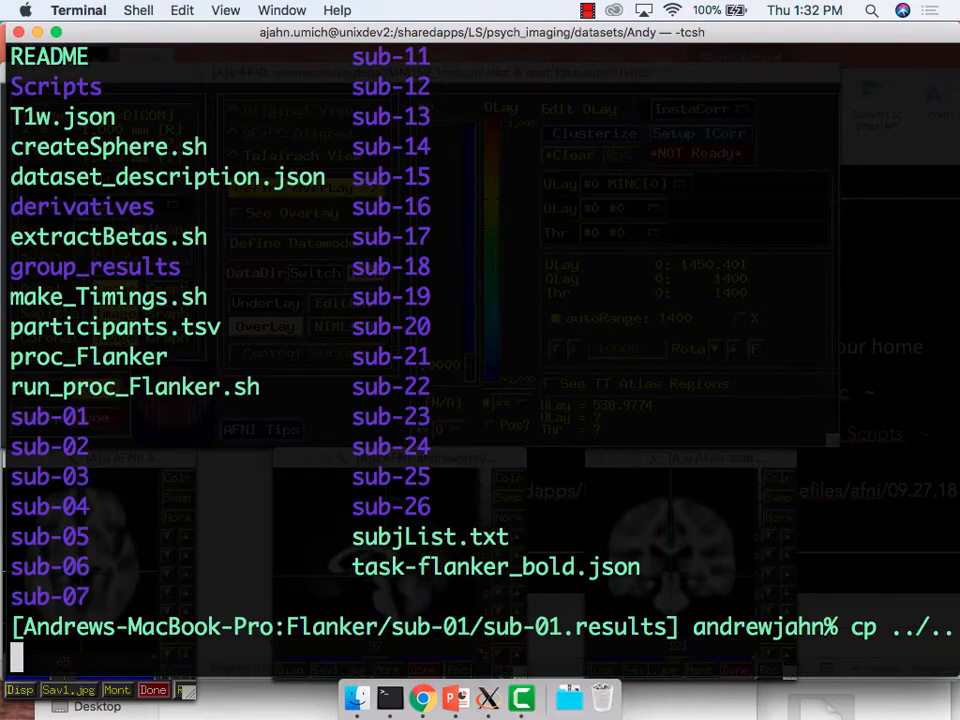
pyautogui.write('/MNI')
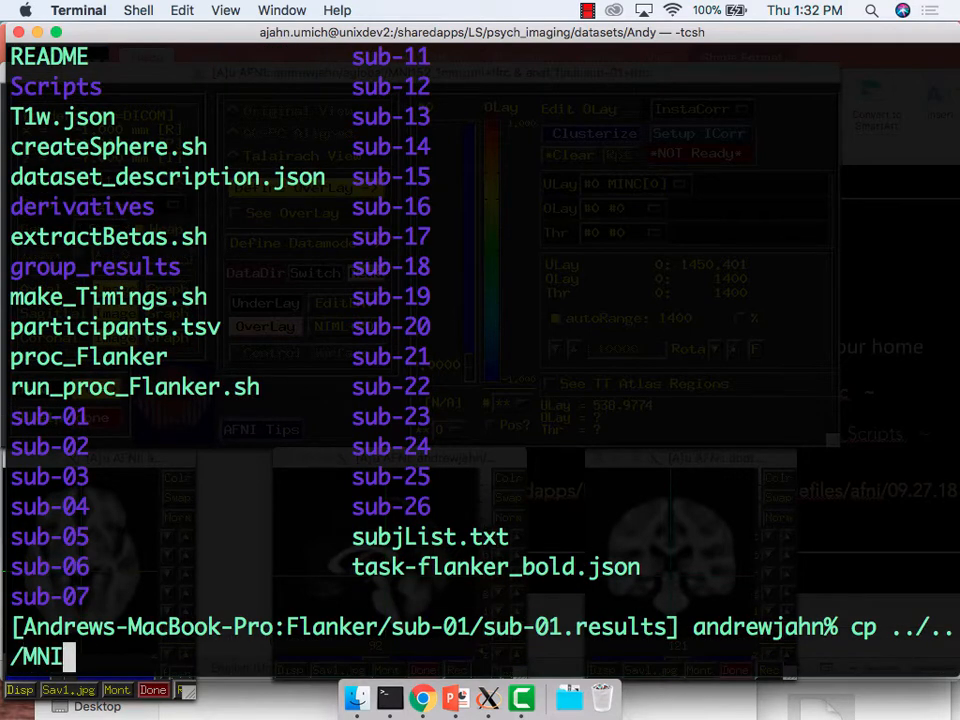
pyautogui.write('*')
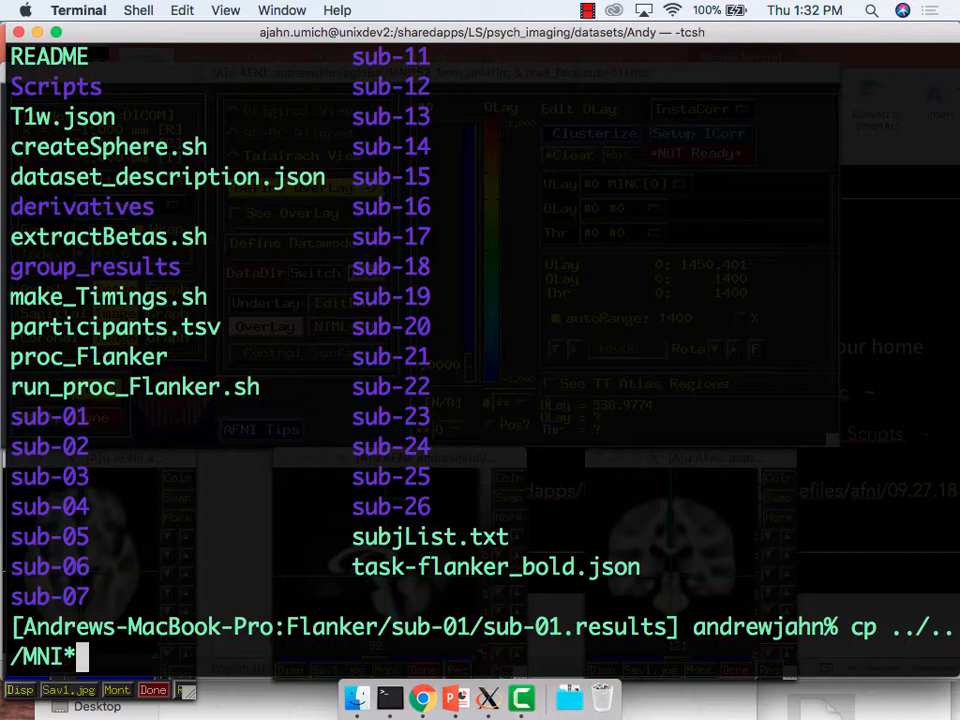
pyautogui.write('.')
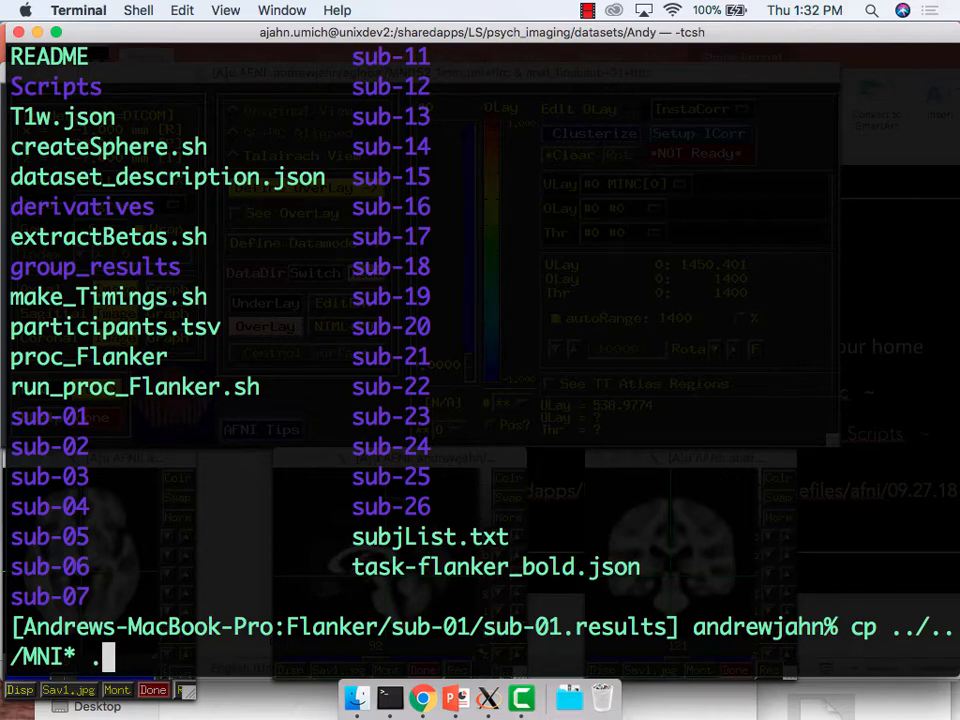
pyautogui.press('Return')
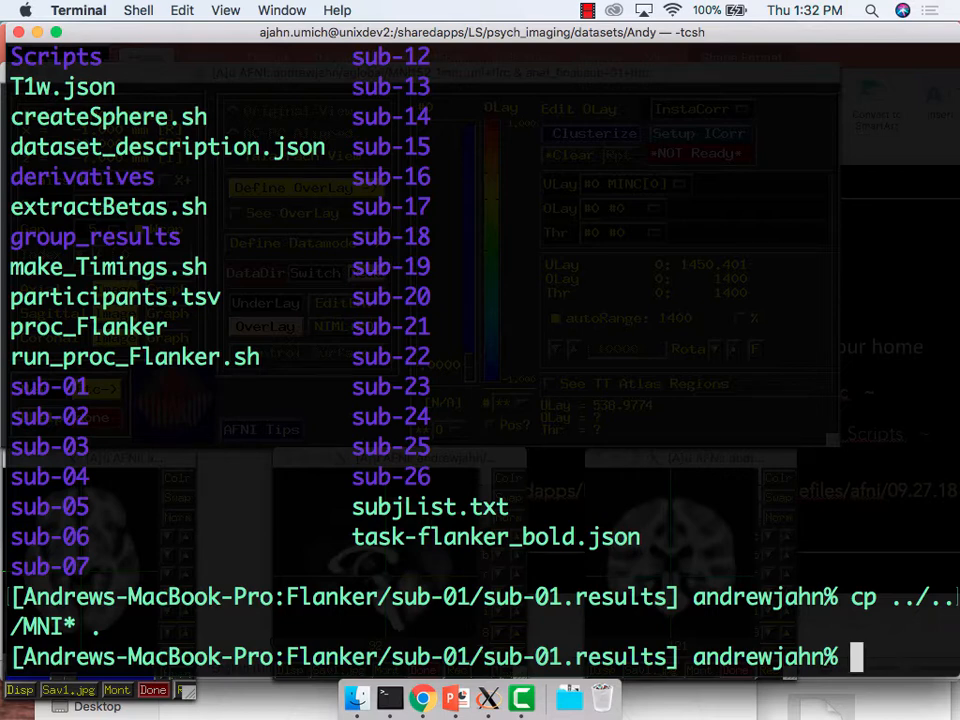
pyautogui.write('afni')
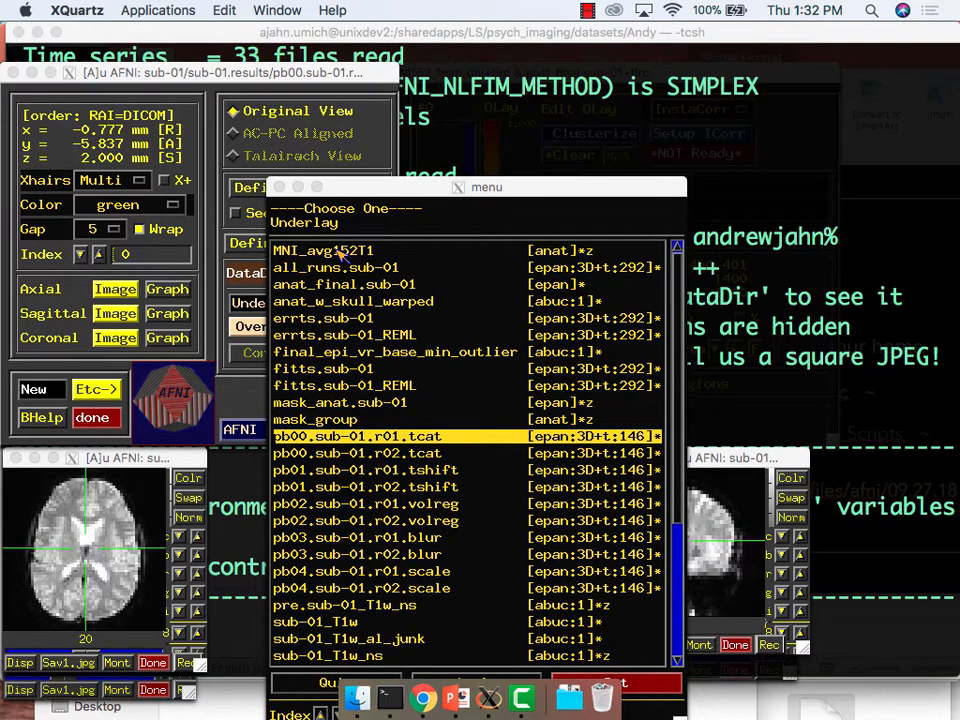
# Choose MNI_avg152T1 from the dataset list as the underlay.
pyautogui.click(322, 250)
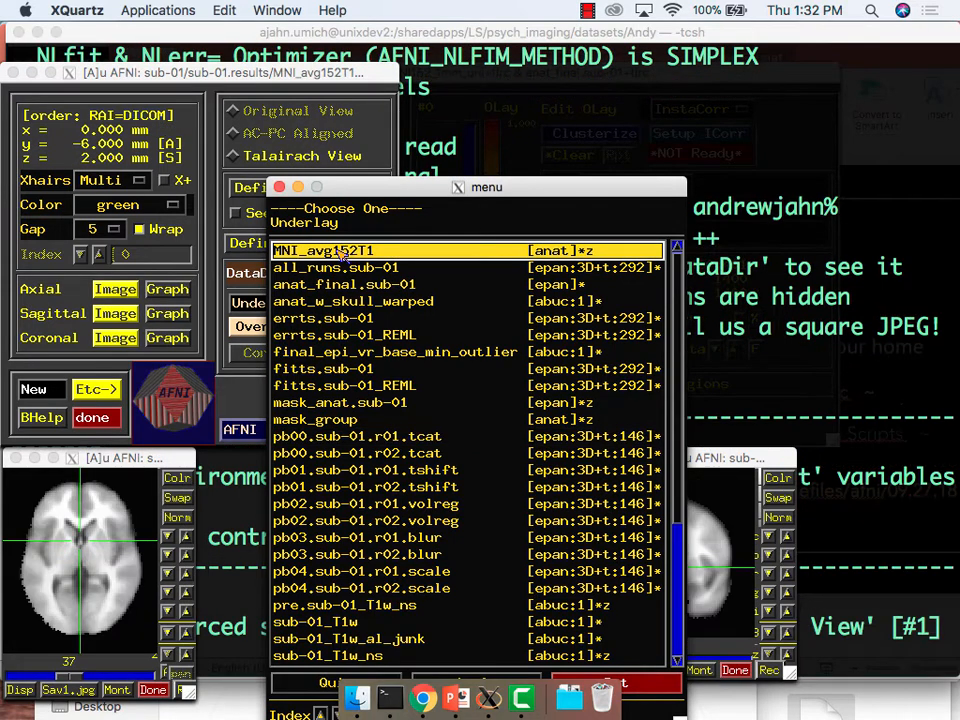
pyautogui.click(322, 250)
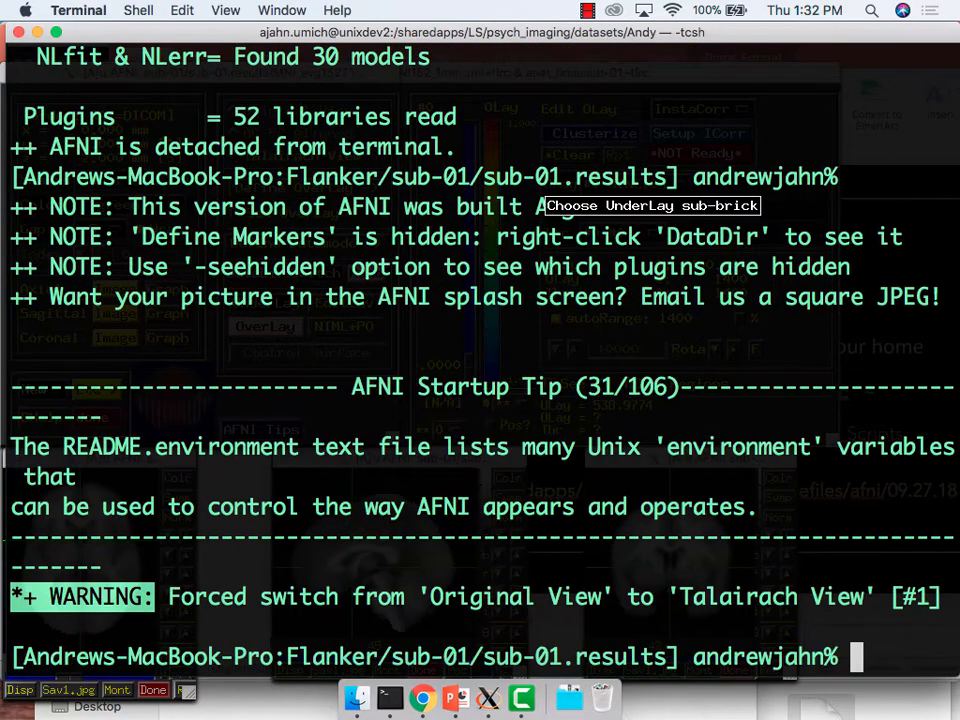
pyautogui.write('afni')
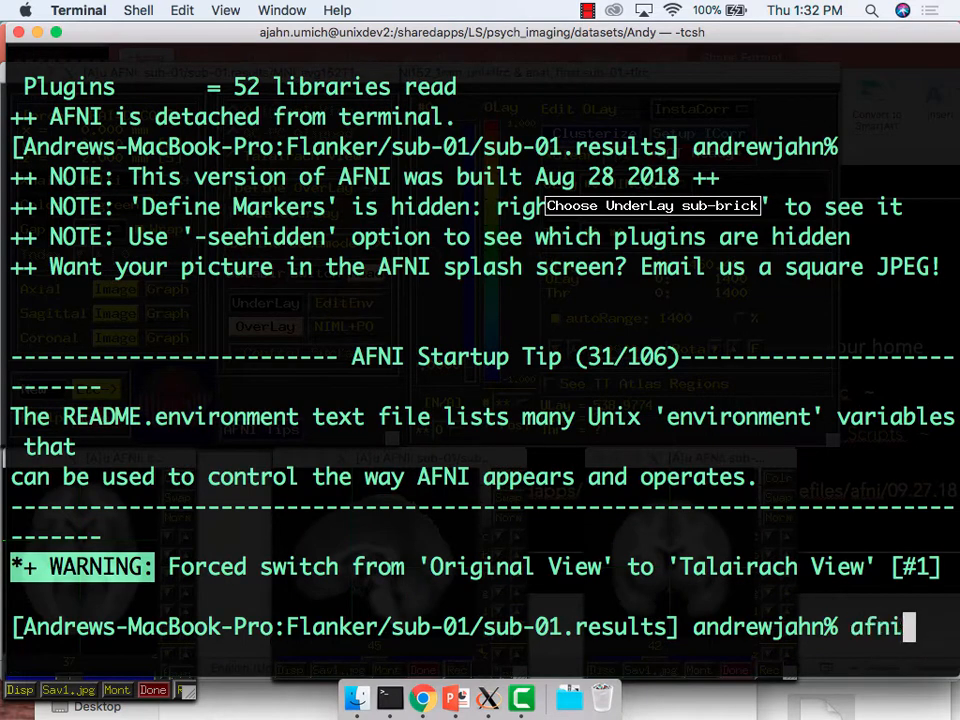
pyautogui.write('cd sub-01/sub-01.results/')
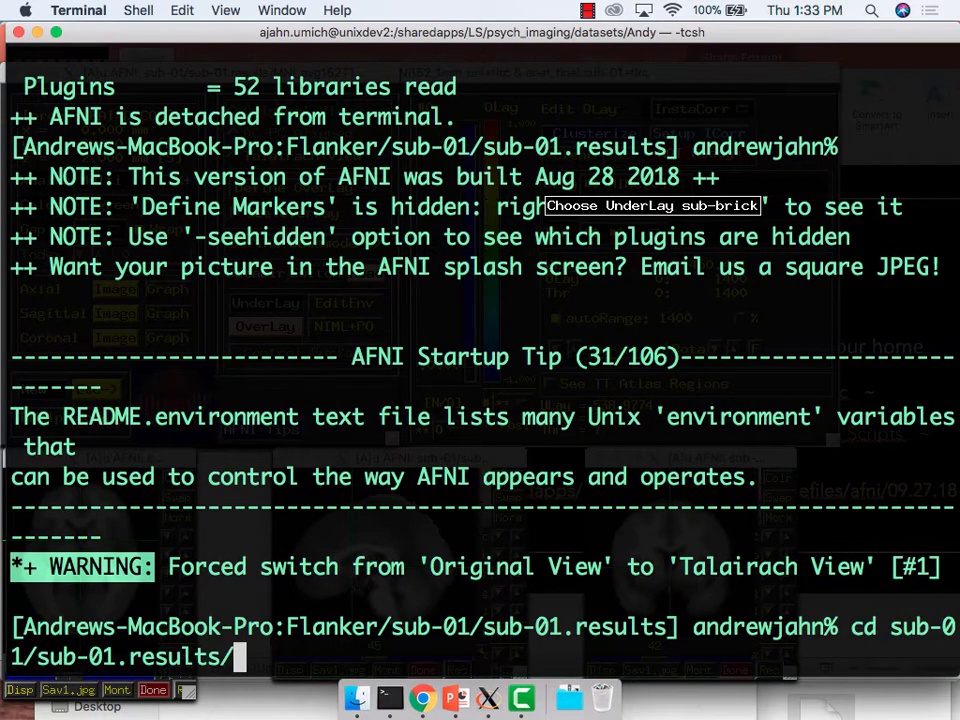
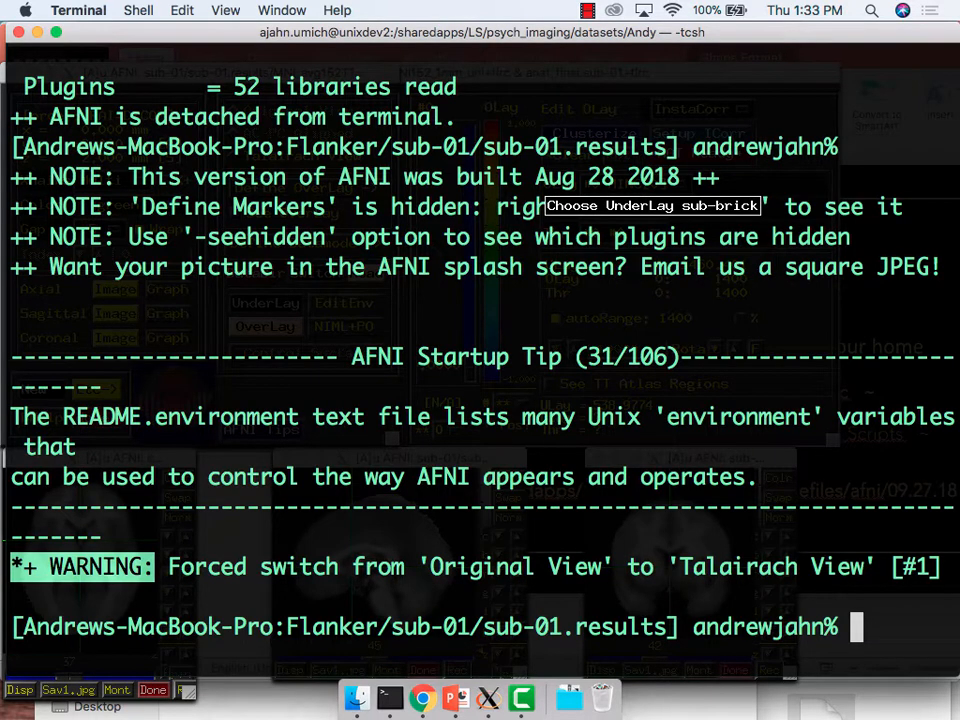
pyautogui.write('ex')
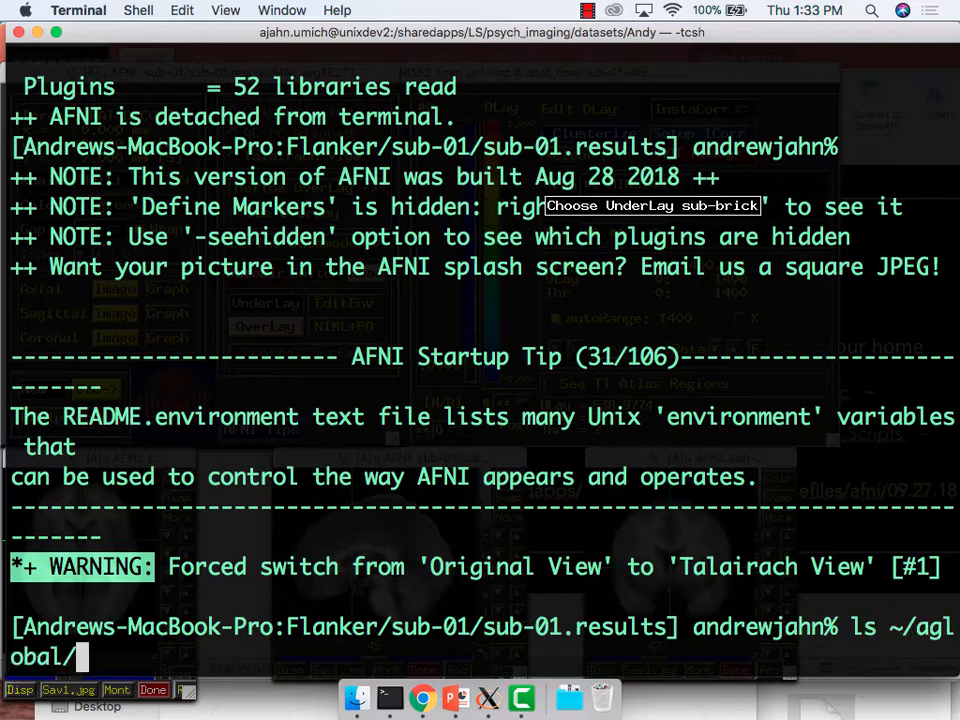
pyautogui.write('cp ../../MNI* .')
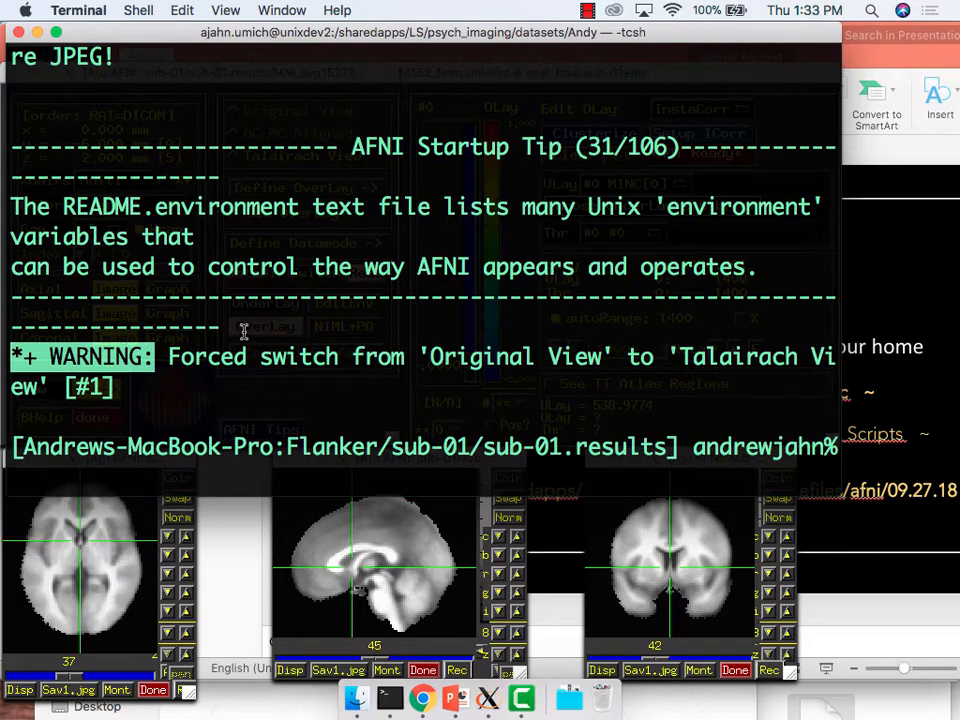
pyautogui.moveTo(837, 483)
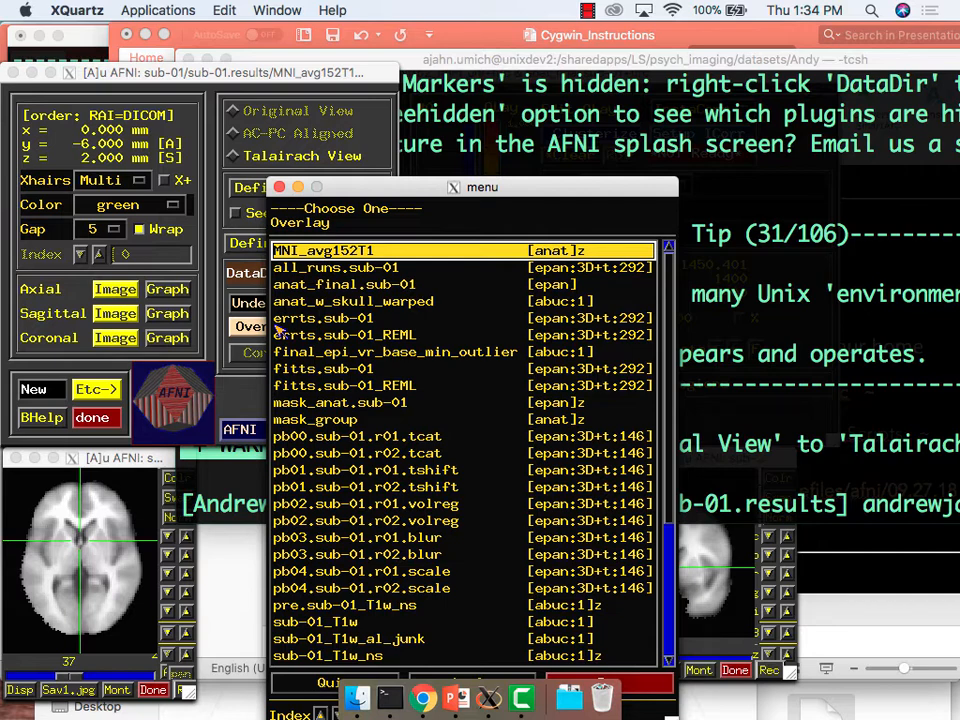
pyautogui.moveTo(330, 318)
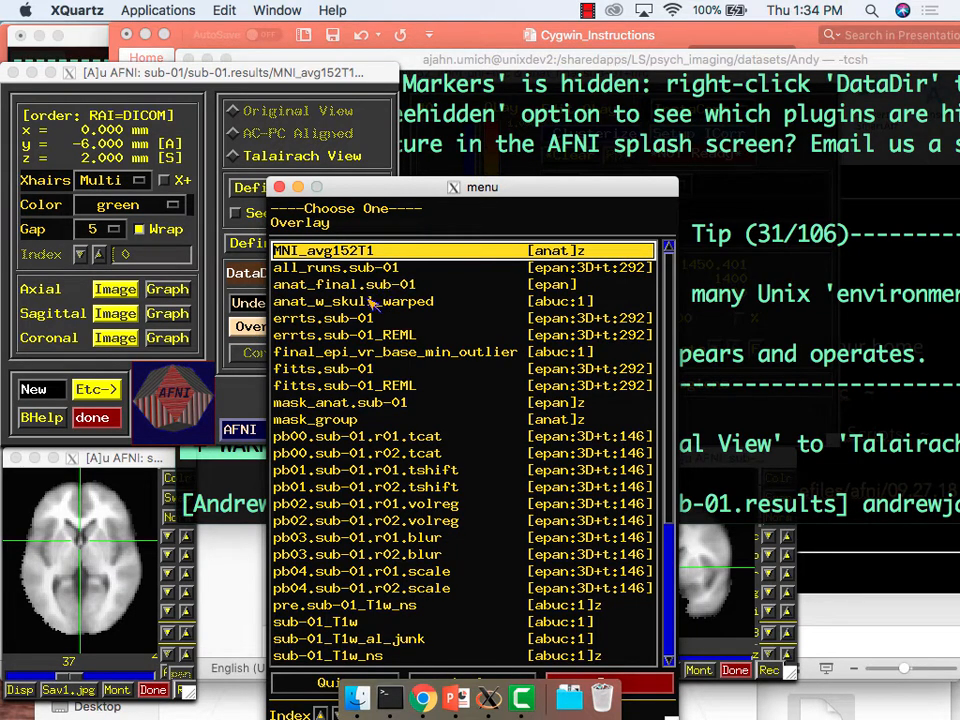
# Overlay anat_final.sub-01 on MNI_avg152T1 and reposition the sagittal crosshairs.
pyautogui.click(343, 284)
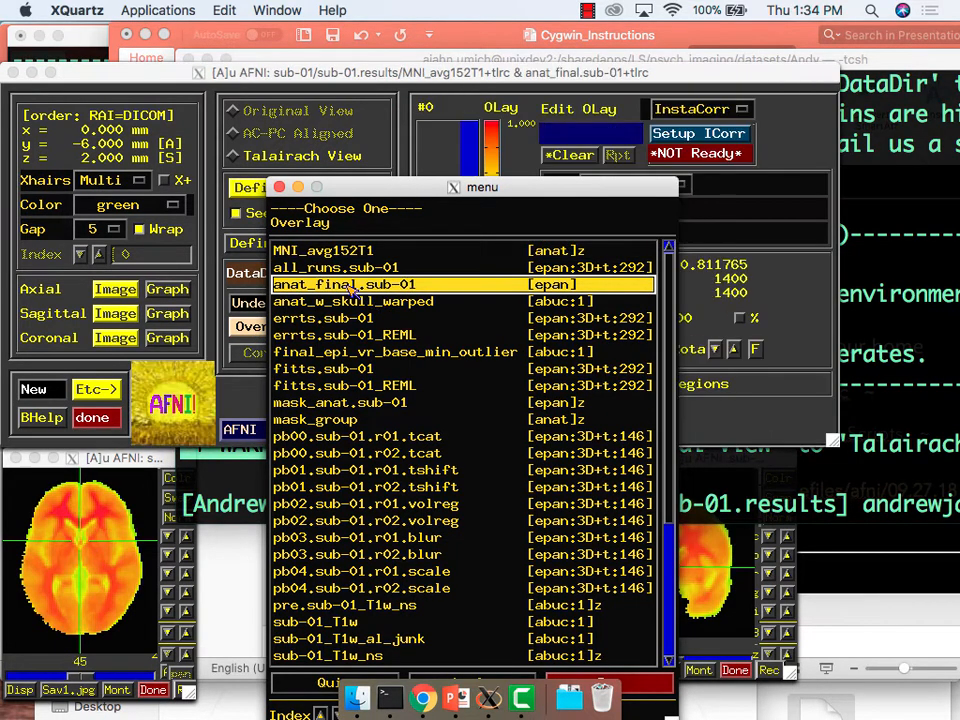
pyautogui.click(345, 284)
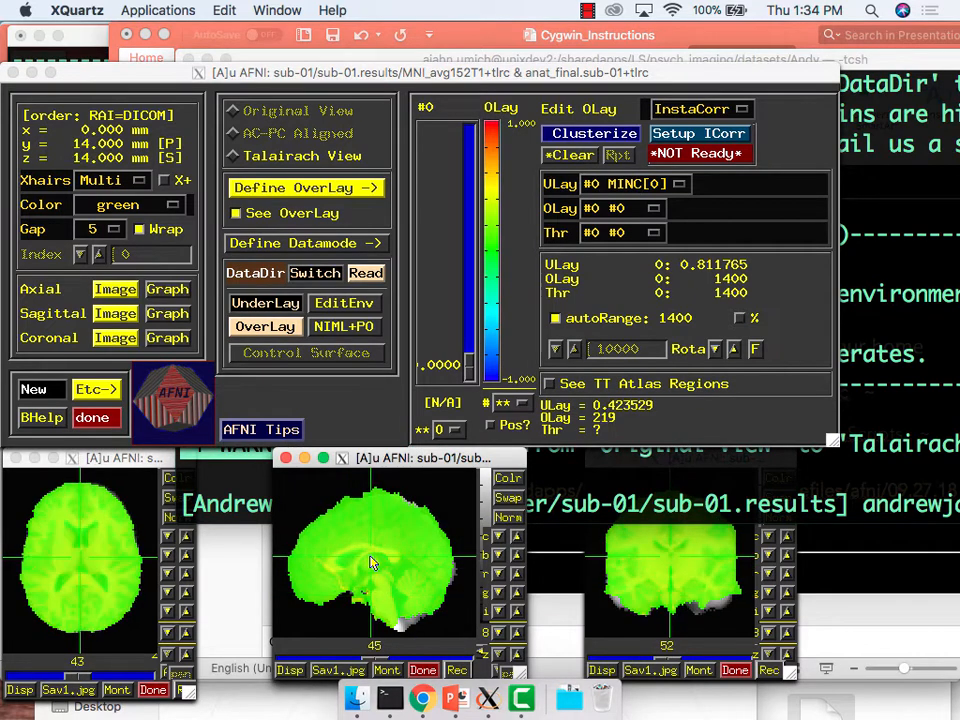
pyautogui.click(235, 213)
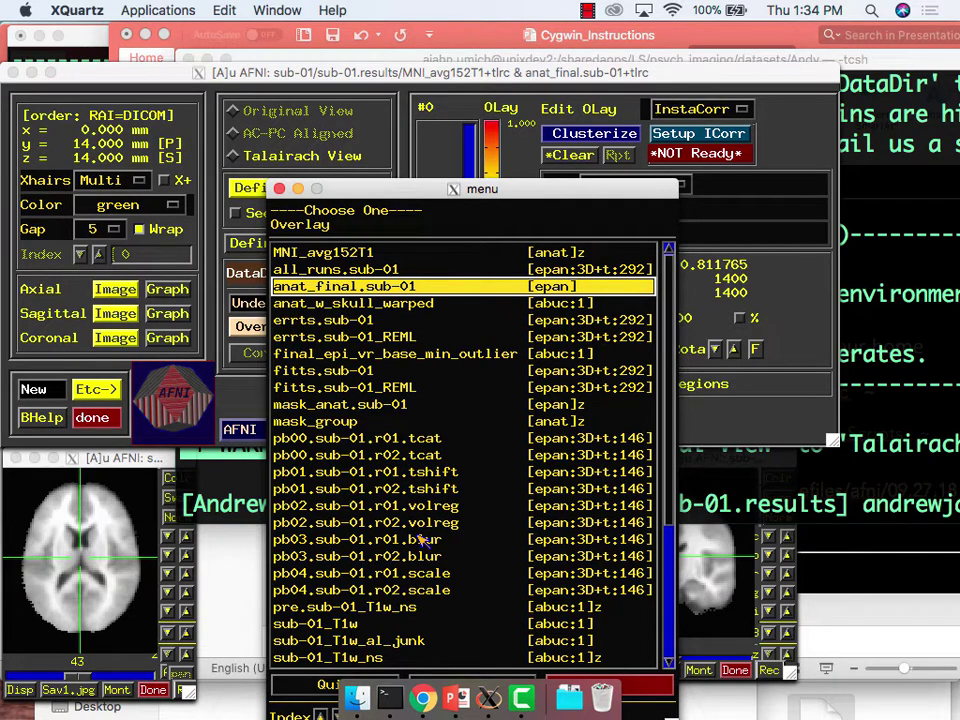
# Set pb03.sub-01.r01.blur as the overlay dataset.
pyautogui.click(360, 539)
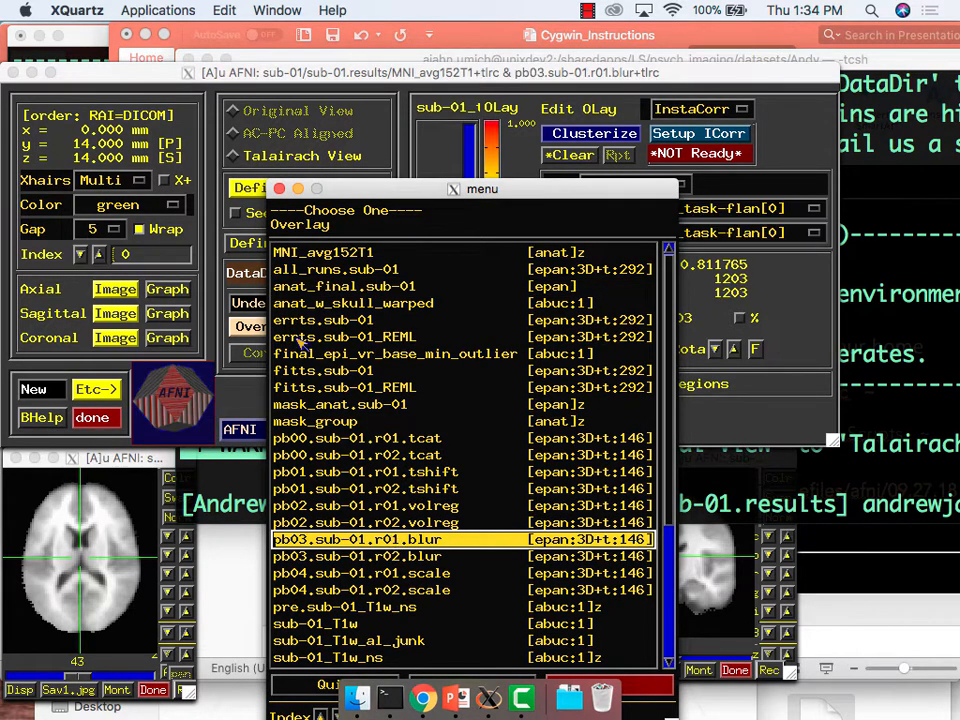
pyautogui.click(360, 539)
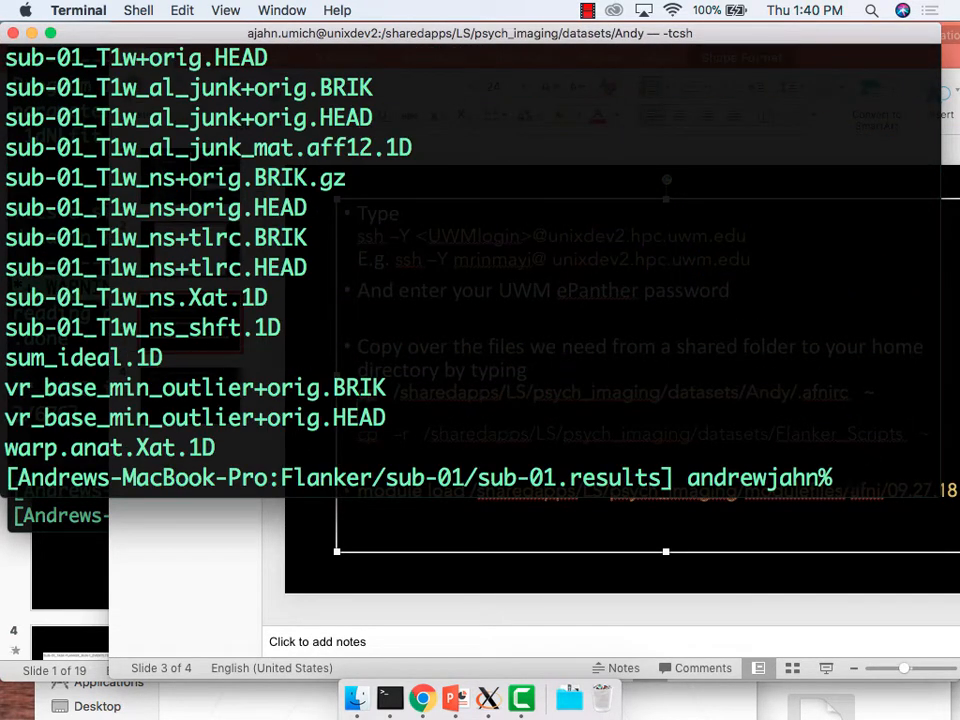
# Move up to the Flanker folder and launch uber_subject.py.
pyautogui.write('cd ../.')
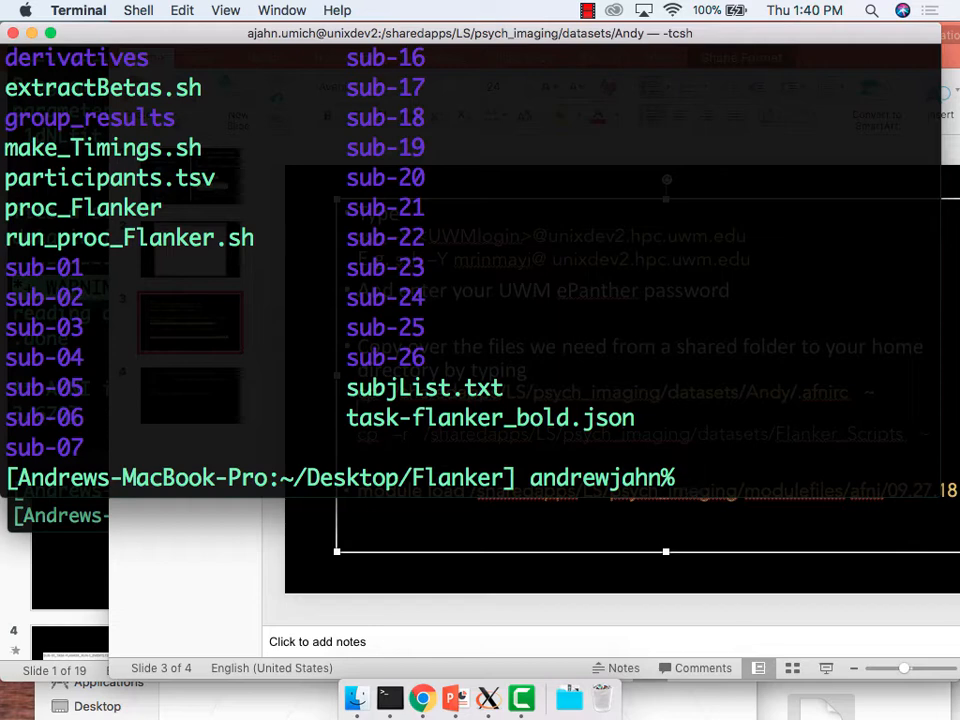
pyautogui.write('uber_subject.py')
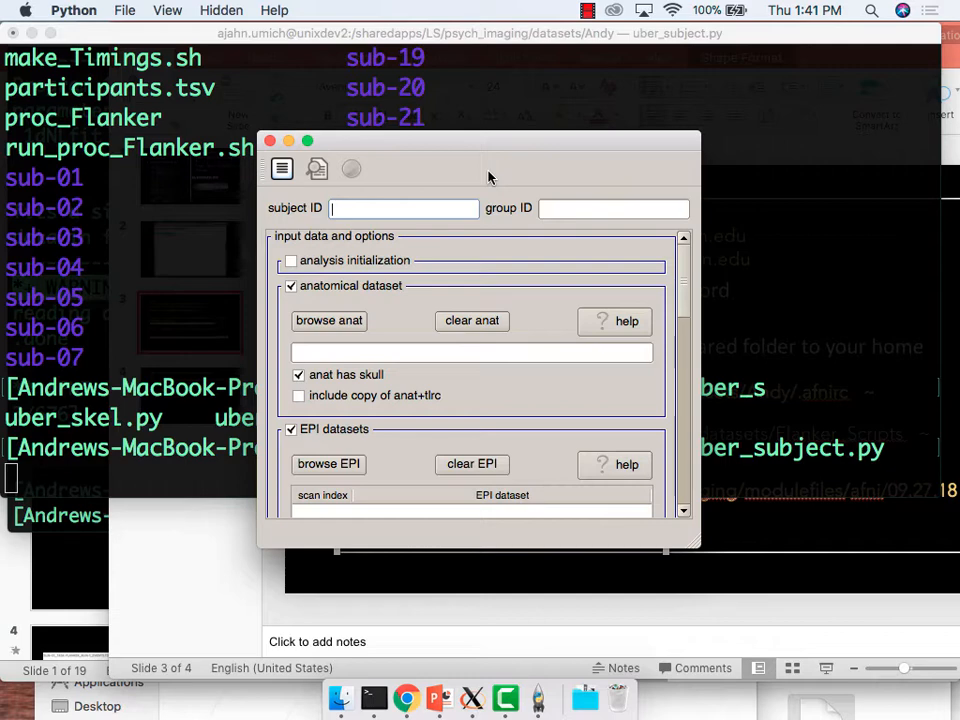
# Enter s01 in the subject ID field.
pyautogui.write('s01')
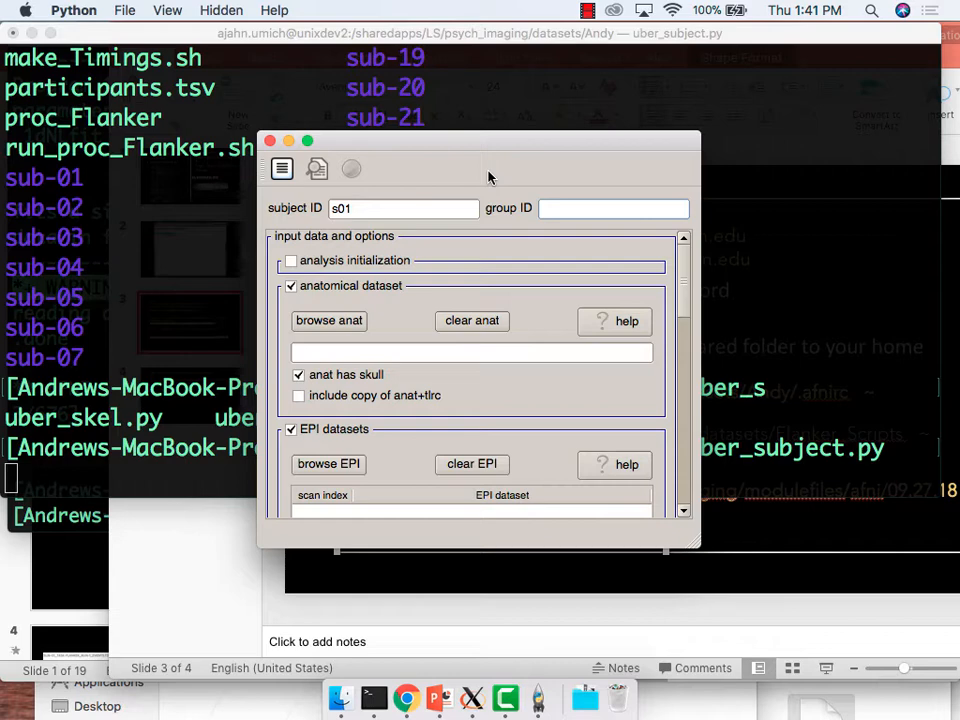
# Enter Flanker as the group ID and check analysis initialization.
pyautogui.write('Flanker')
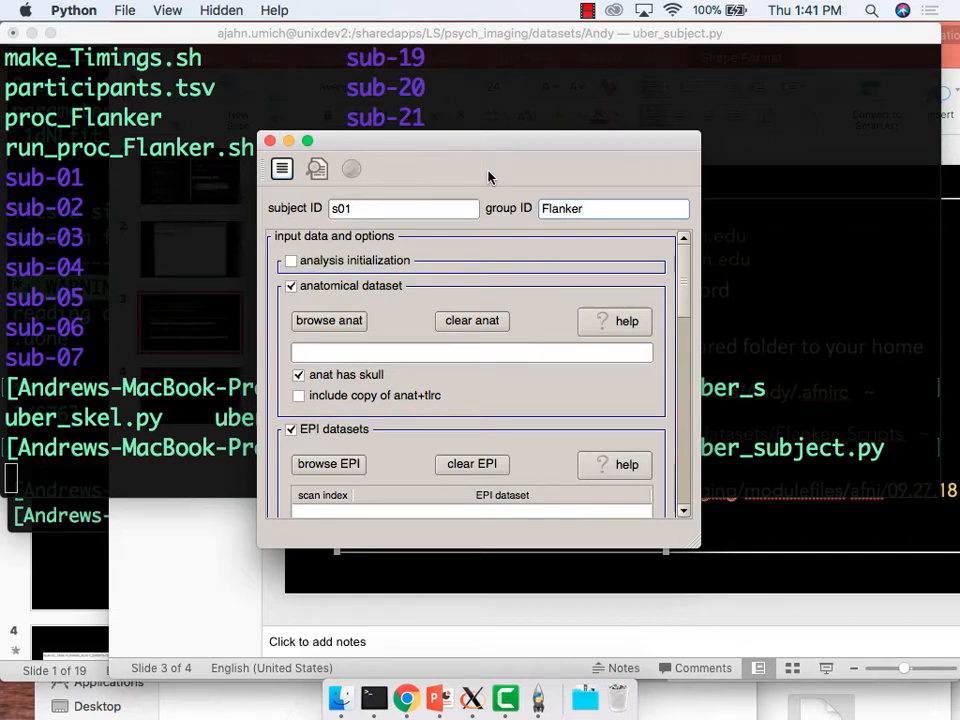
pyautogui.click(290, 260)
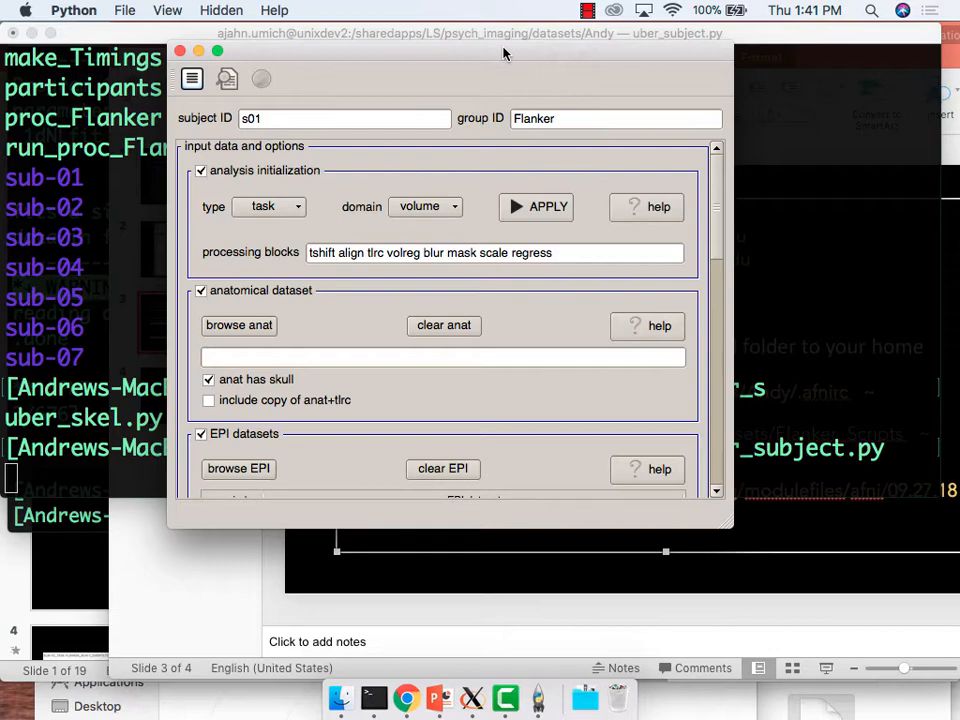
pyautogui.click(268, 206)
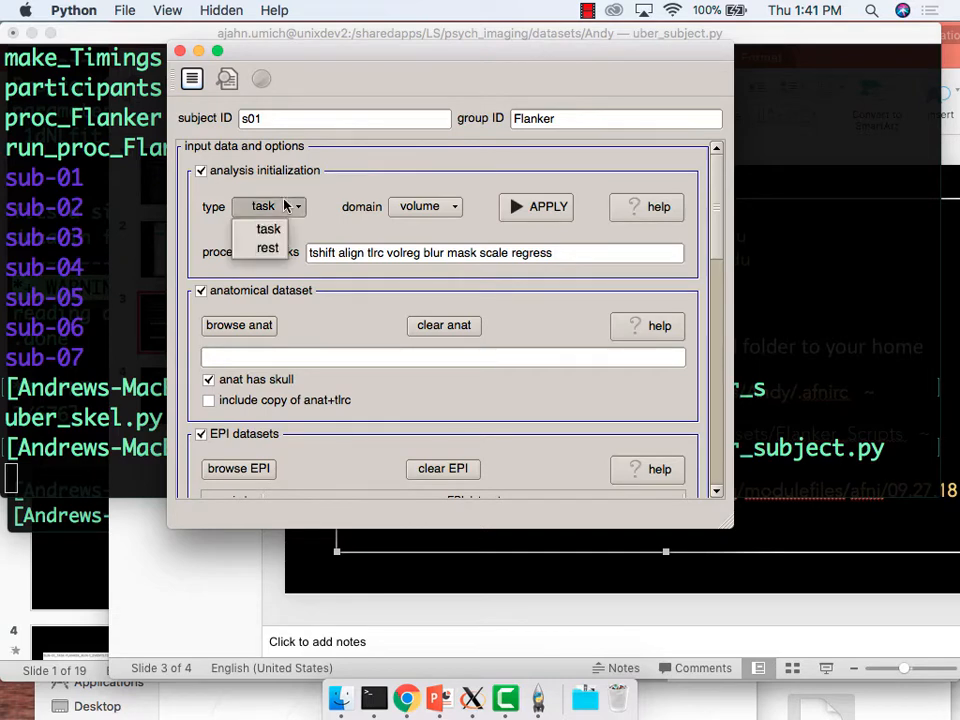
pyautogui.click(266, 247)
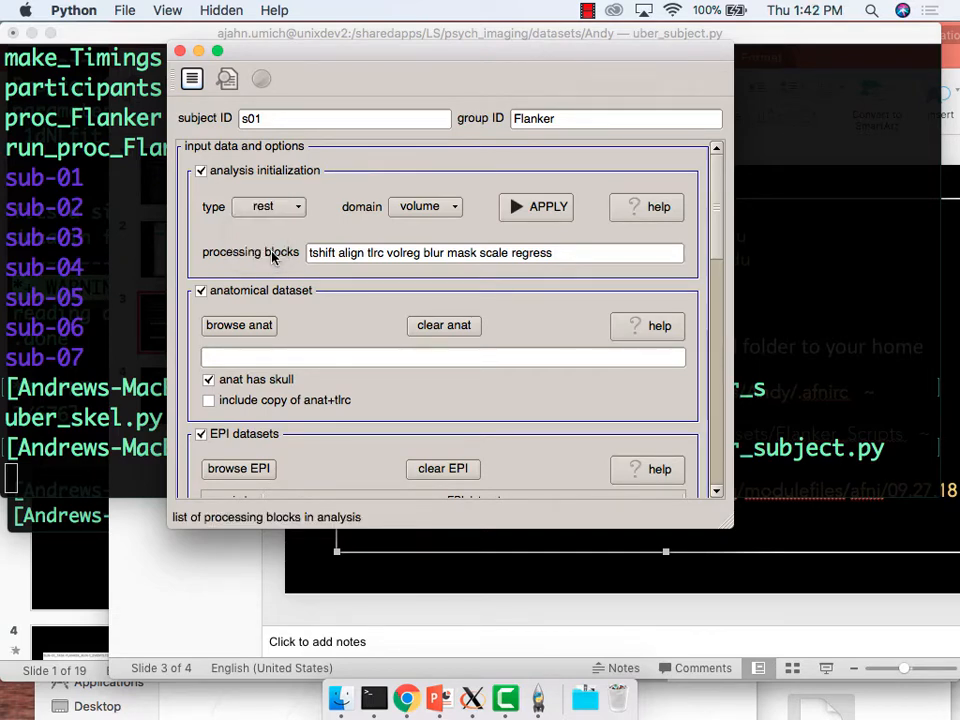
pyautogui.click(268, 206)
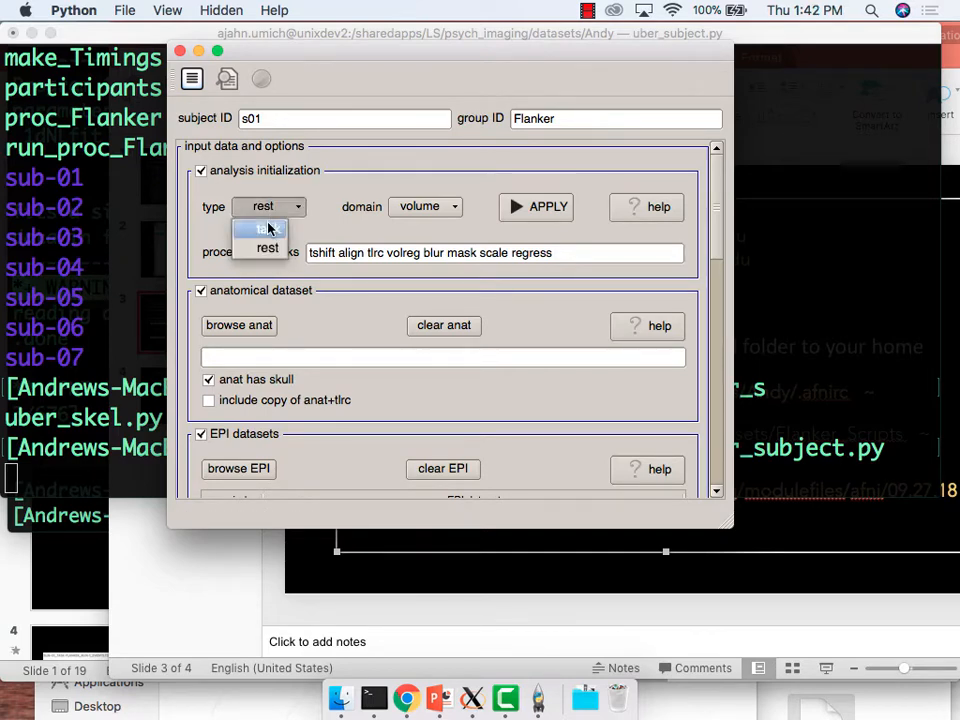
pyautogui.click(263, 229)
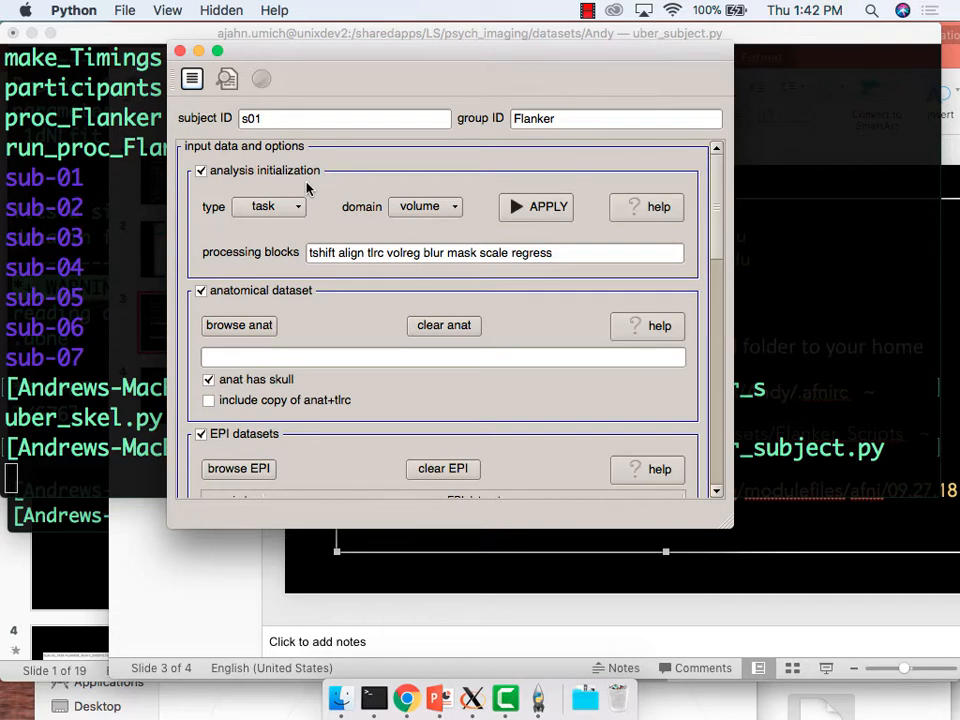
pyautogui.moveTo(318, 190)
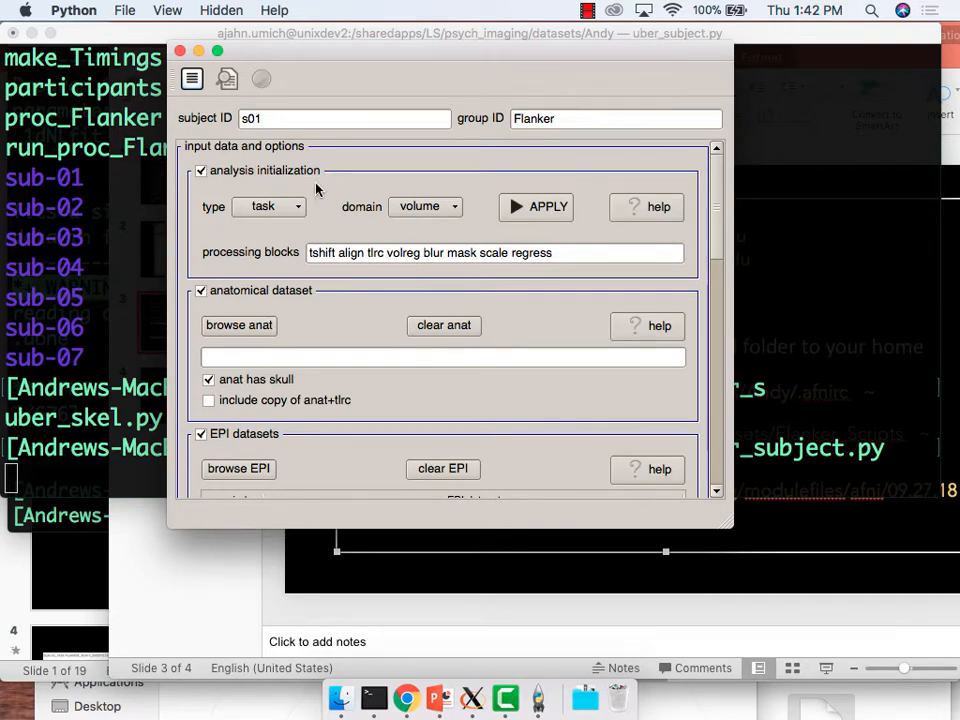
pyautogui.click(425, 206)
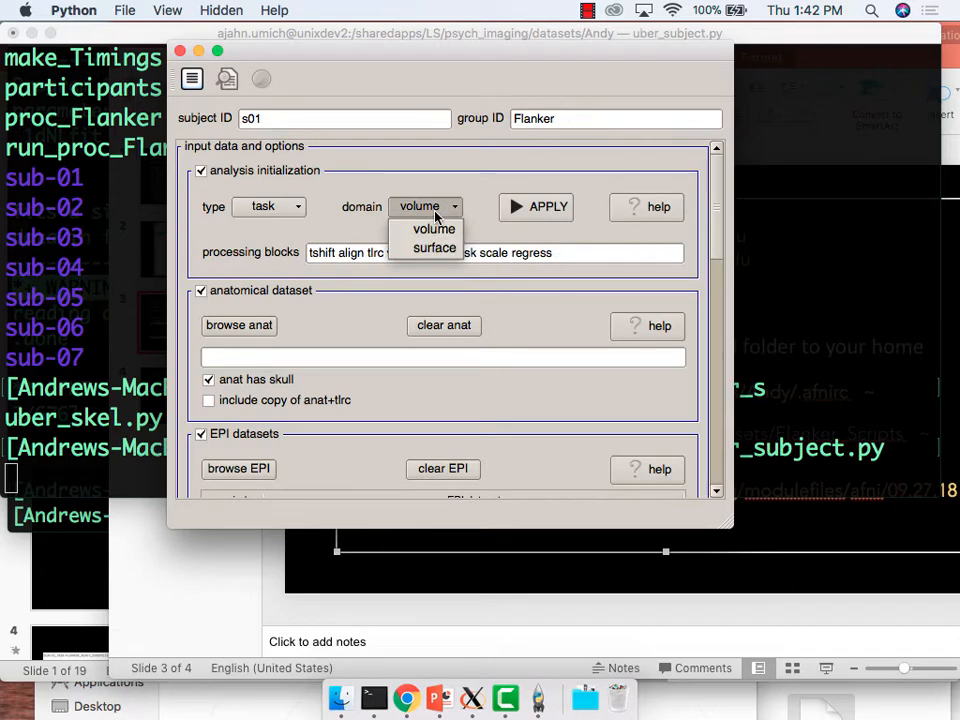
pyautogui.click(433, 228)
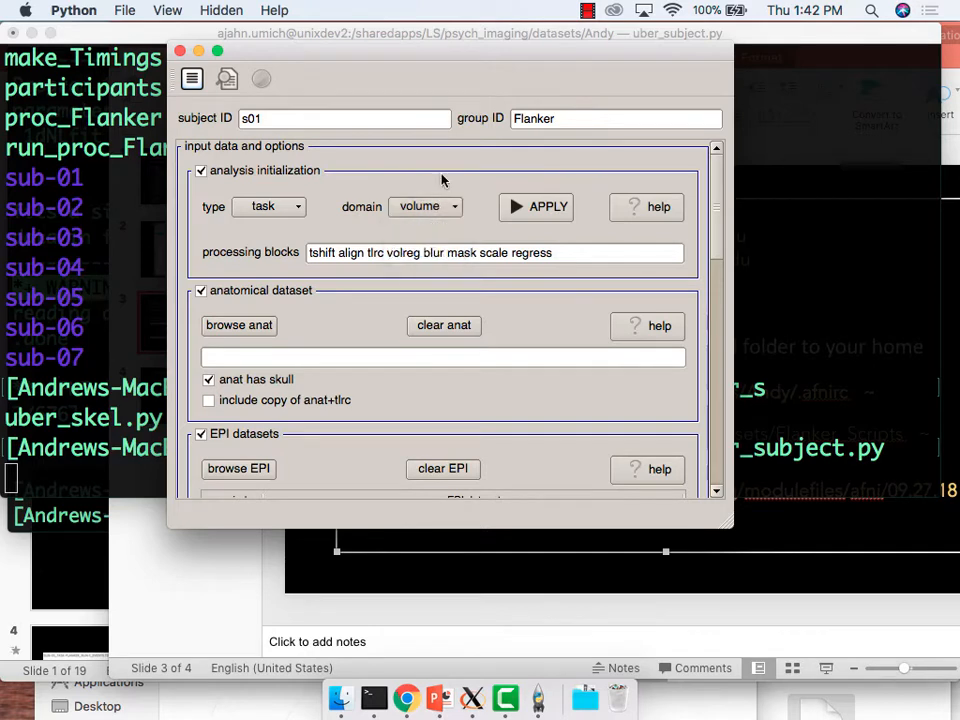
pyautogui.click(582, 252)
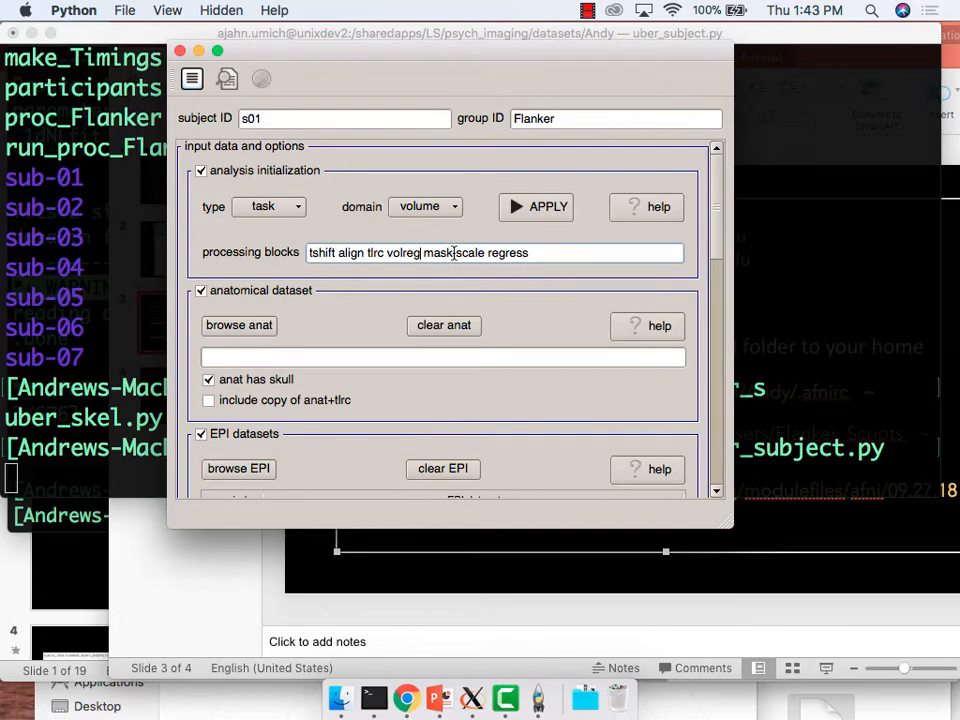
# Apply the task-type, volume-domain settings and close the Applied Variables summary.
pyautogui.click(536, 207)
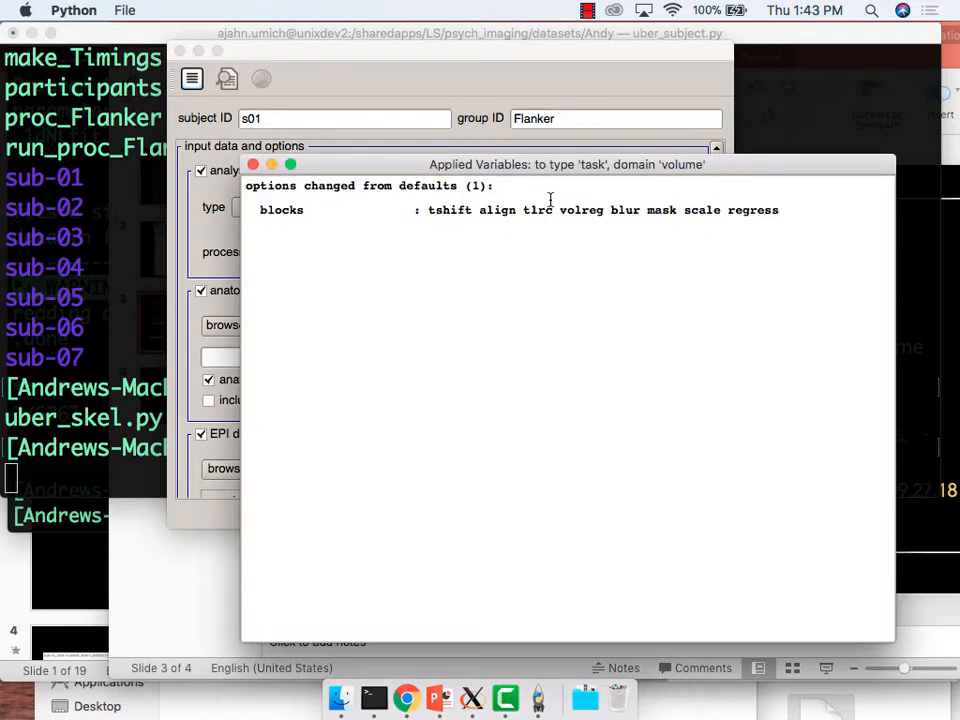
pyautogui.moveTo(350, 175)
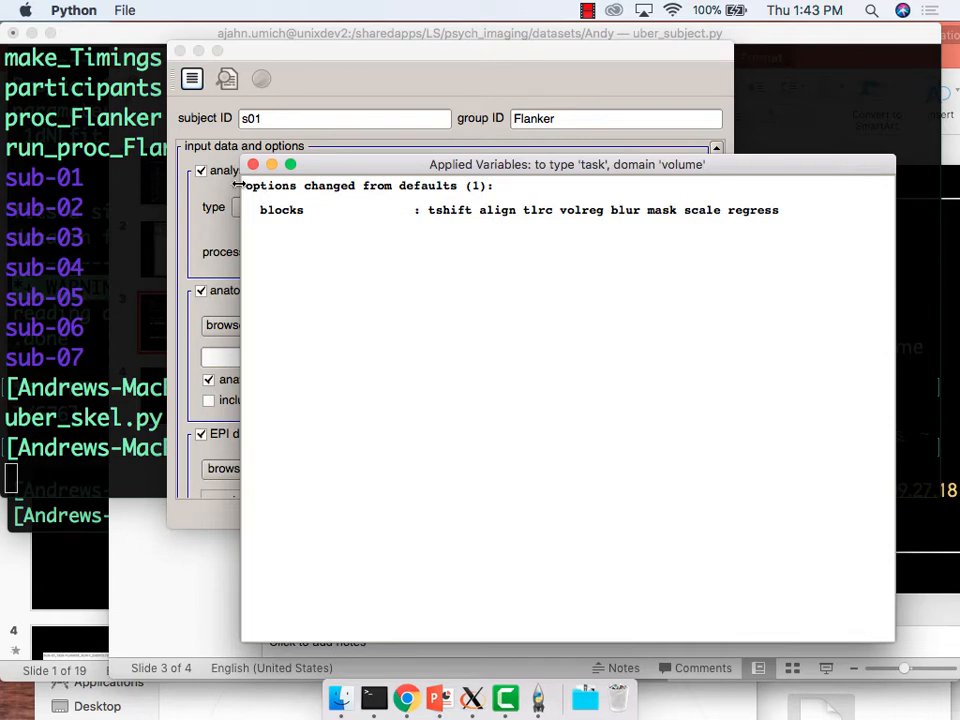
pyautogui.click(253, 164)
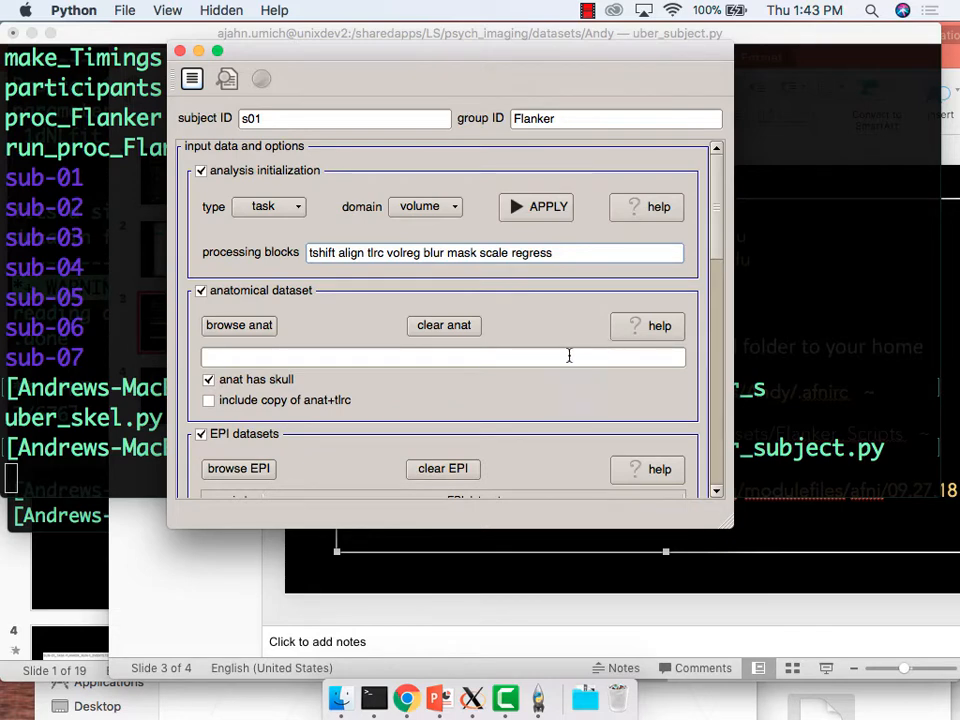
pyautogui.moveTo(250, 350)
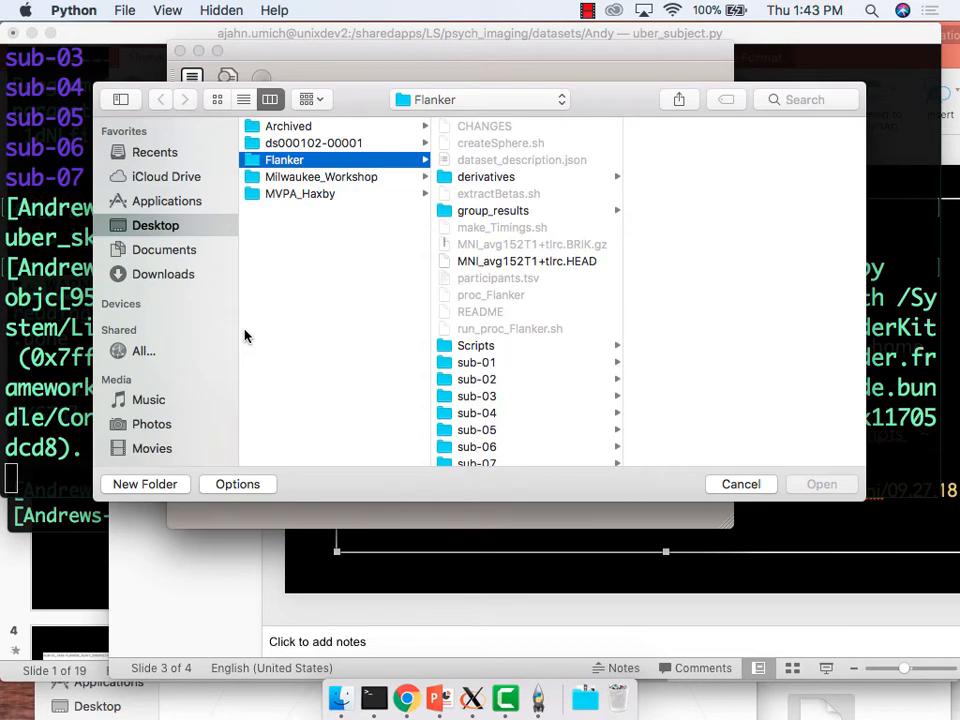
pyautogui.moveTo(515, 352)
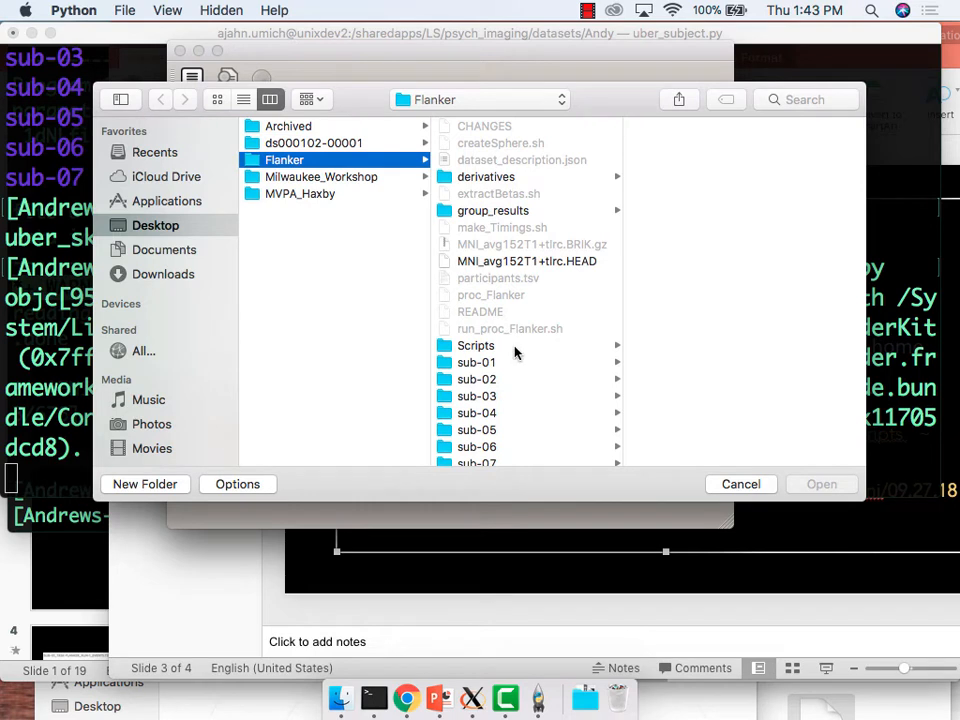
# Load sub-01/anat/sub-01_T1w.nii.gz as the anatomical dataset.
pyautogui.click(476, 362)
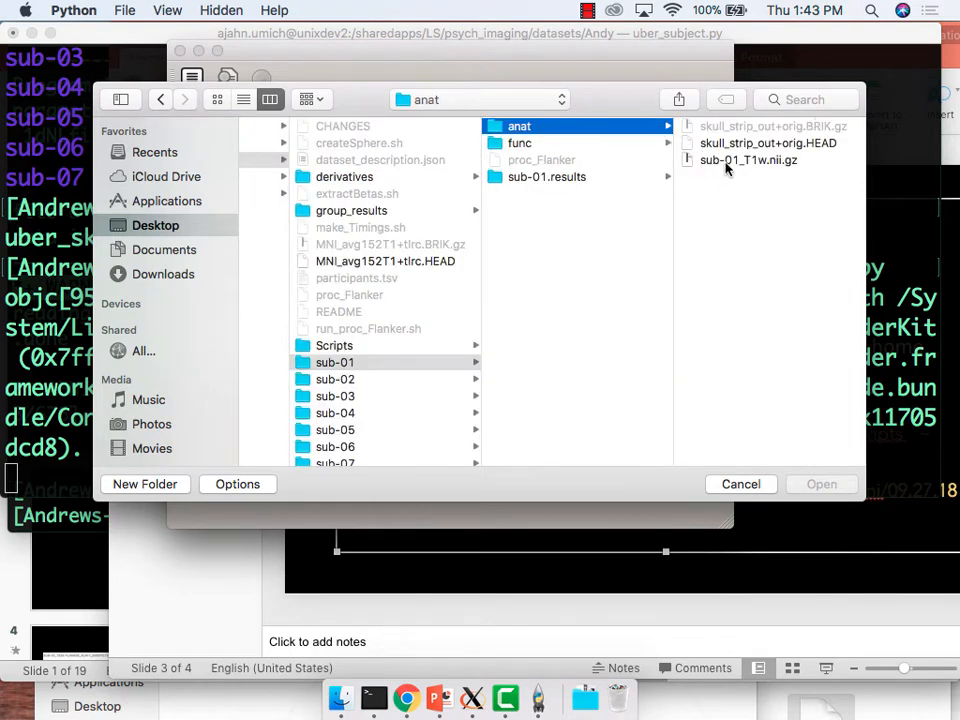
pyautogui.click(748, 160)
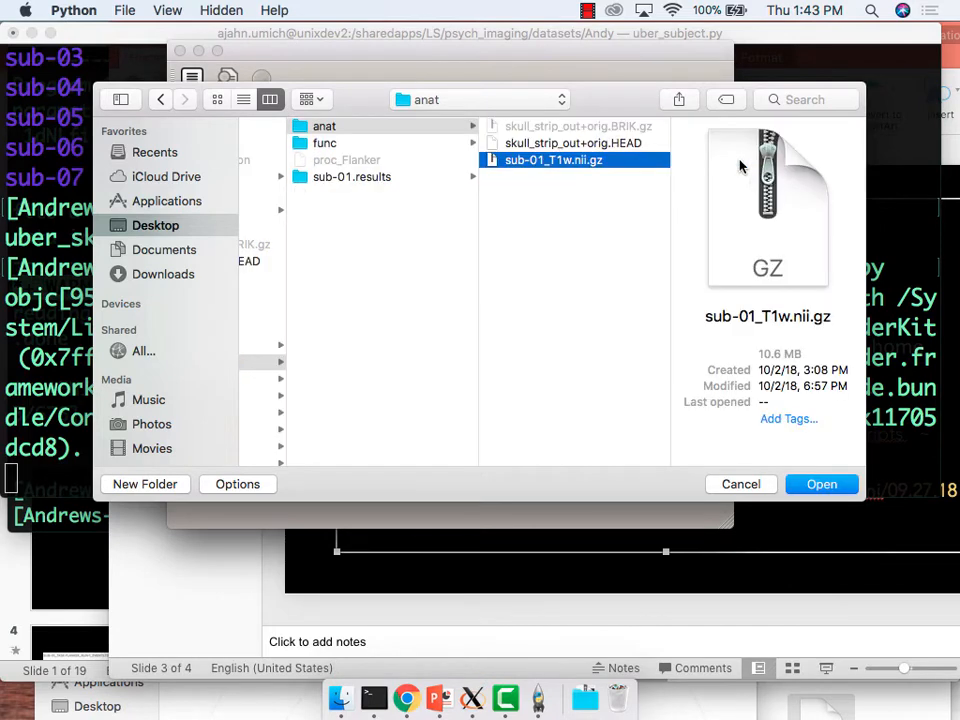
pyautogui.click(821, 484)
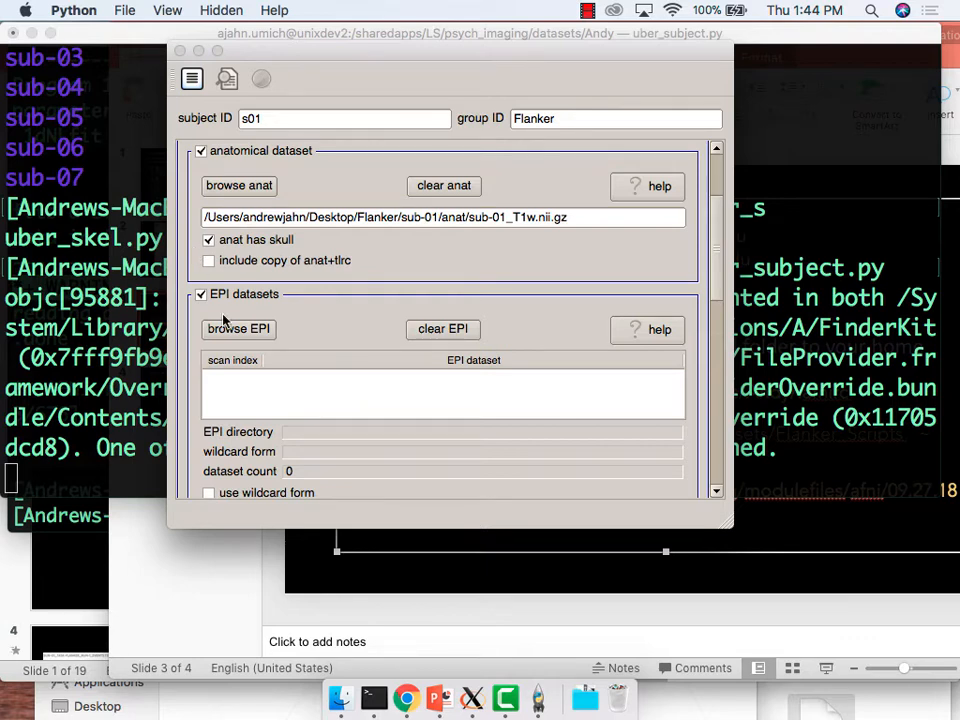
pyautogui.click(238, 329)
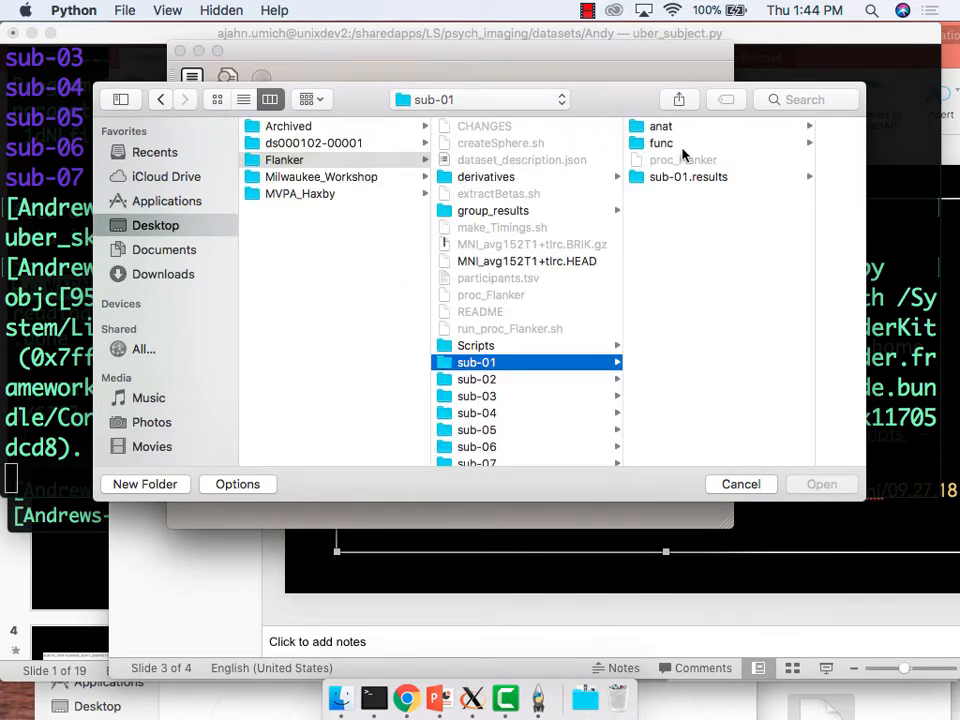
# Load sub-01_task-flanker run-1 and run-2 bold.nii.gz from sub-01/func as EPI datasets.
pyautogui.click(661, 142)
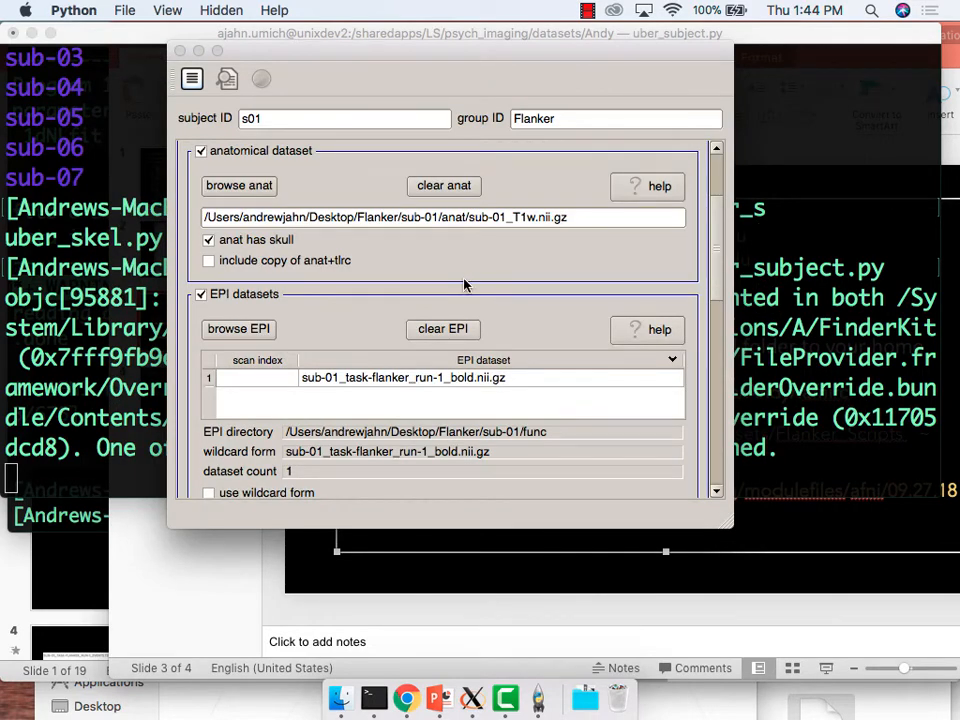
pyautogui.click(238, 329)
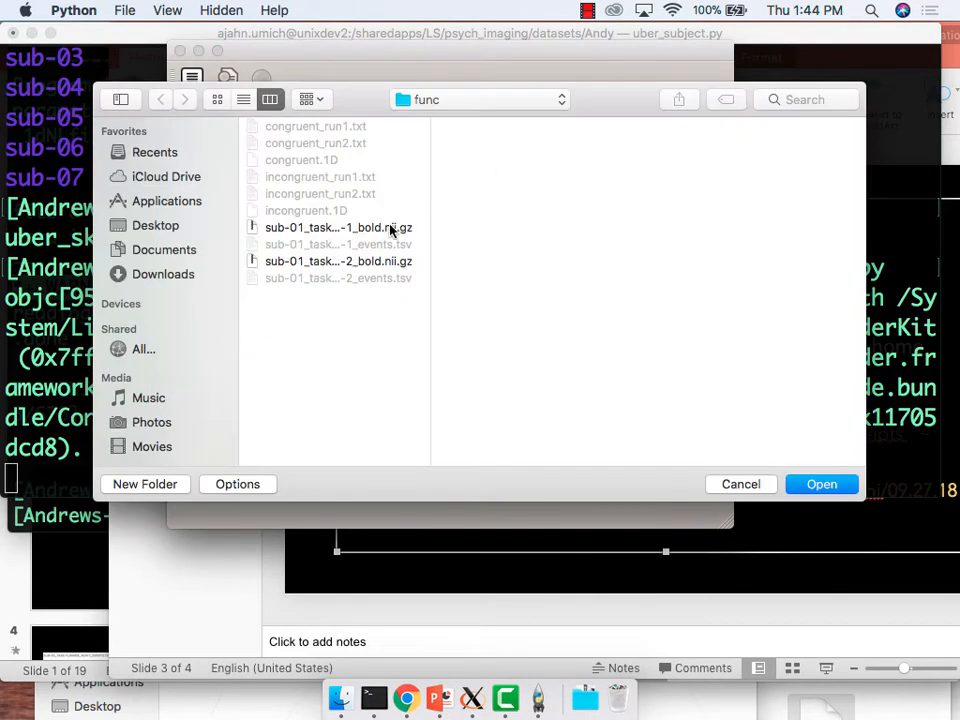
pyautogui.click(338, 261)
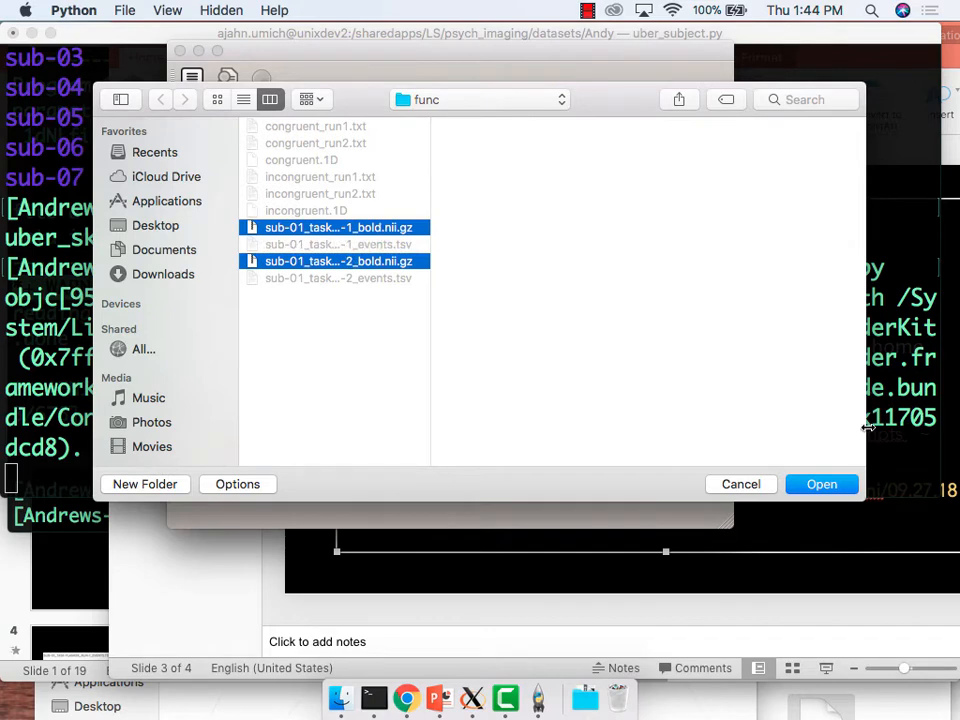
pyautogui.click(821, 484)
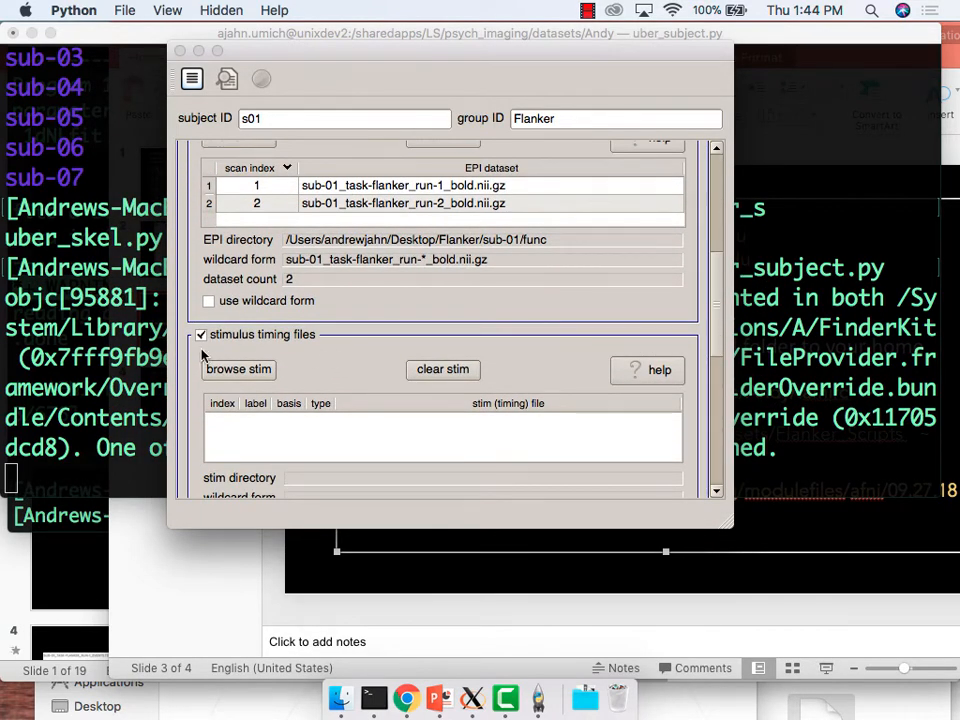
# Add congruent.1D and incongruent.1D from the func folder as stimulus timing files.
pyautogui.click(238, 369)
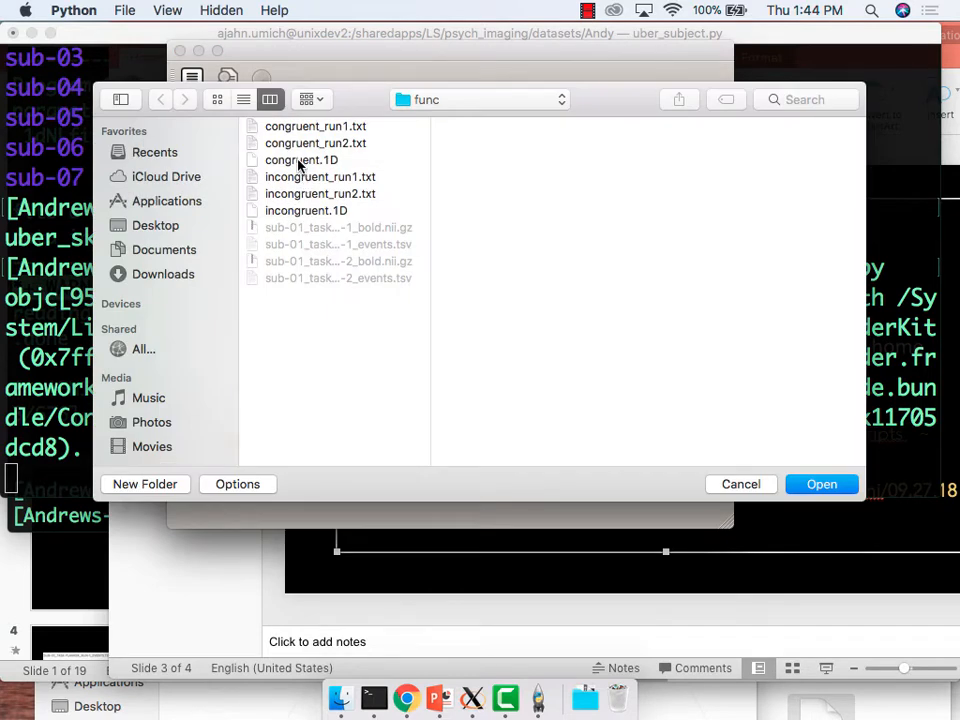
pyautogui.click(301, 159)
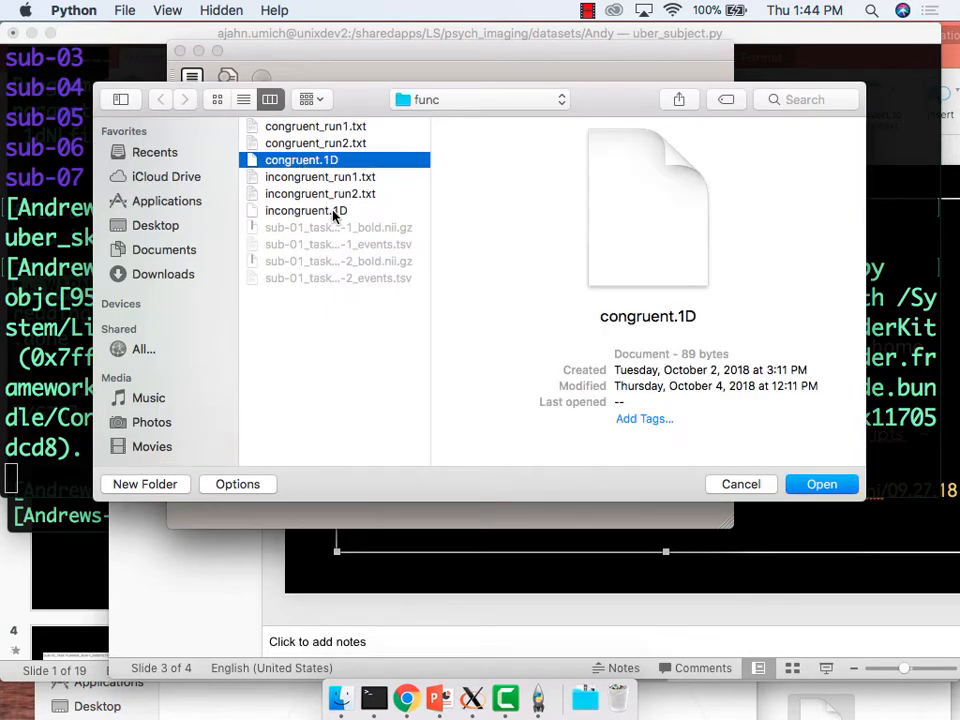
pyautogui.click(305, 210)
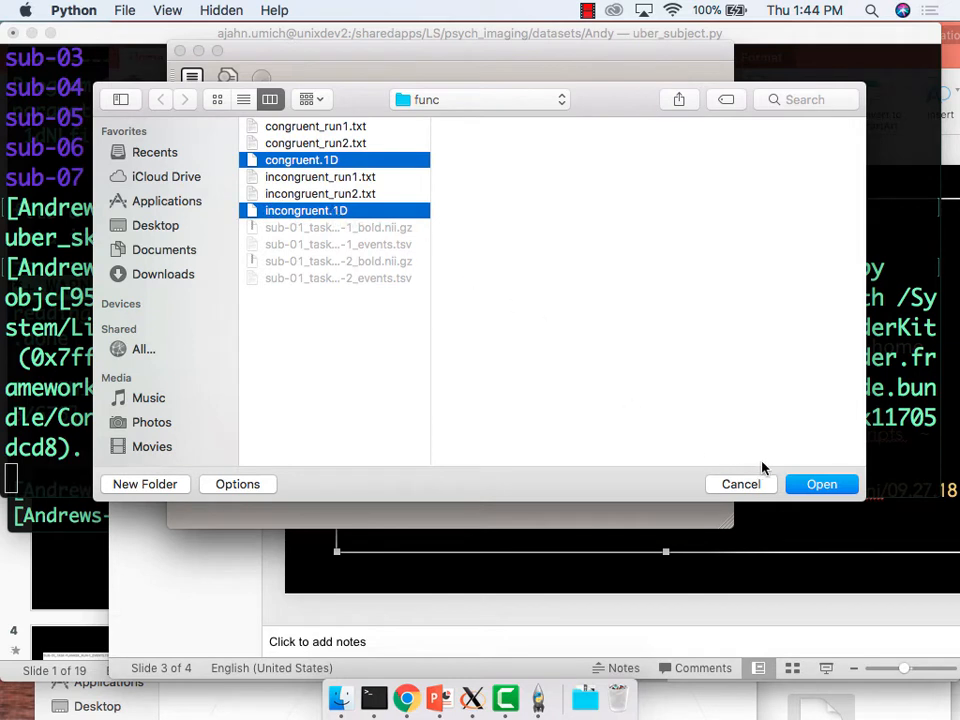
pyautogui.moveTo(793, 456)
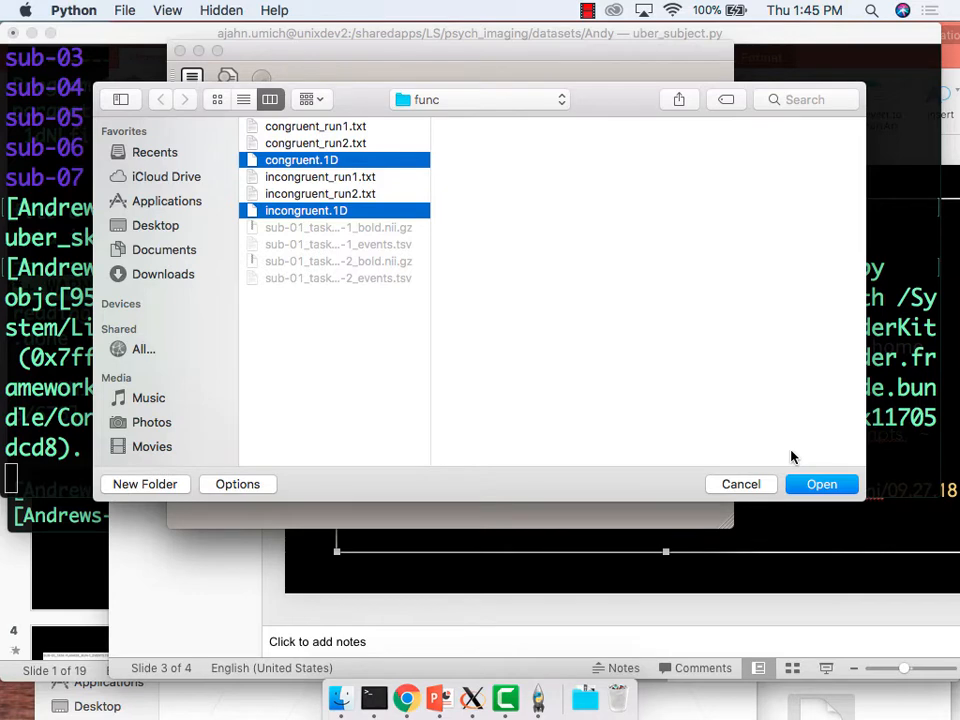
pyautogui.click(821, 484)
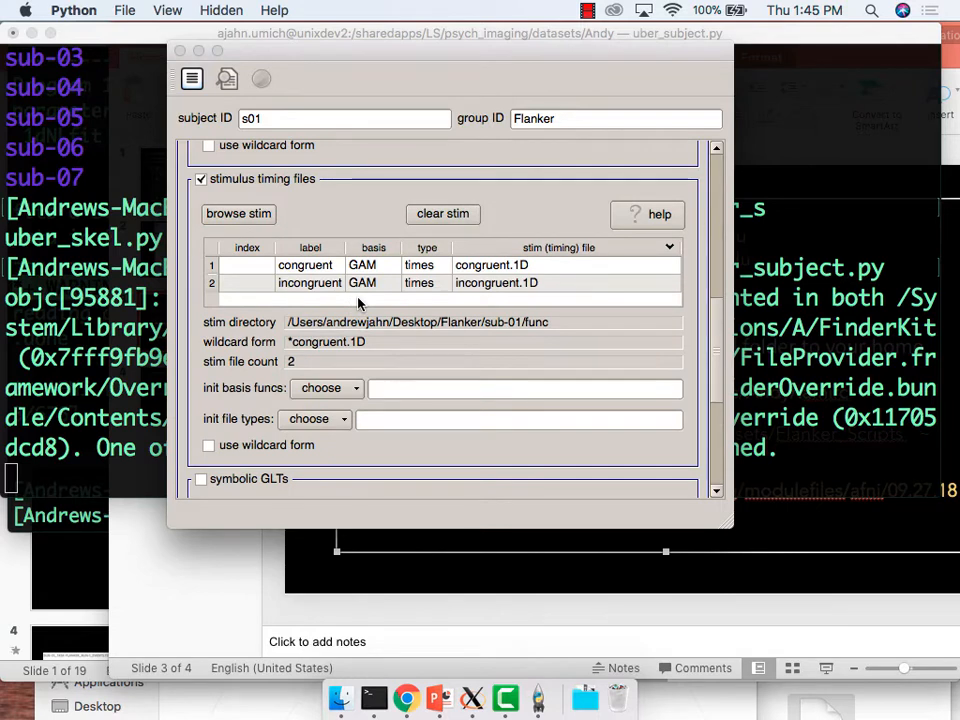
pyautogui.moveTo(342, 357)
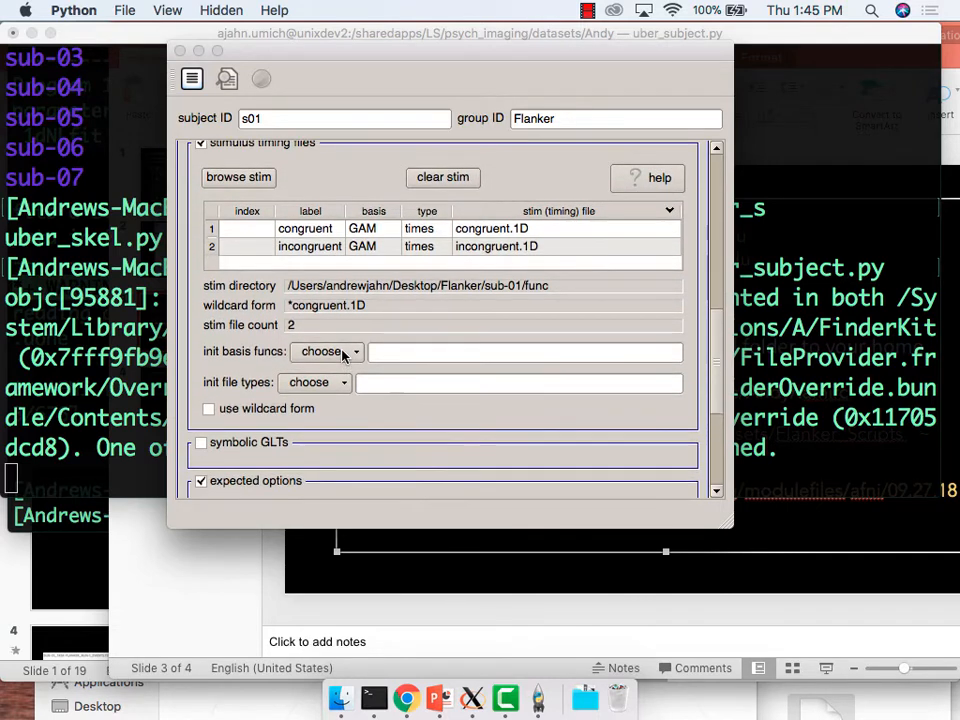
pyautogui.scroll(-3)
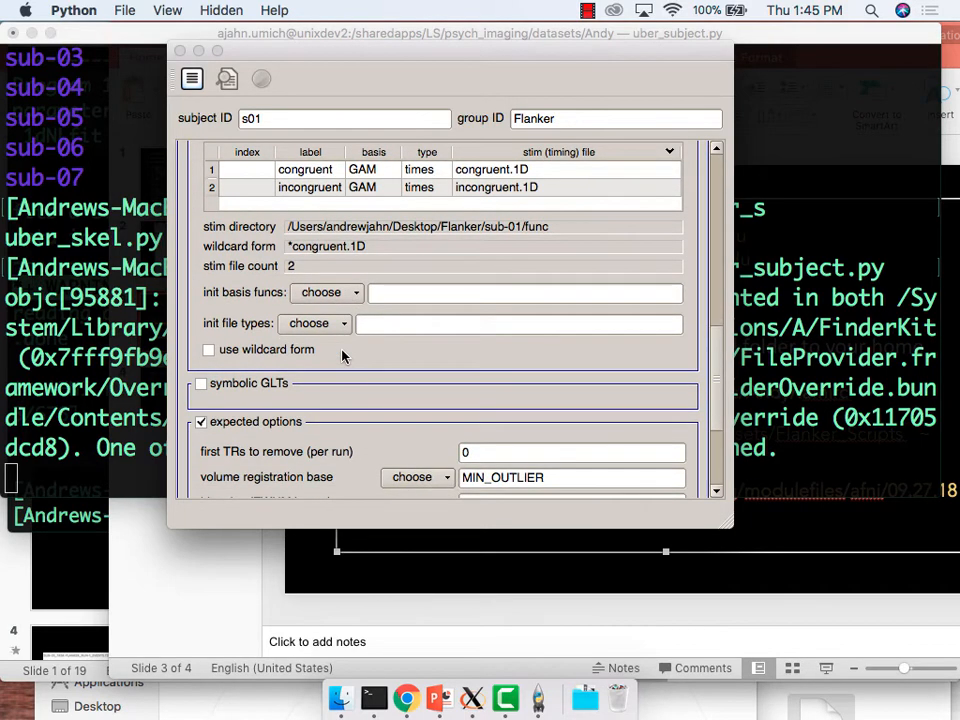
pyautogui.scroll(-3)
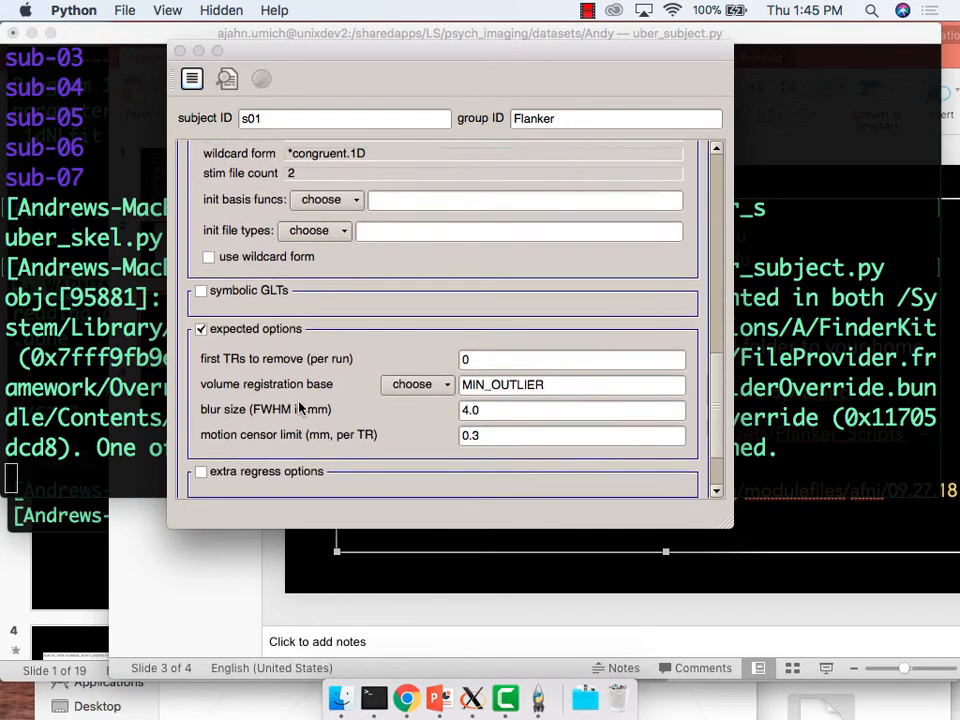
pyautogui.scroll(-3)
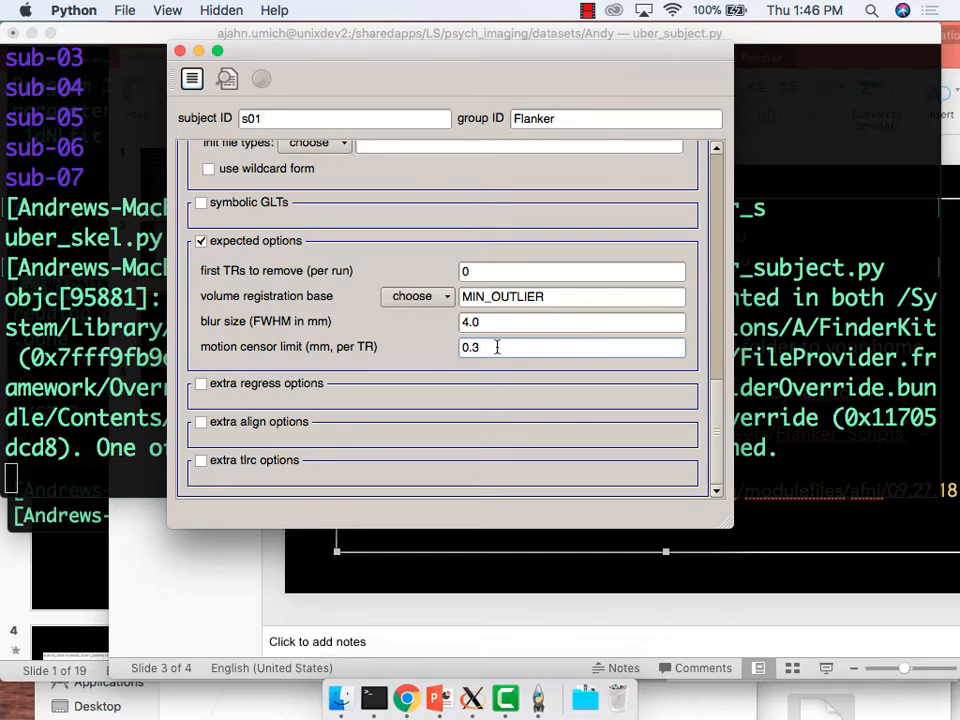
# In the extra regress options, turn cluster simulation off and execute 3dREMLfit on.
pyautogui.click(201, 383)
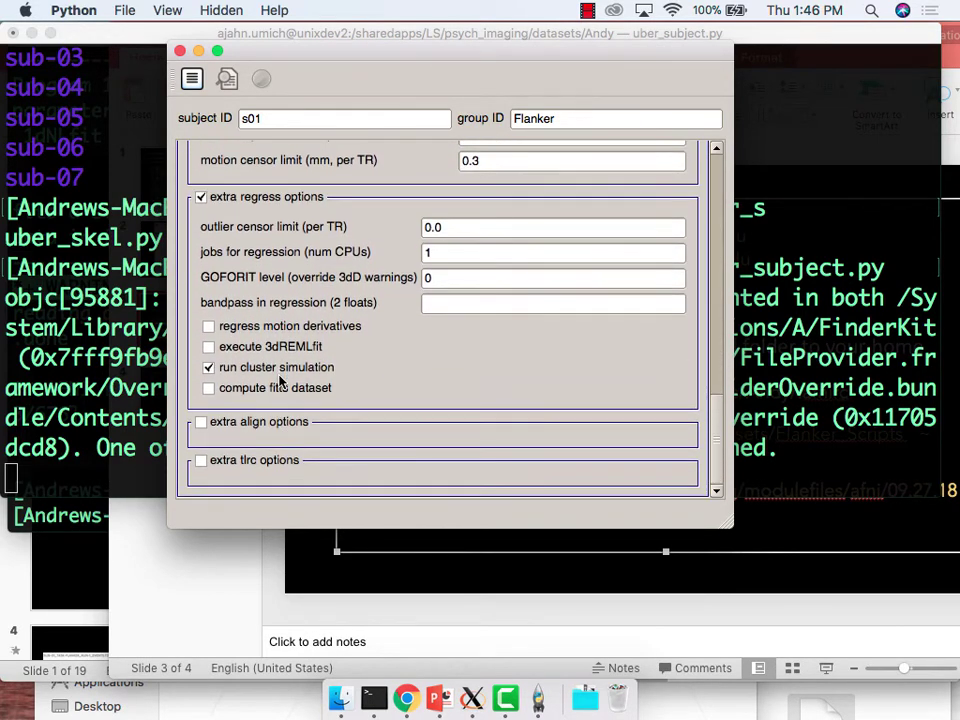
pyautogui.moveTo(389, 408)
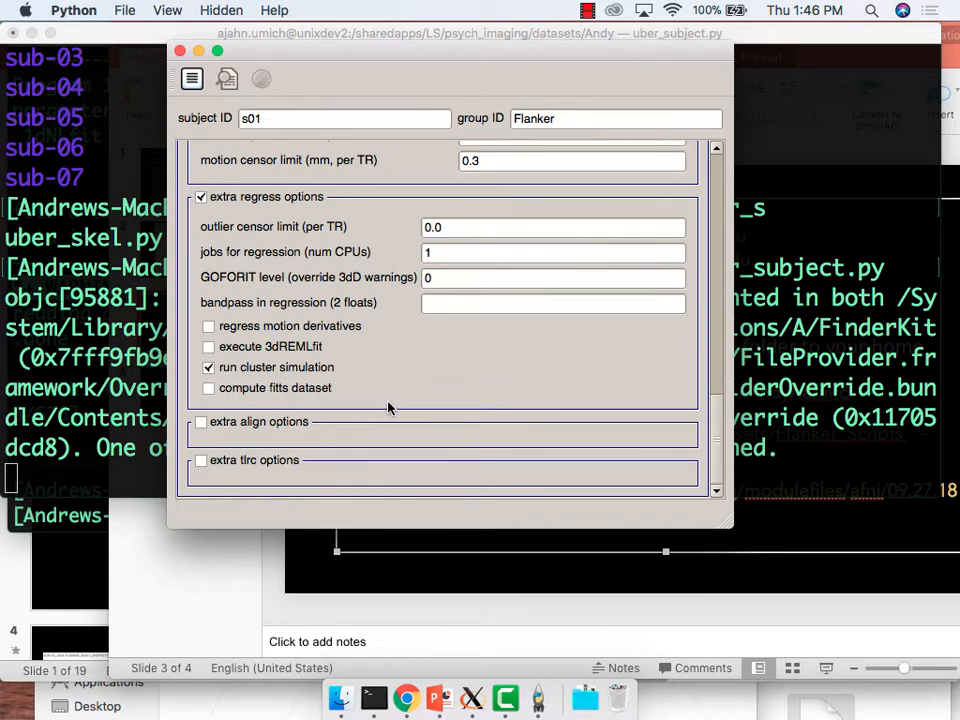
pyautogui.moveTo(377, 405)
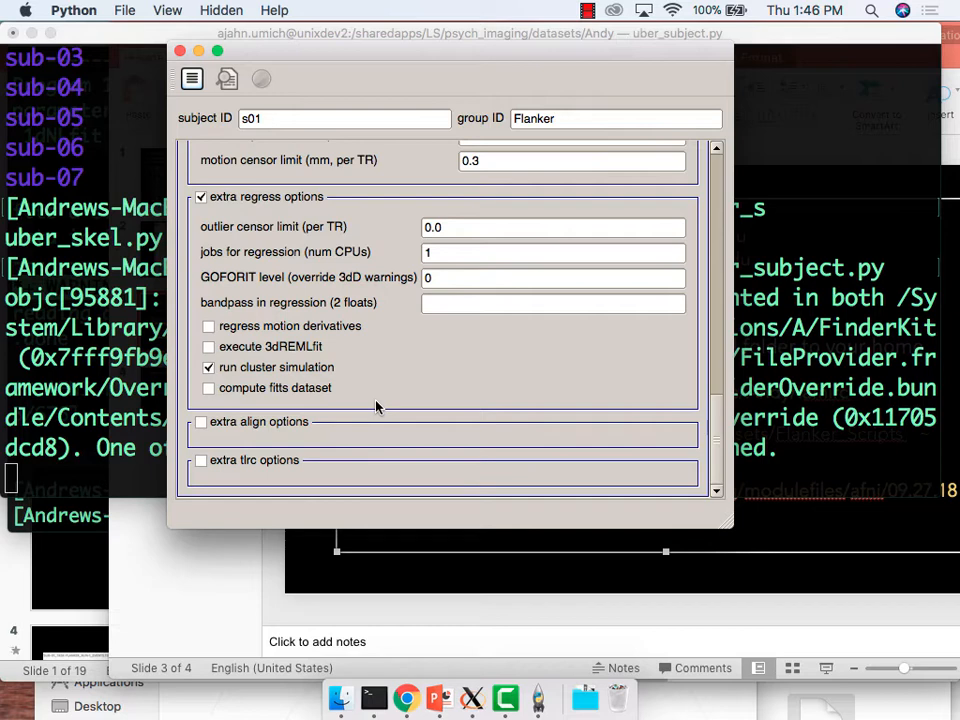
pyautogui.moveTo(303, 381)
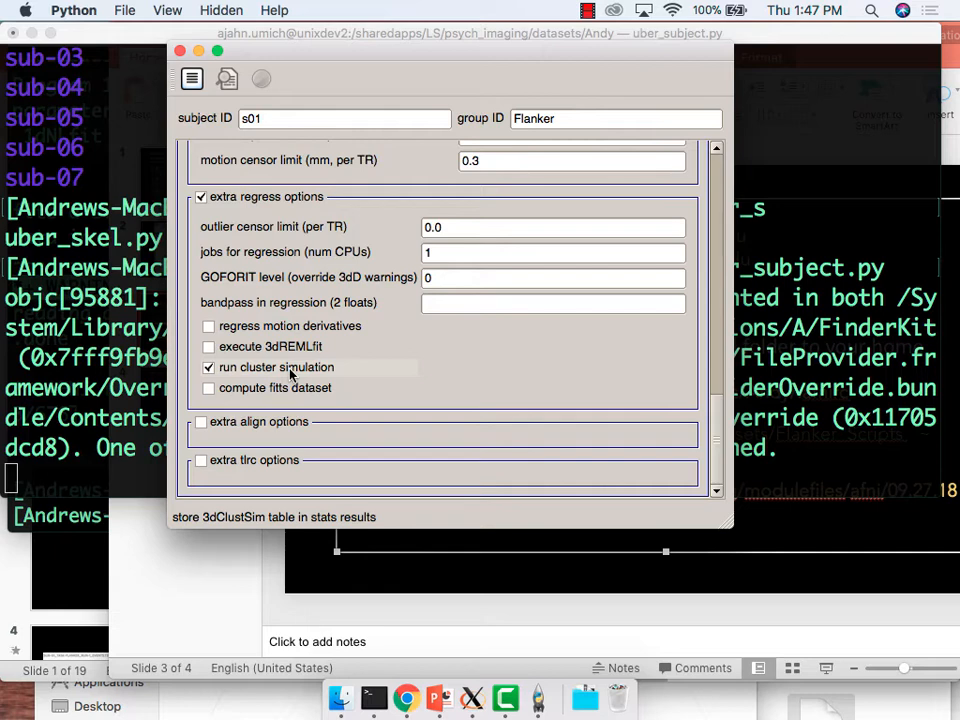
pyautogui.click(208, 367)
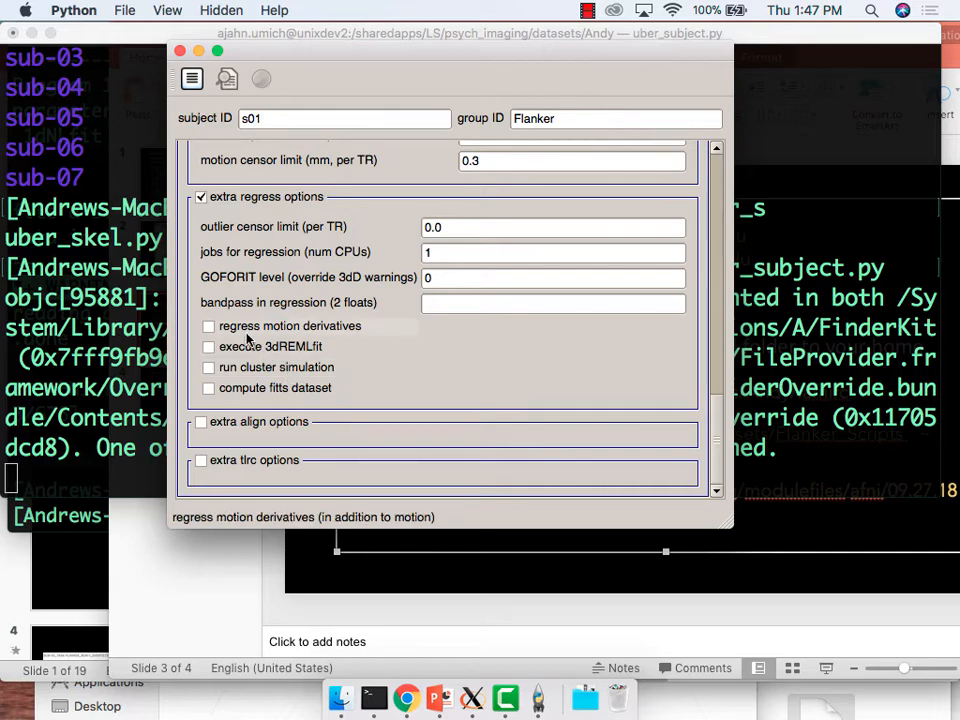
pyautogui.click(208, 346)
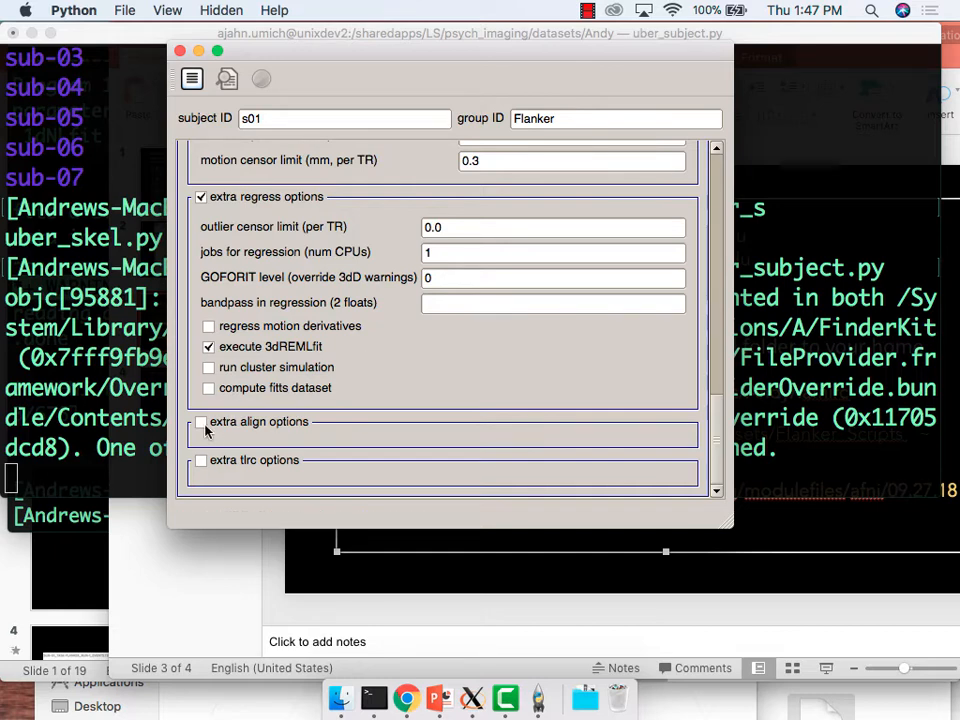
# Enable the extra align options and extra tlrc options sections.
pyautogui.click(202, 422)
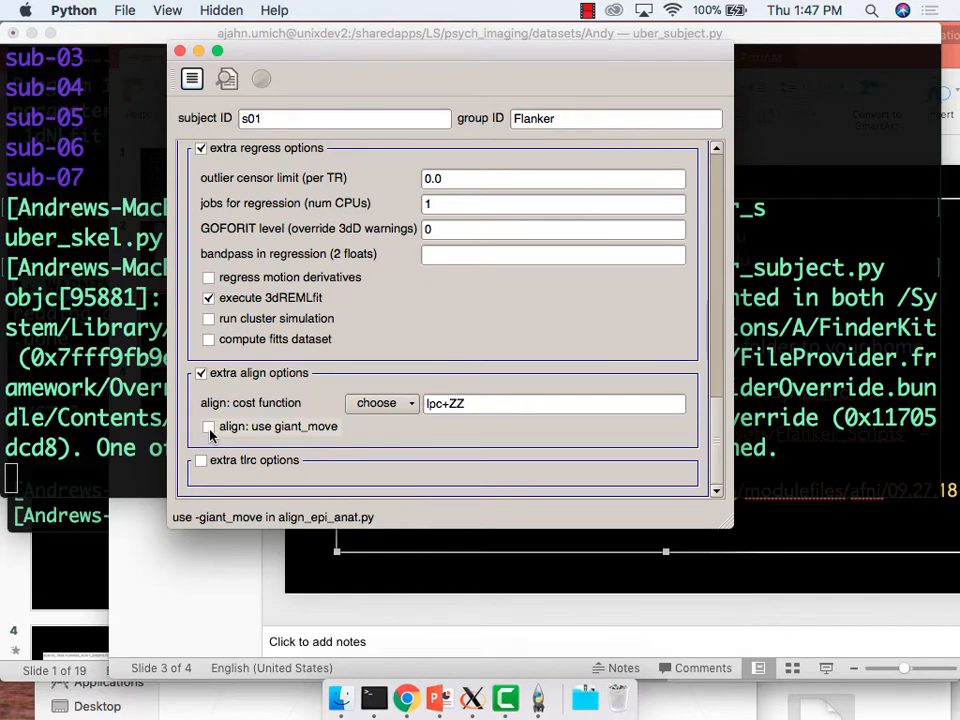
pyautogui.click(201, 460)
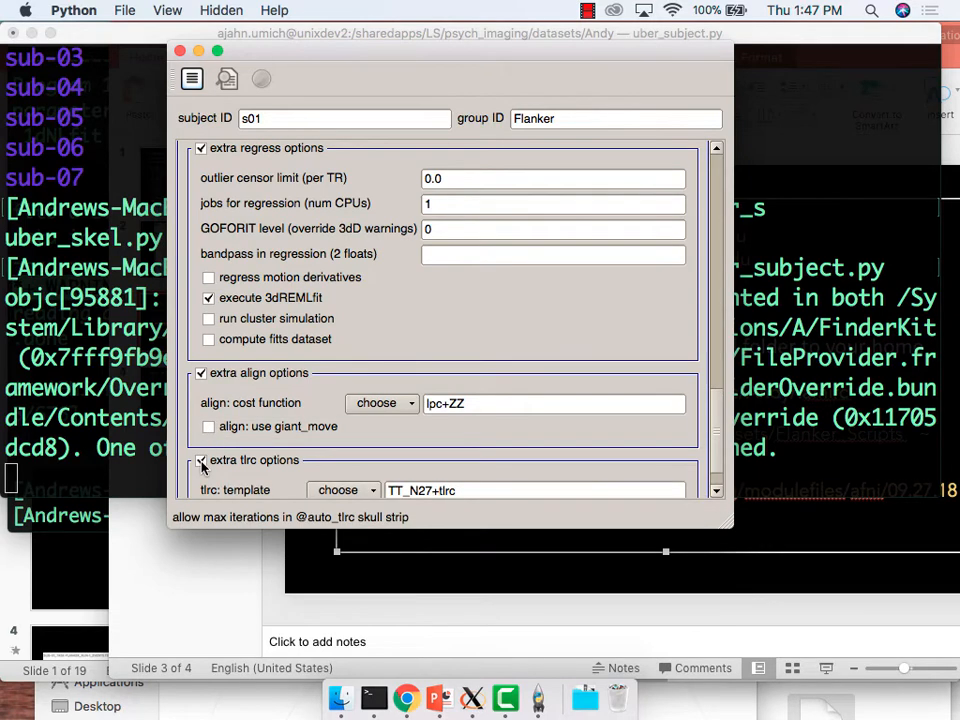
pyautogui.scroll(-3)
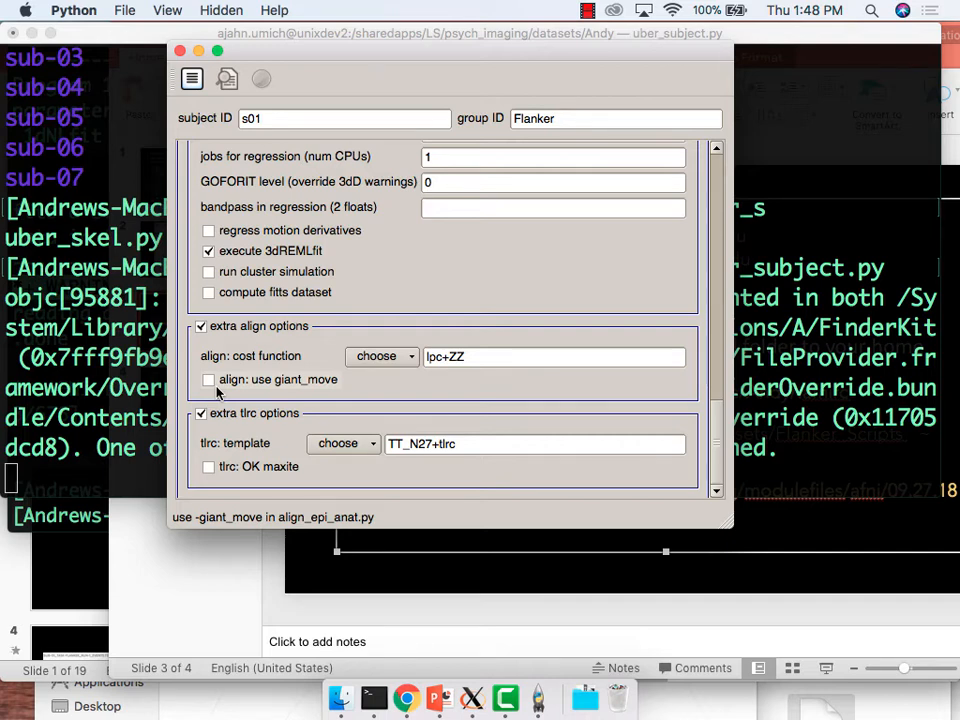
# Replace the TT_N27+tlrc template with MNI_avg152T1+tlrc.
pyautogui.click(343, 443)
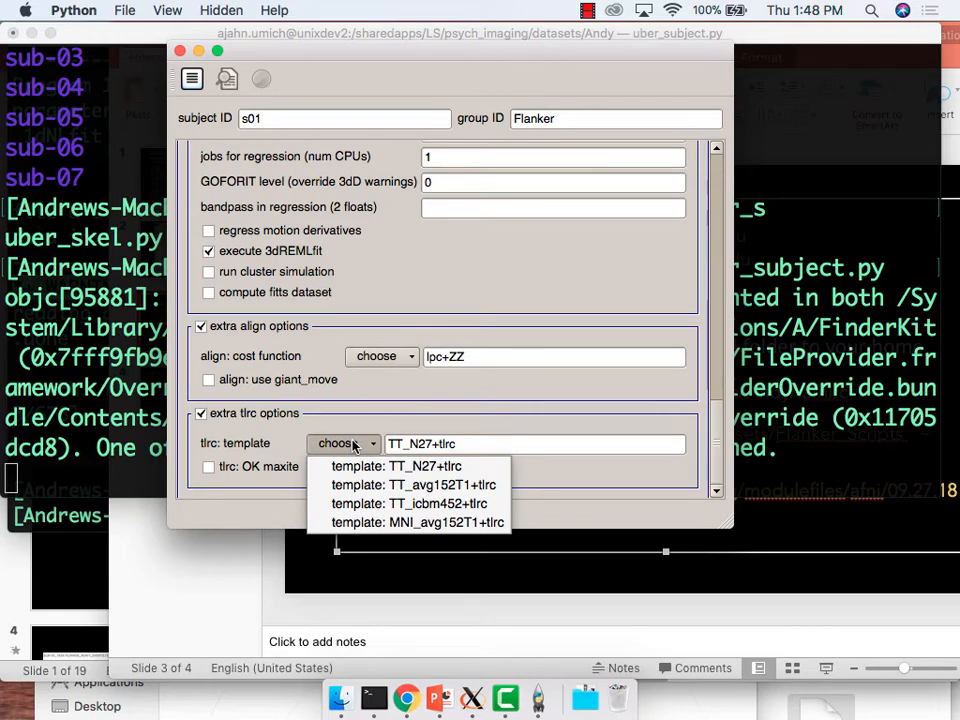
pyautogui.click(420, 522)
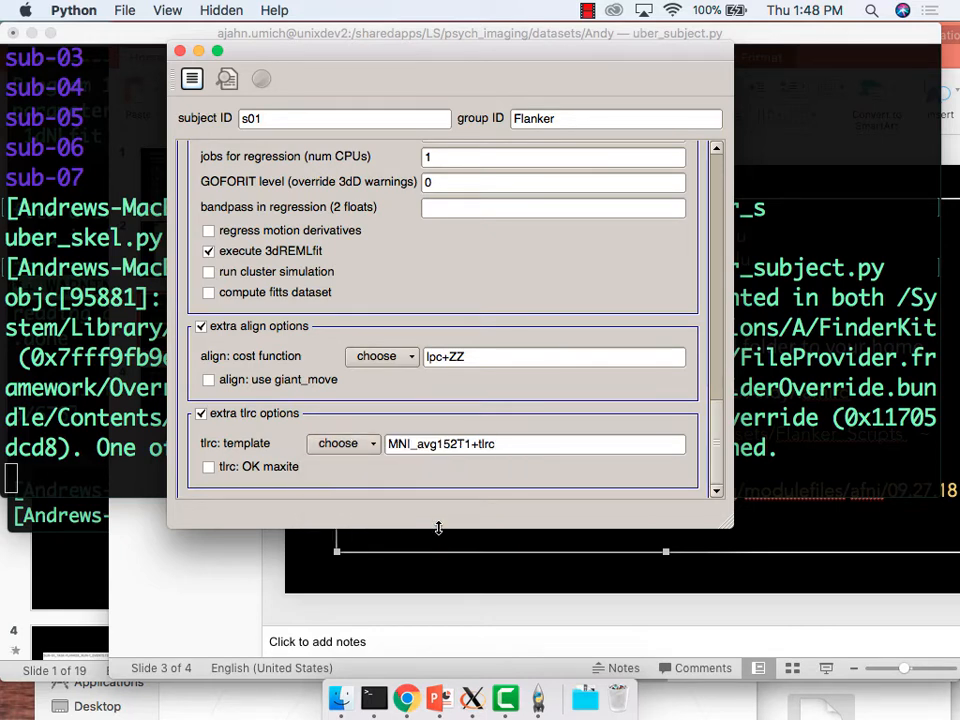
pyautogui.moveTo(455, 500)
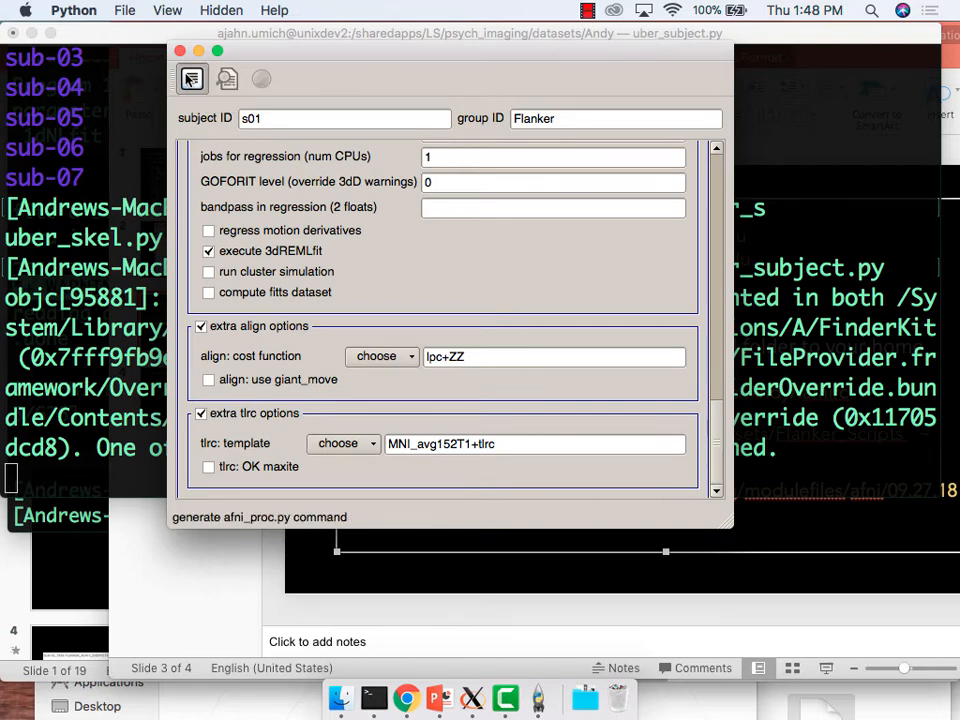
# Generate the cmd.ap.s01 afni_proc.py command and look through its preview.
pyautogui.click(259, 517)
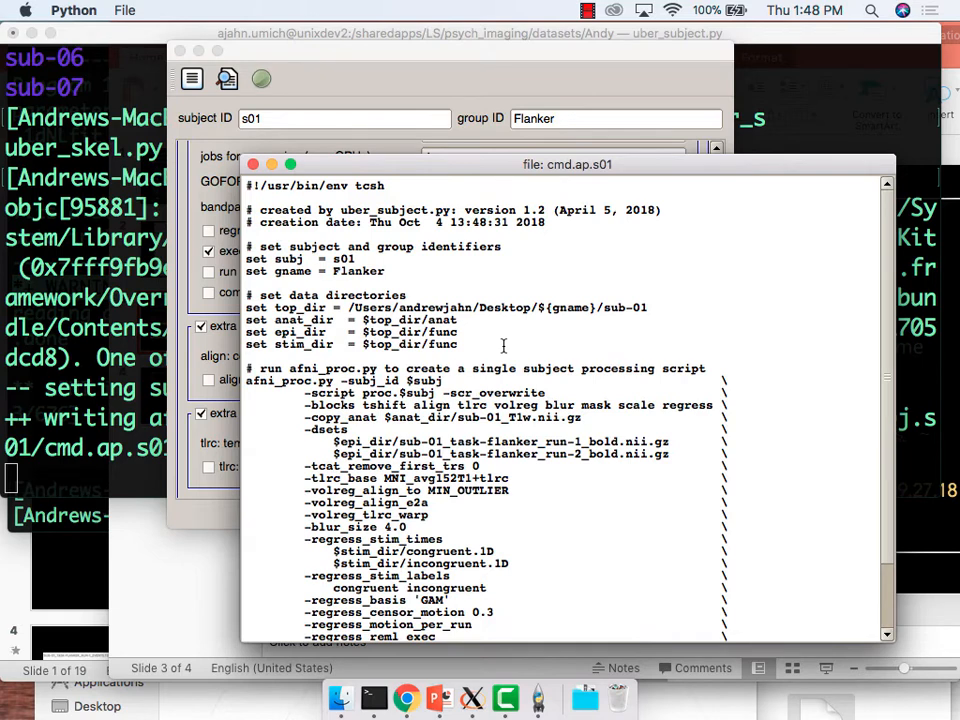
pyautogui.scroll(-3)
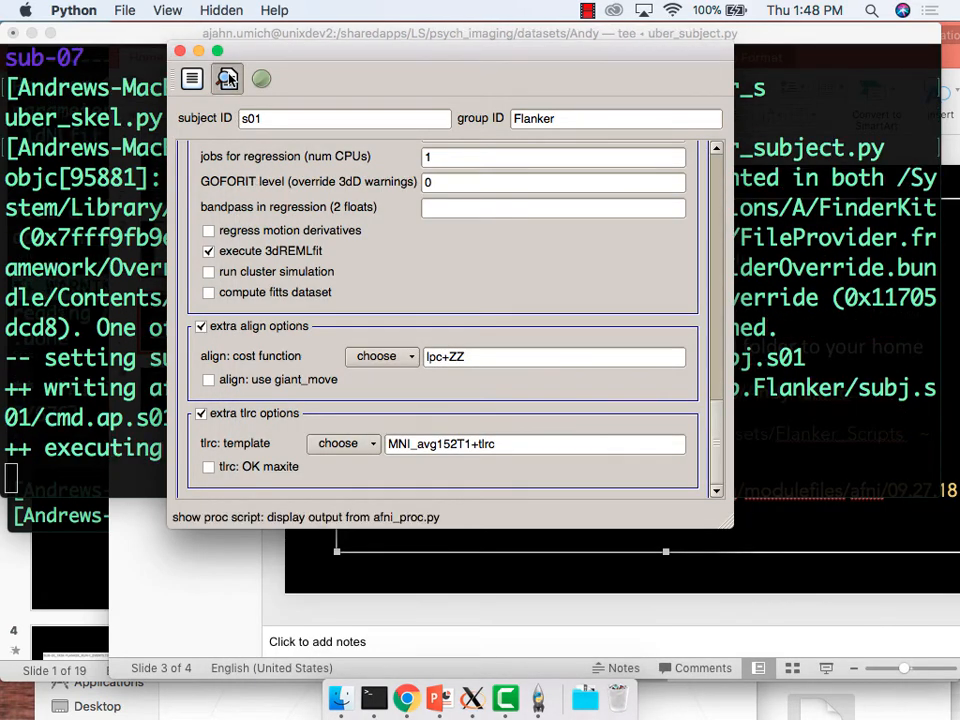
# Create the proc_Flanker processing script and view it in vi in Terminal.
pyautogui.click(228, 78)
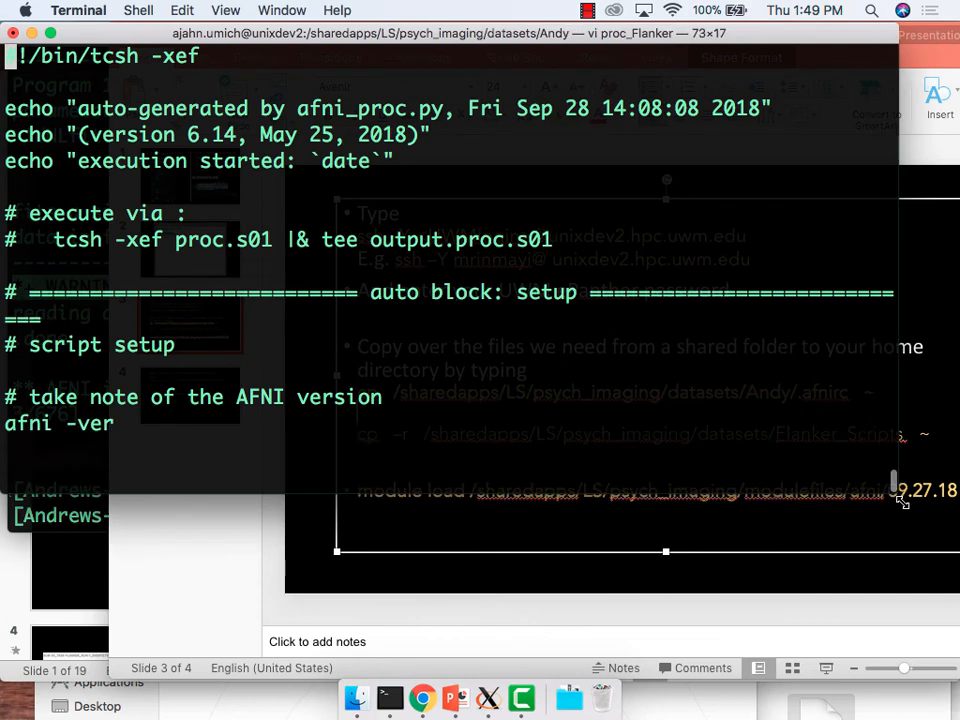
# Scroll proc_Flanker in vi from the setup block to the tcat block.
pyautogui.scroll(-3)
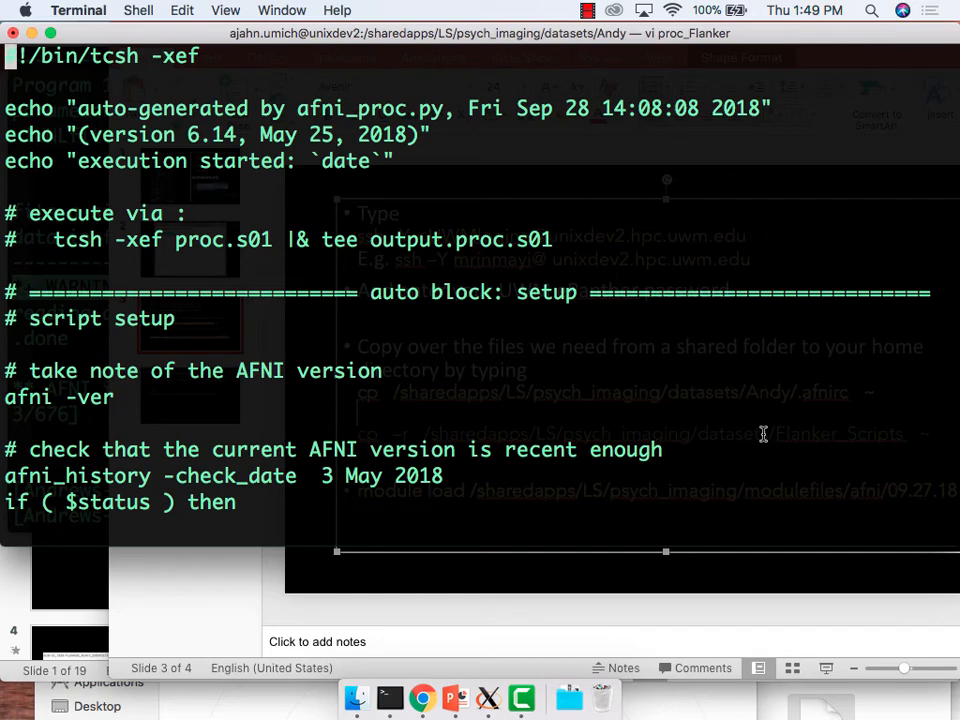
pyautogui.moveTo(477, 42)
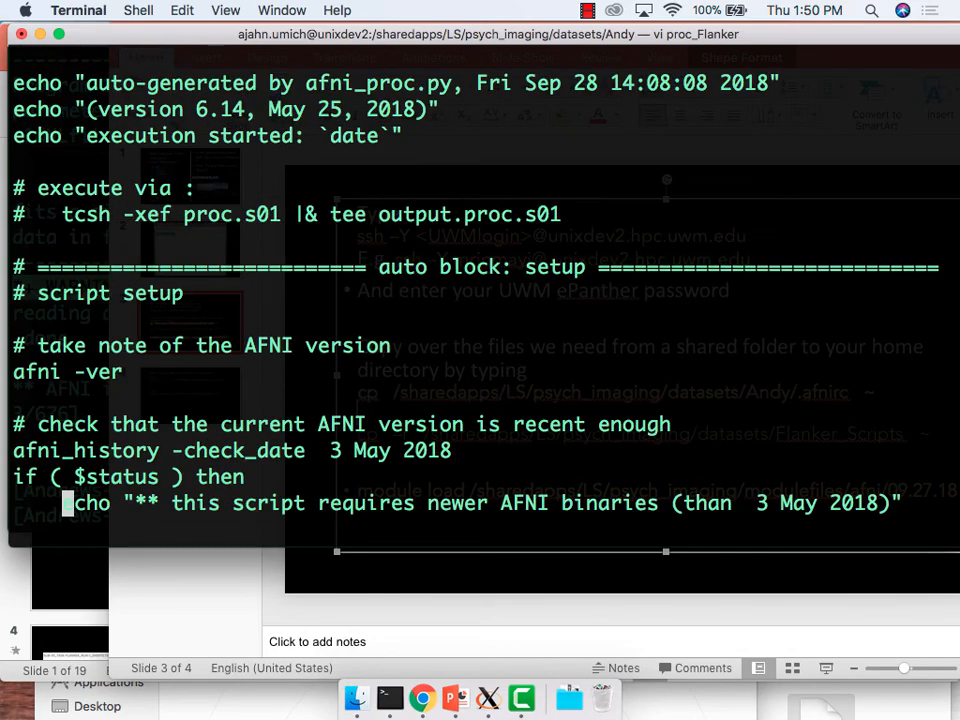
pyautogui.scroll(-3)
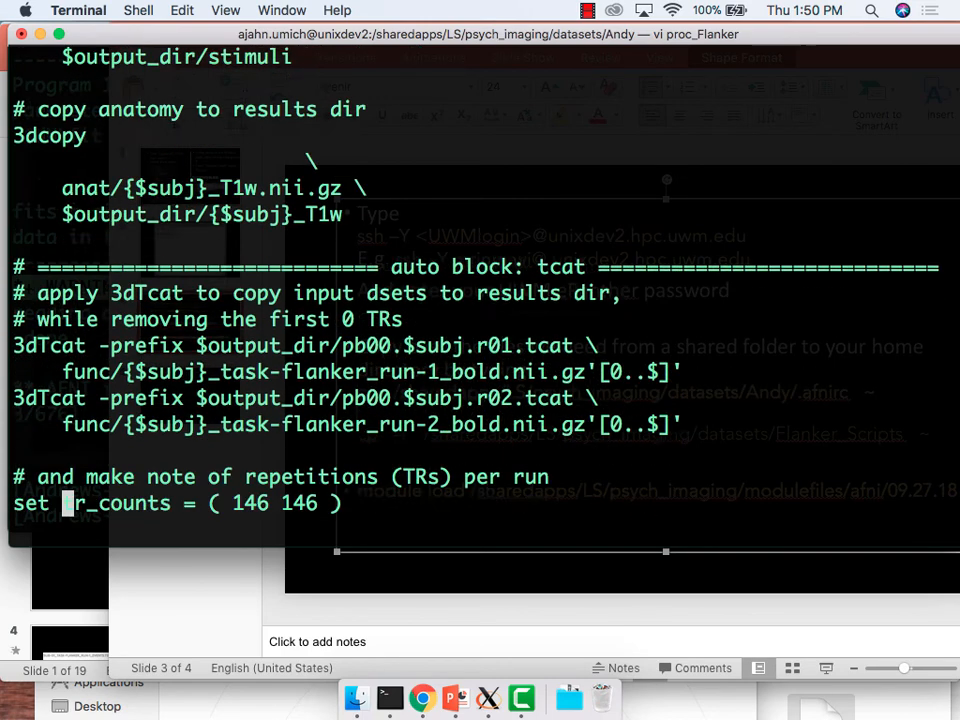
# Scroll proc_Flanker through the outcount, tshift, and align blocks to volreg.
pyautogui.scroll(-3)
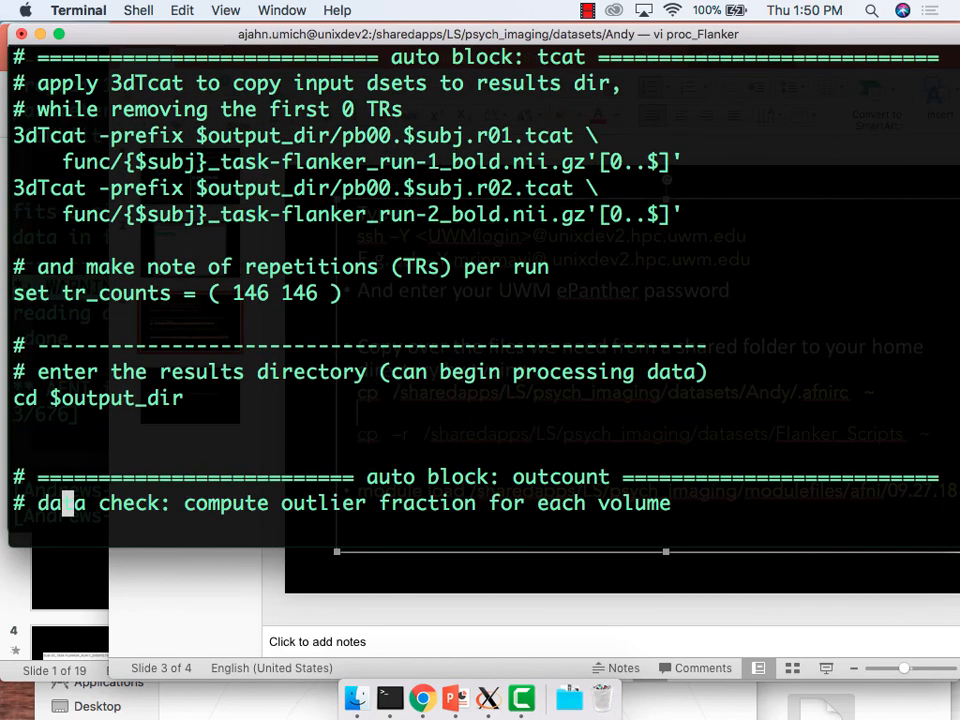
pyautogui.scroll(-3)
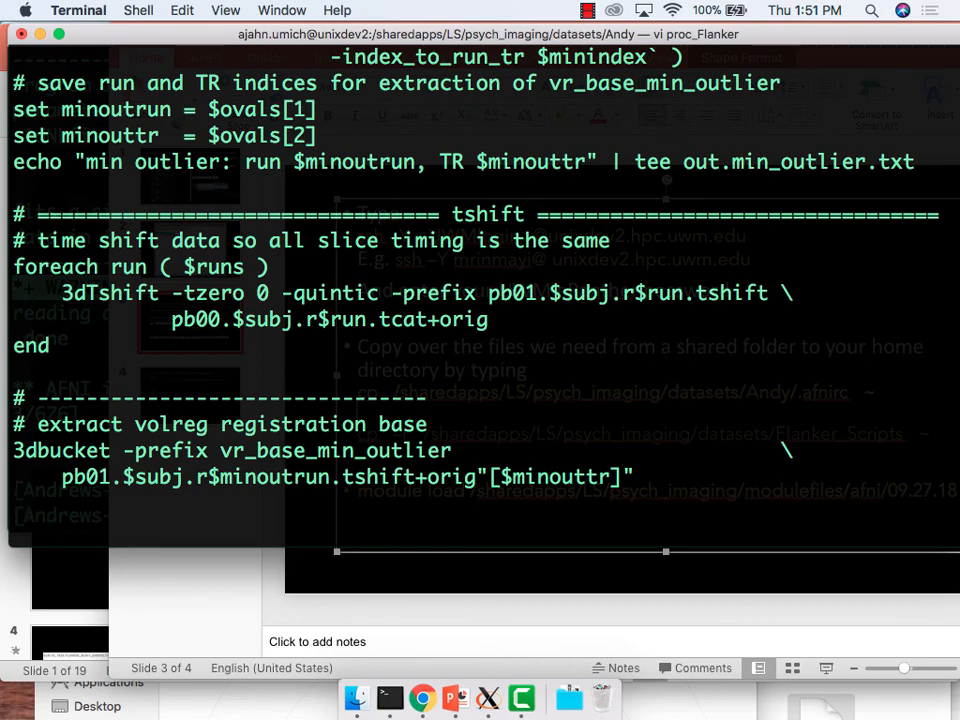
pyautogui.scroll(-3)
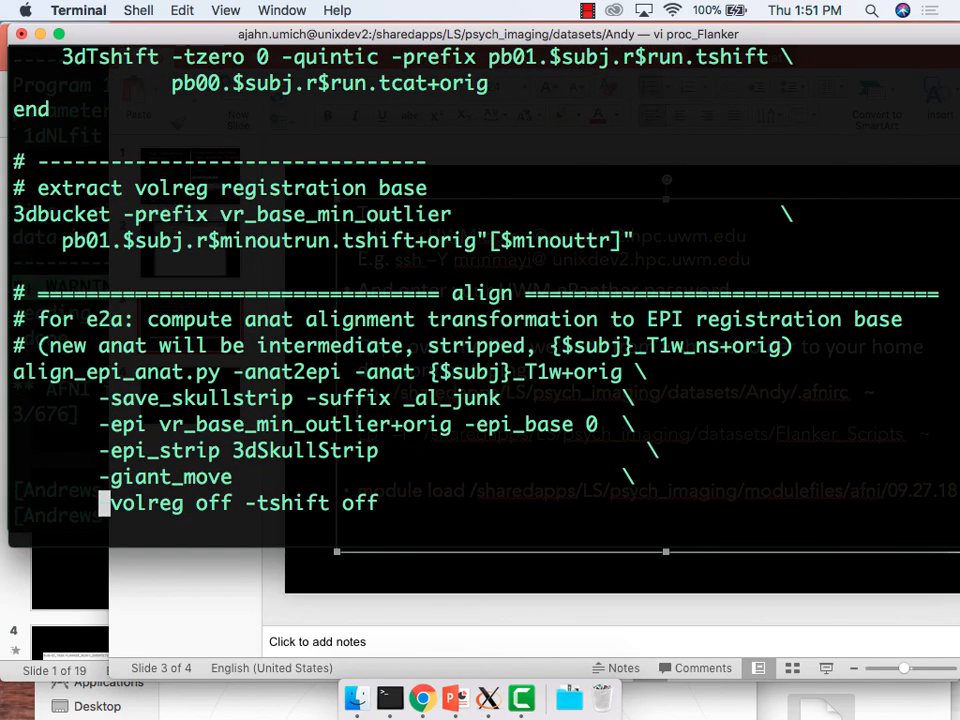
pyautogui.scroll(-3)
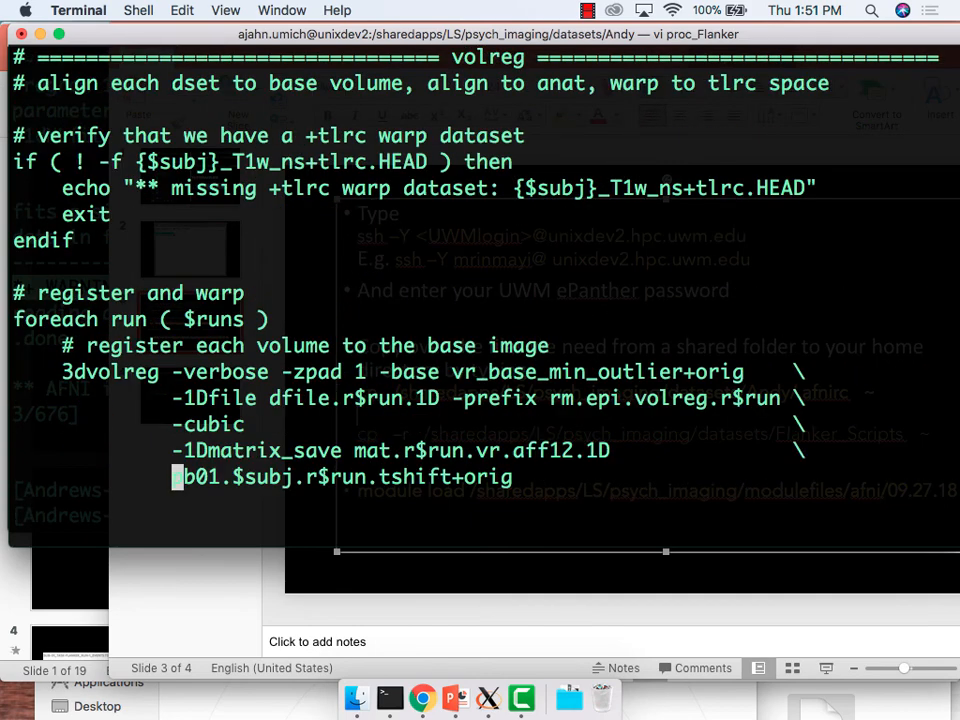
pyautogui.scroll(-3)
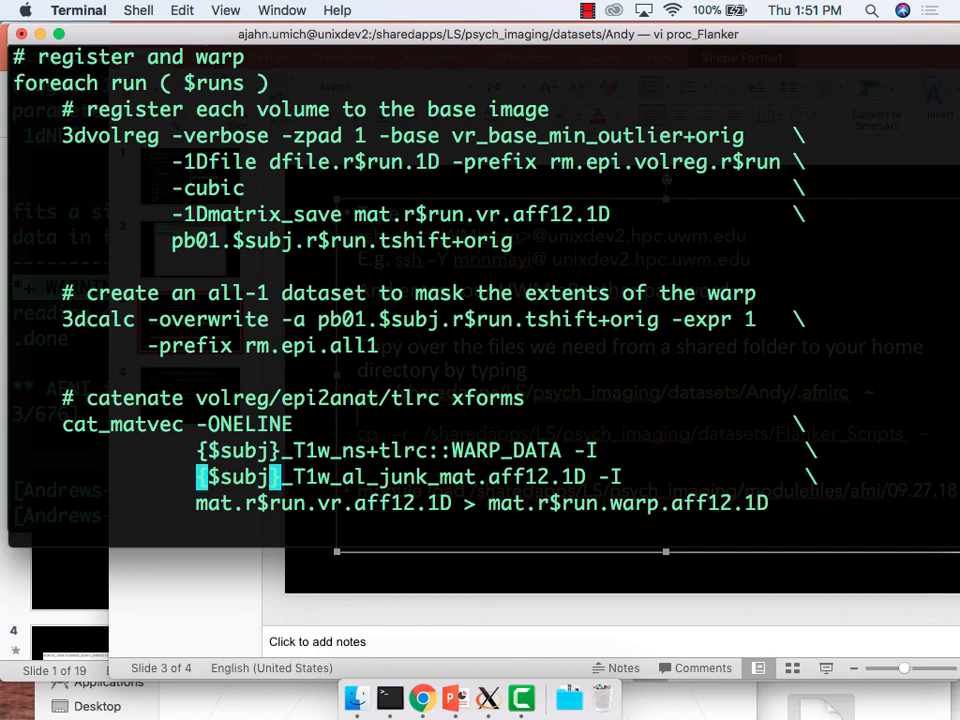